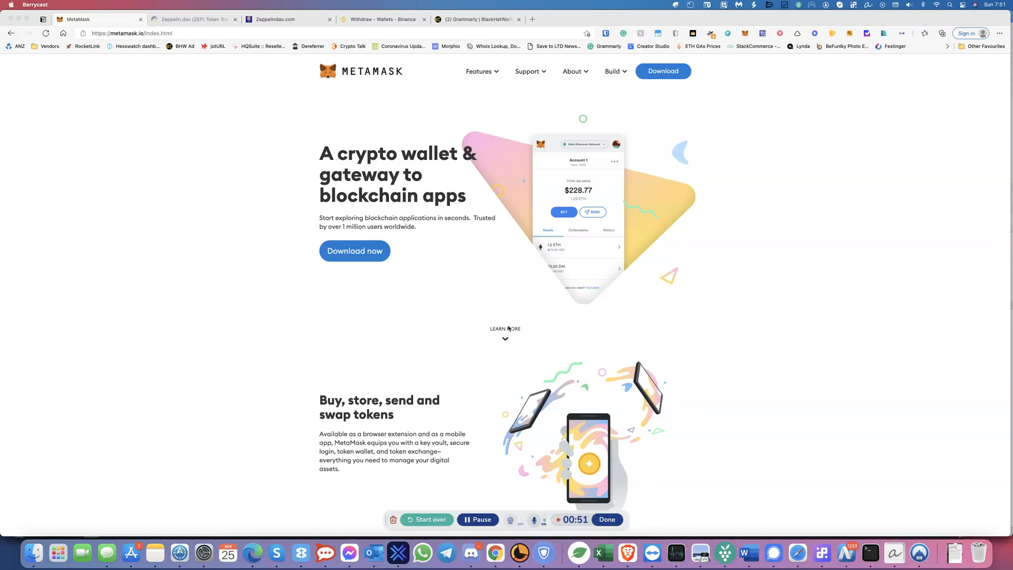
mouse_move(341, 199)
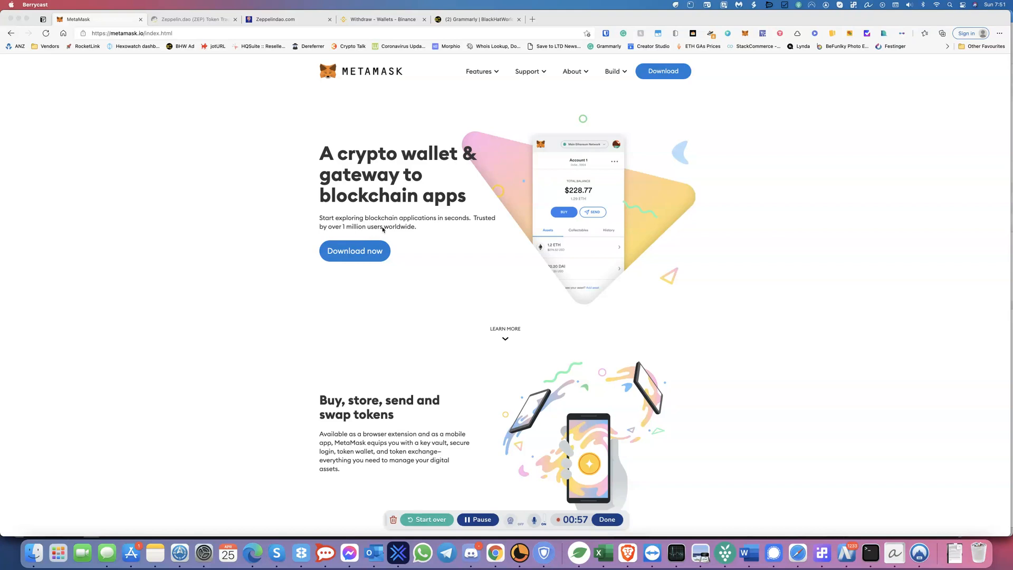
mouse_move(460, 224)
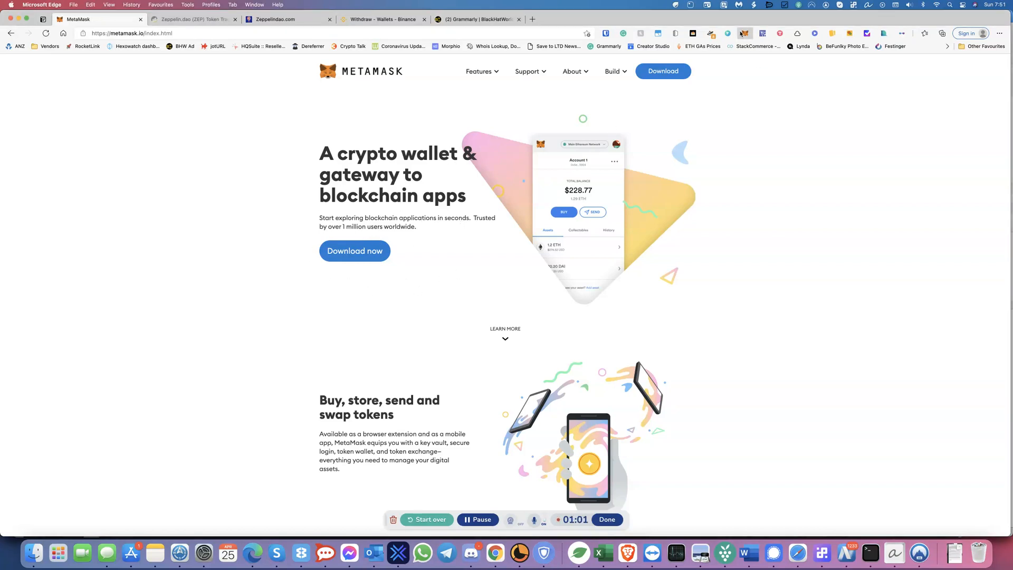
- Open a blank add-custom-network form in MetaMask's Networks settings, ready for the network name
left_click(744, 33)
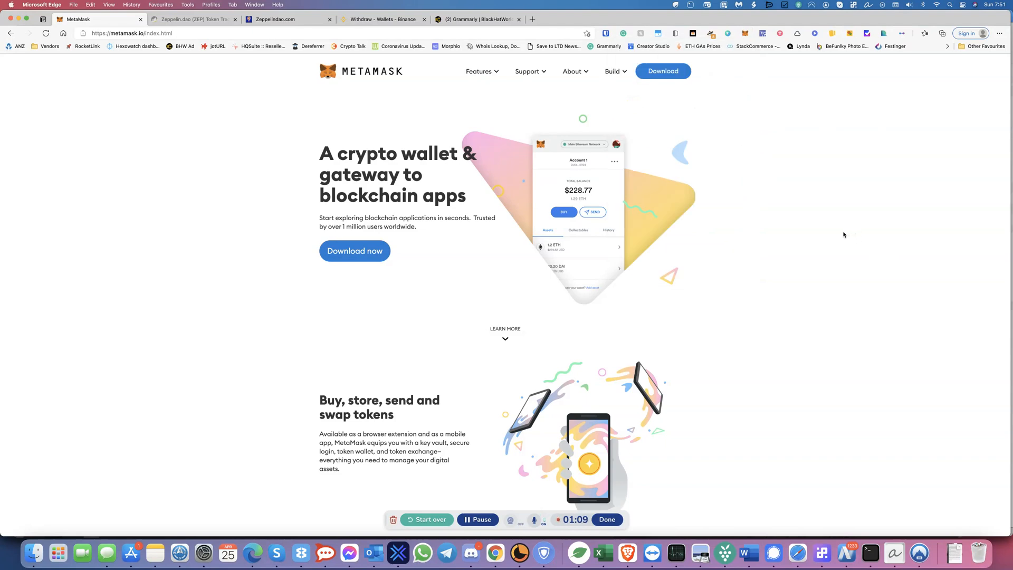
mouse_move(711, 210)
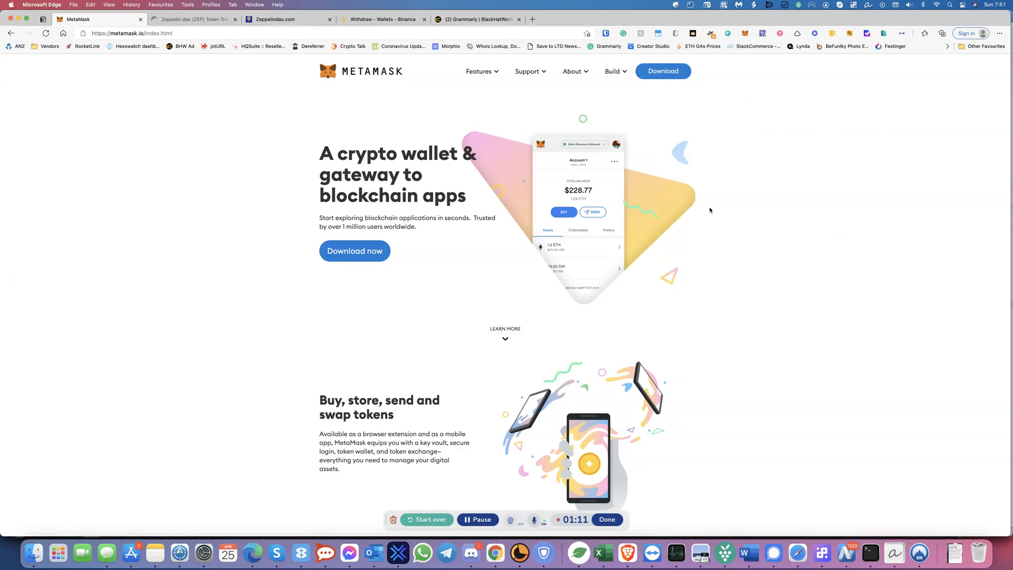
mouse_move(703, 205)
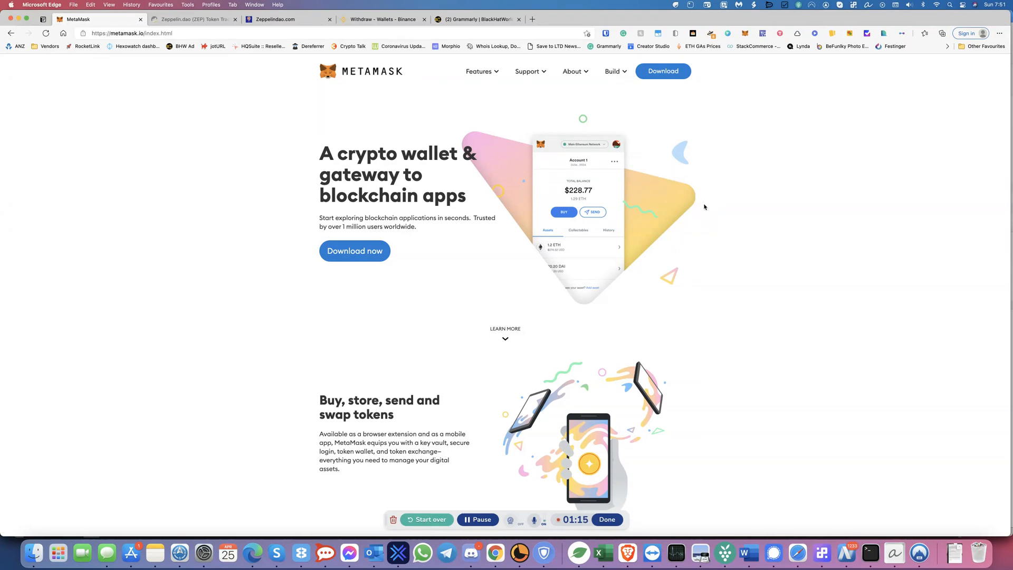
mouse_move(708, 204)
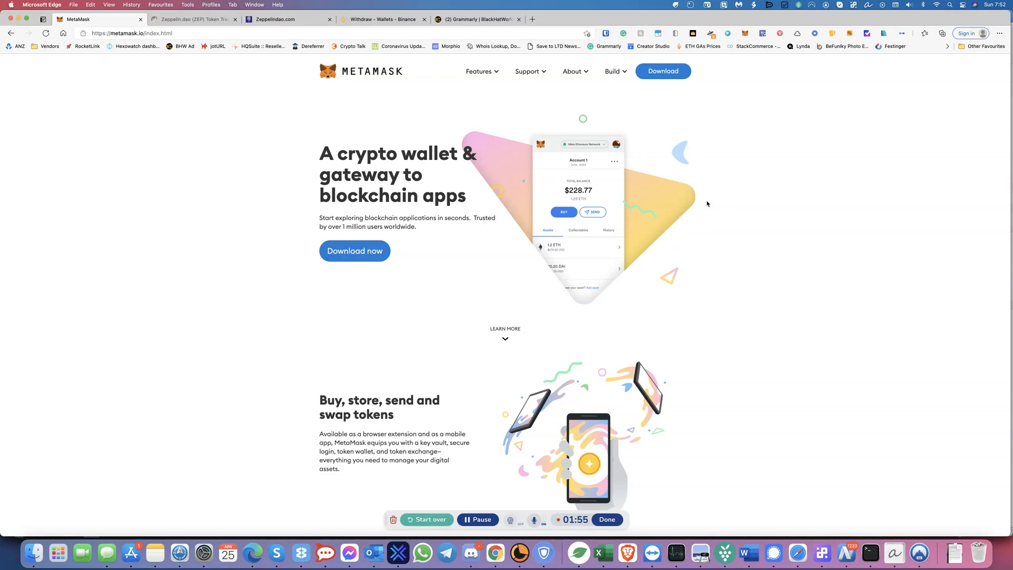
mouse_move(619, 91)
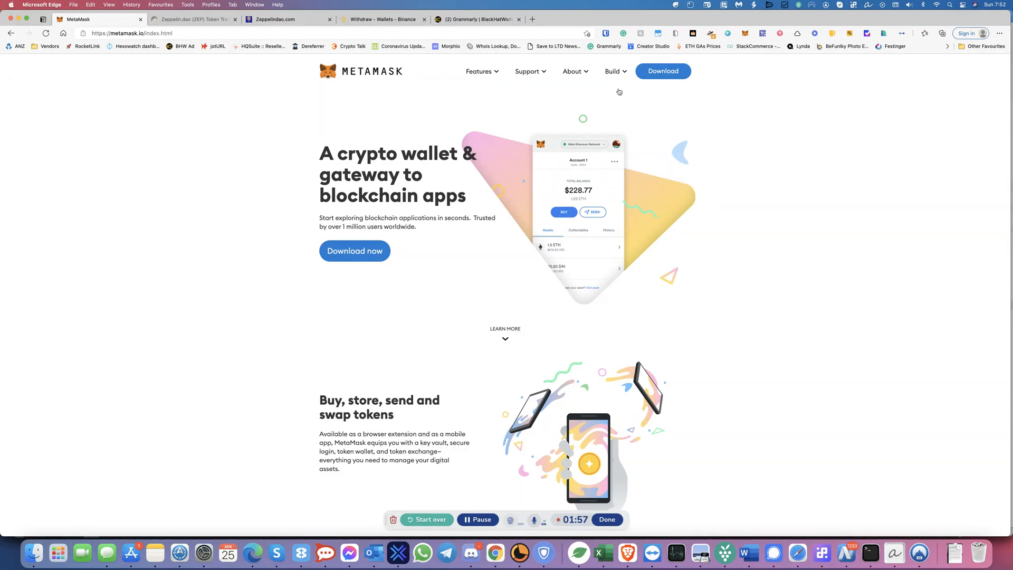
mouse_move(732, 49)
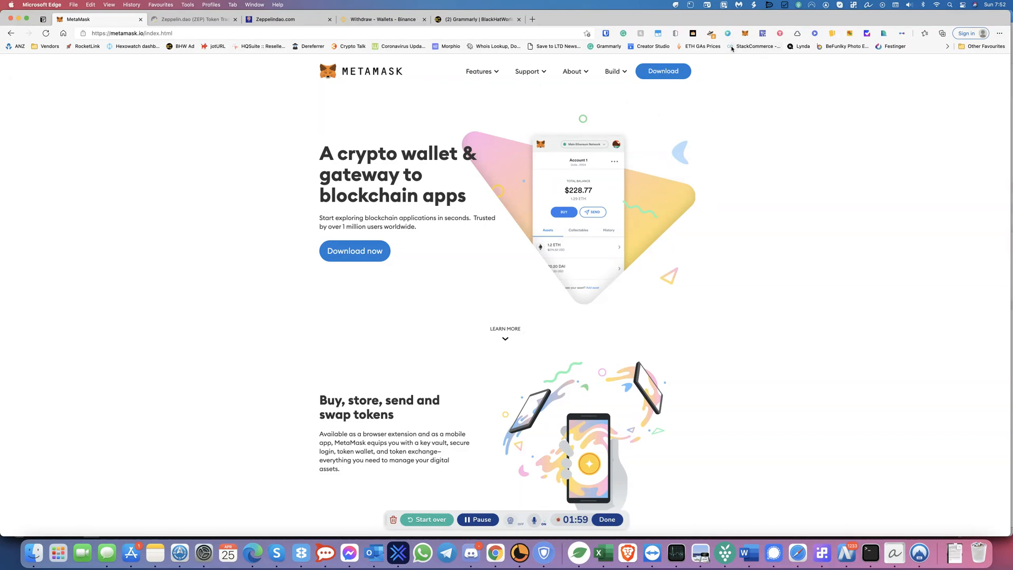
left_click(745, 33)
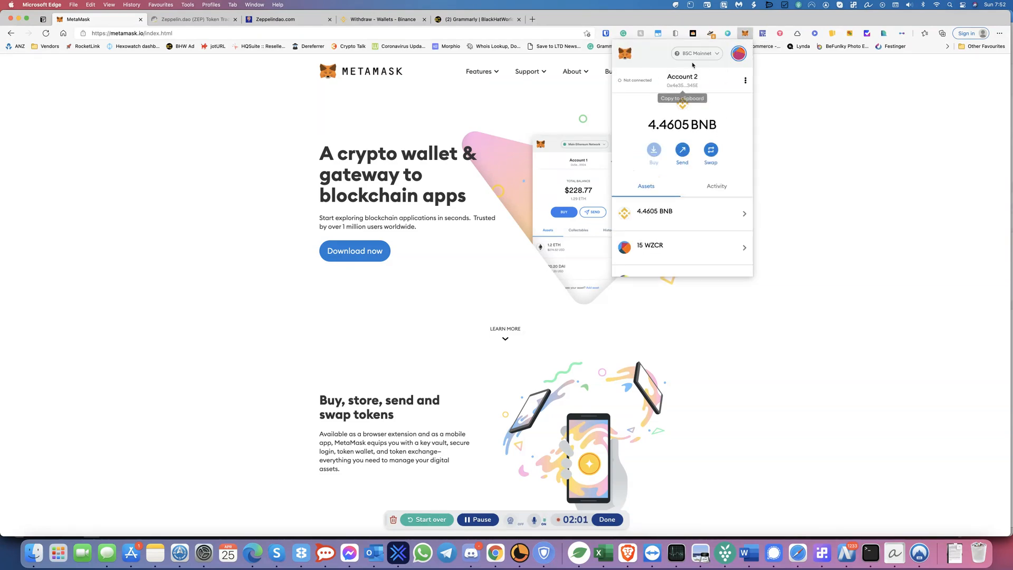
left_click(694, 52)
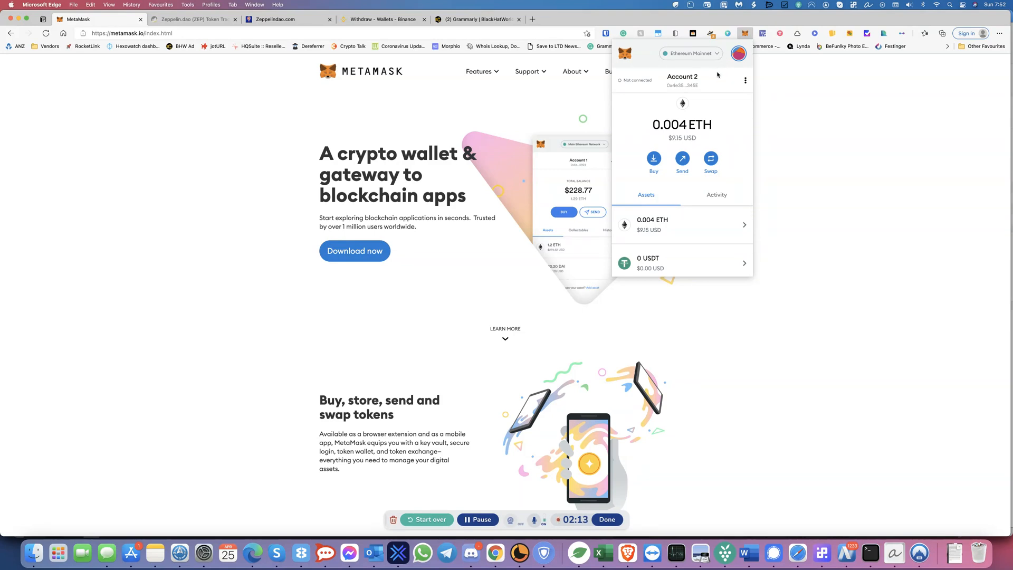
mouse_move(712, 86)
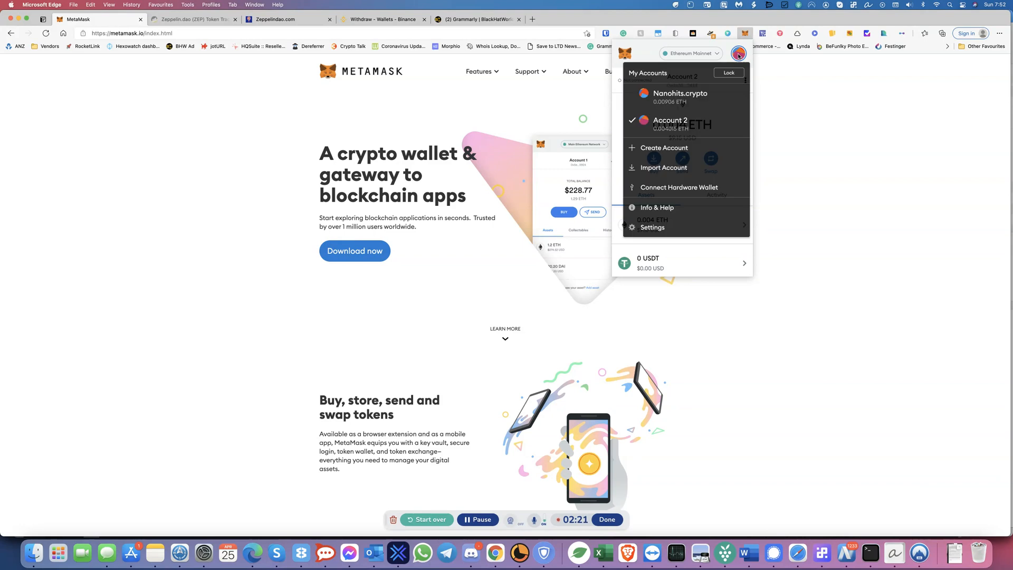
left_click(653, 227)
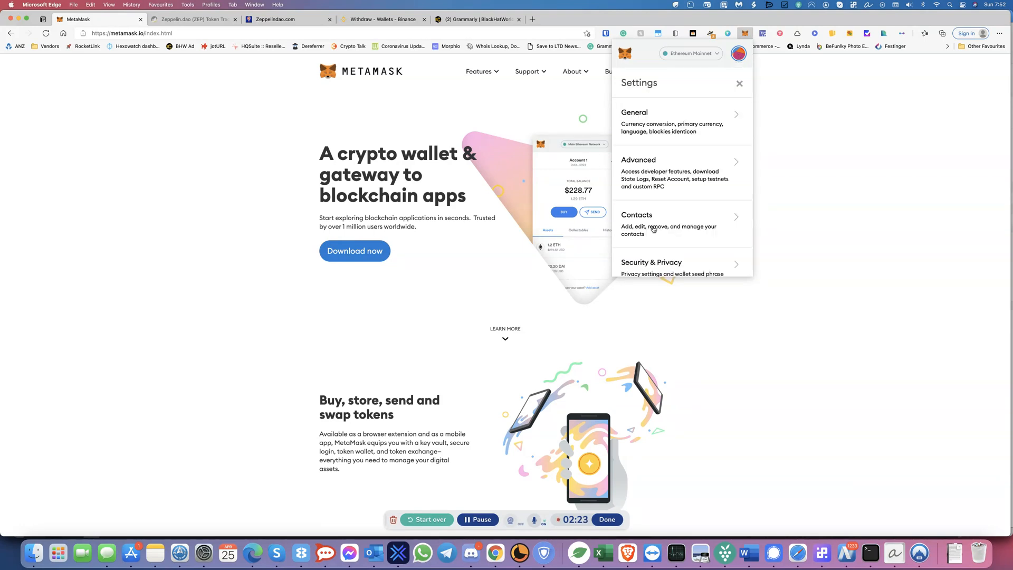
scroll("down", 3)
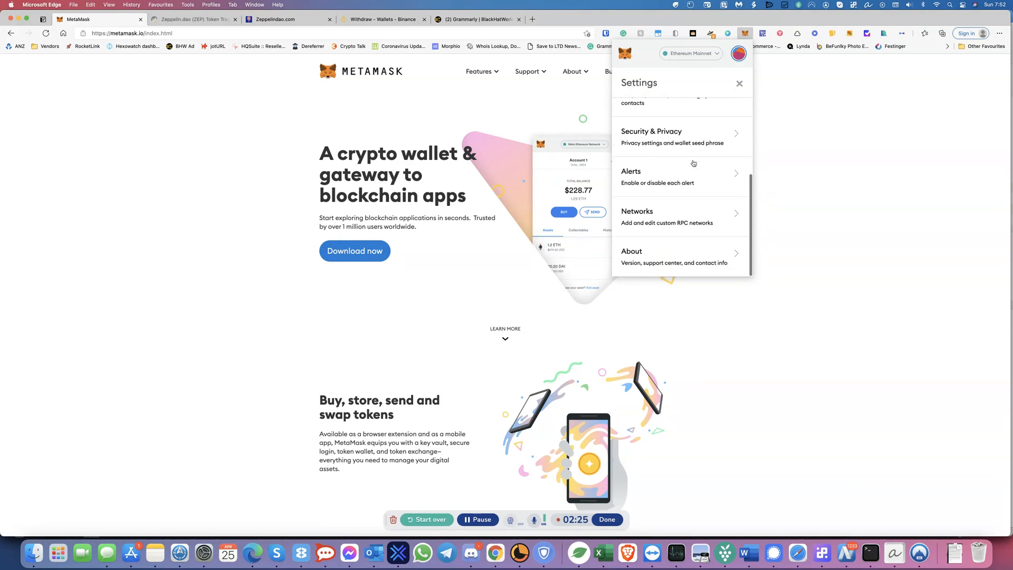
left_click(637, 211)
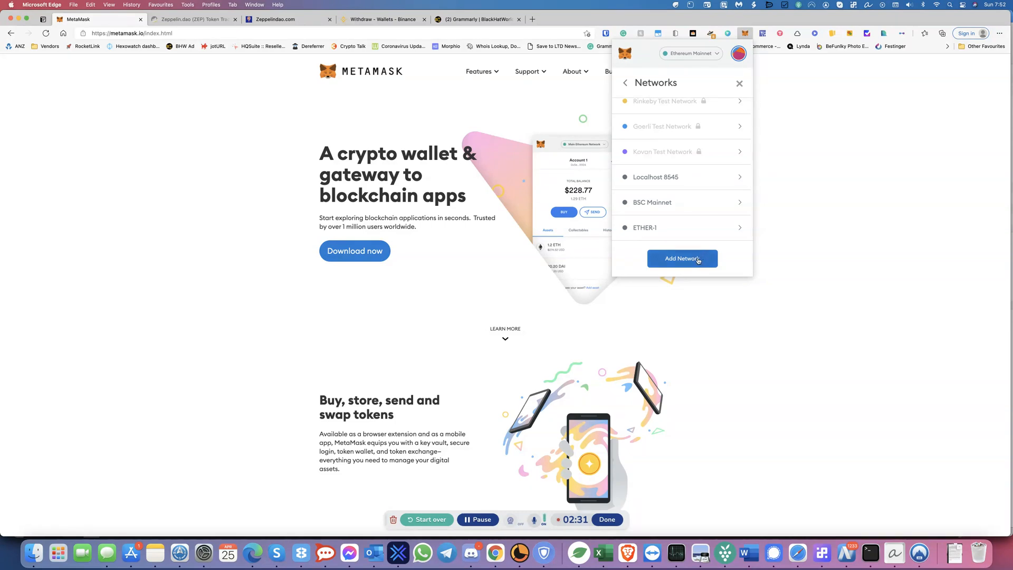
left_click(682, 258)
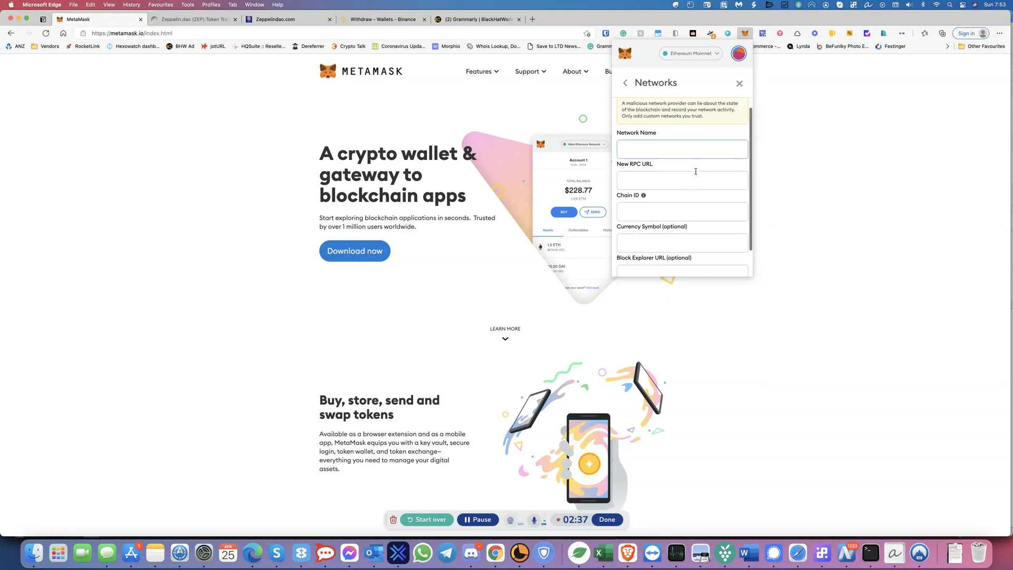
left_click(681, 149)
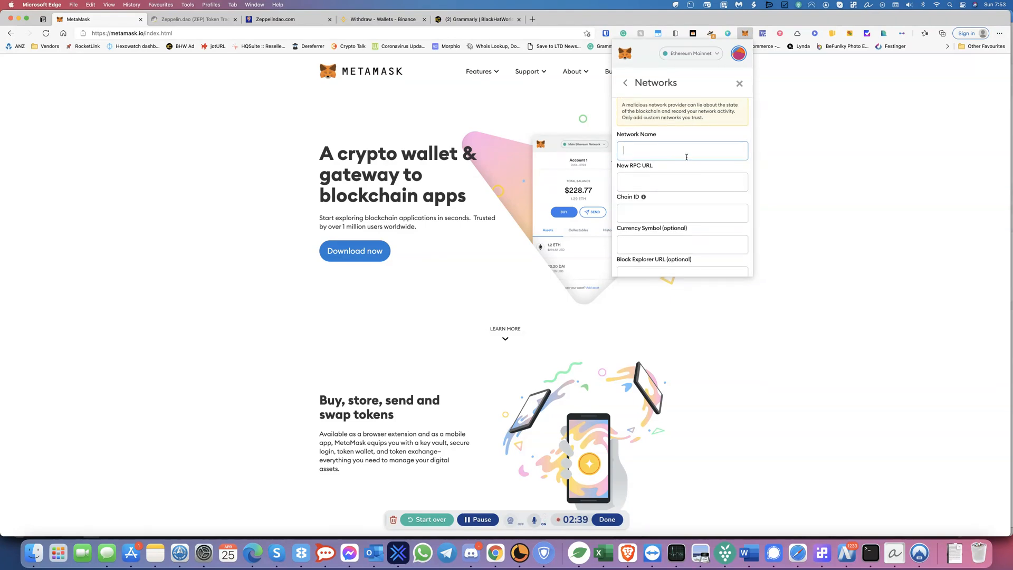
mouse_move(697, 160)
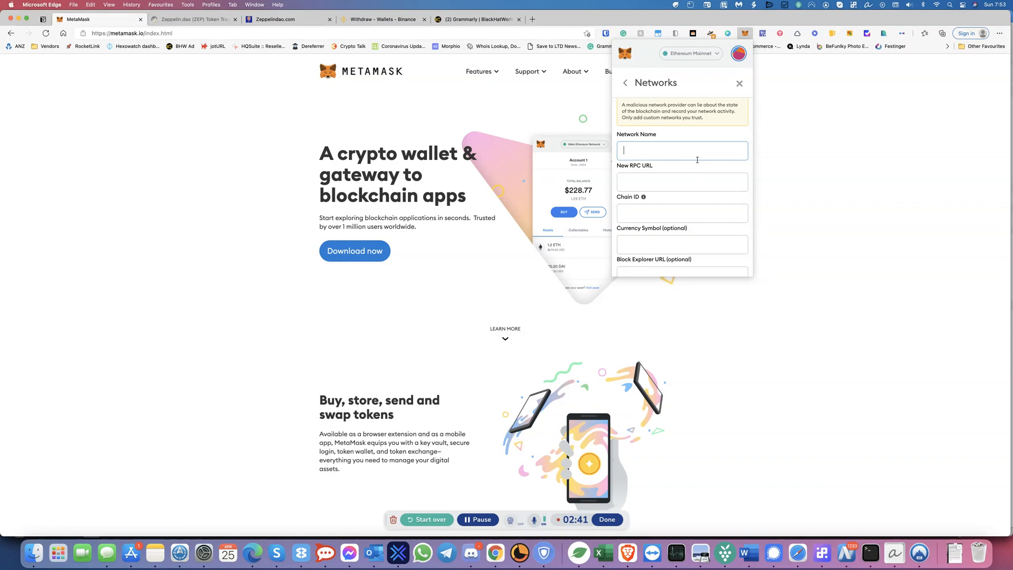
mouse_move(747, 554)
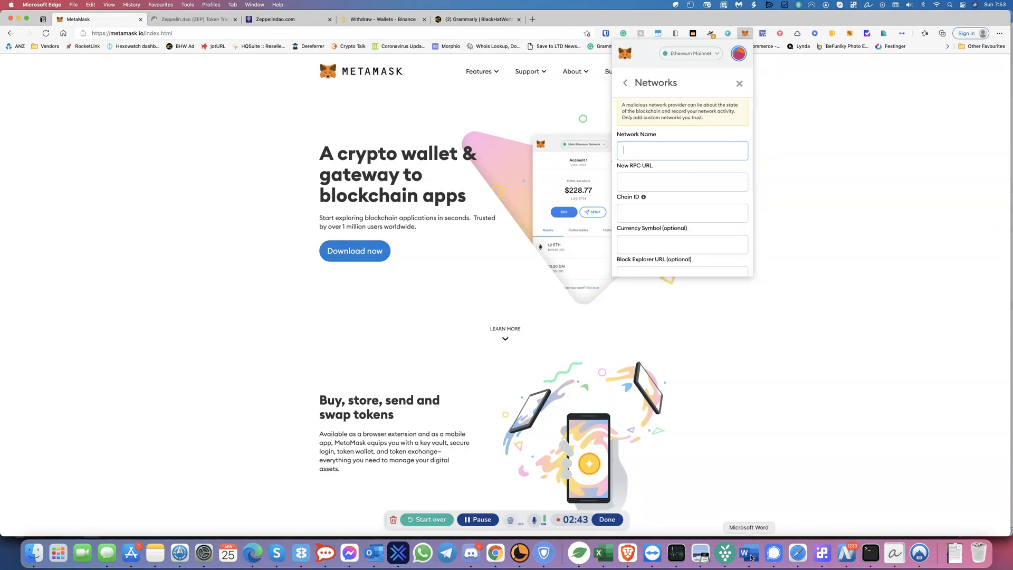
- Select 'BSC Mainnet' in the Word setup notes to use as the network name
left_click(731, 554)
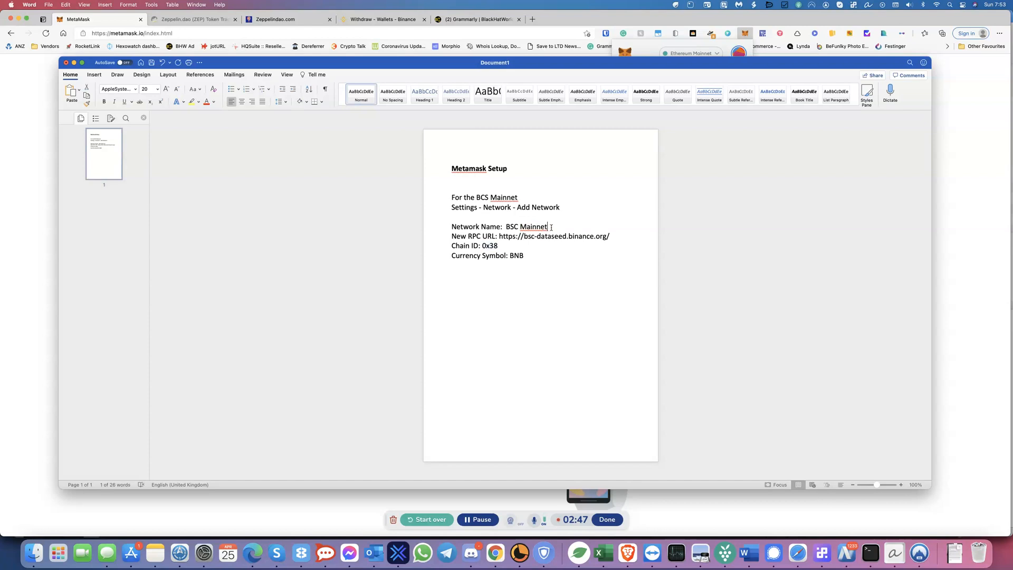
double_click(523, 227)
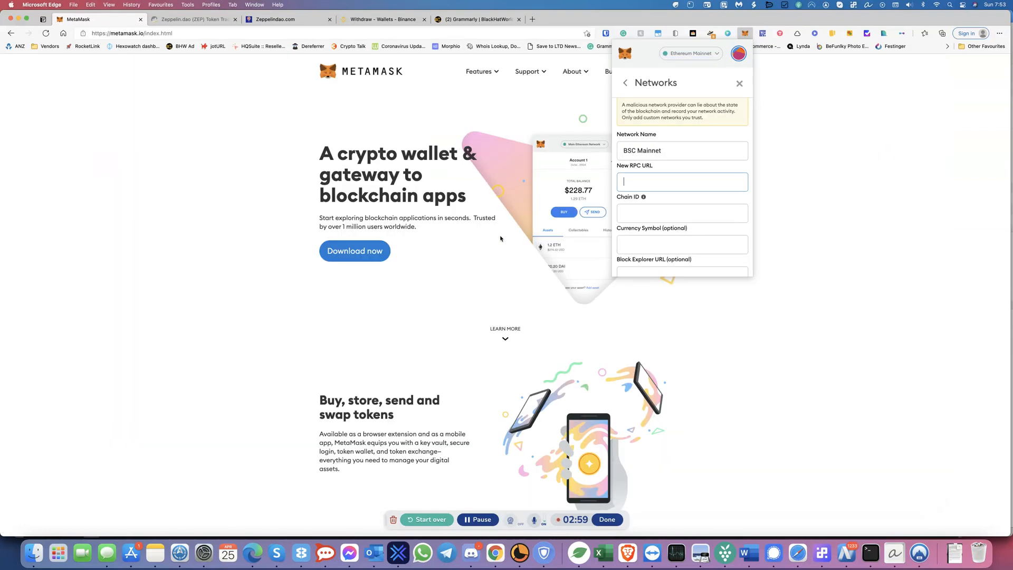
type("https://bsc-dataseed.binance.org")
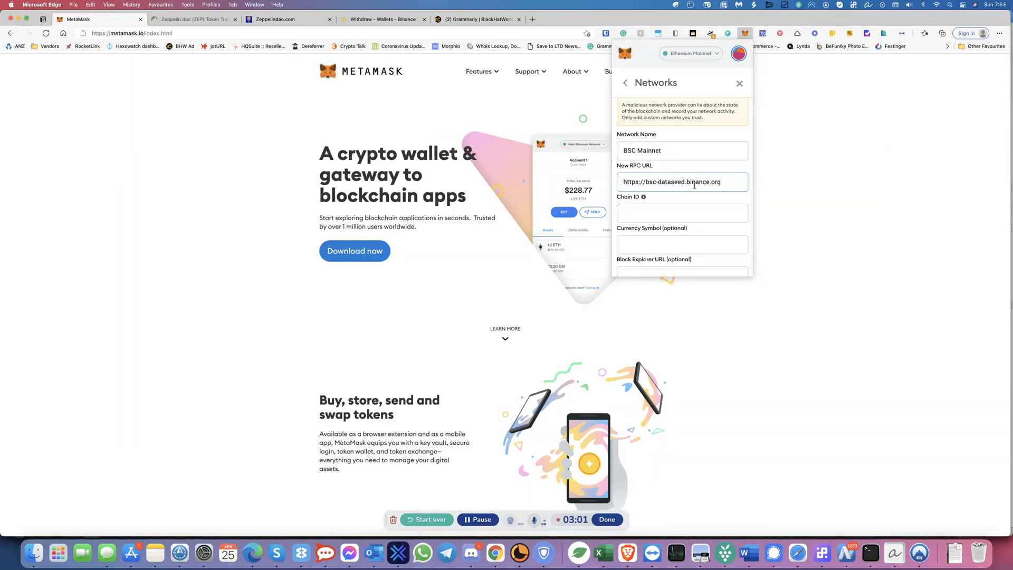
left_click(682, 213)
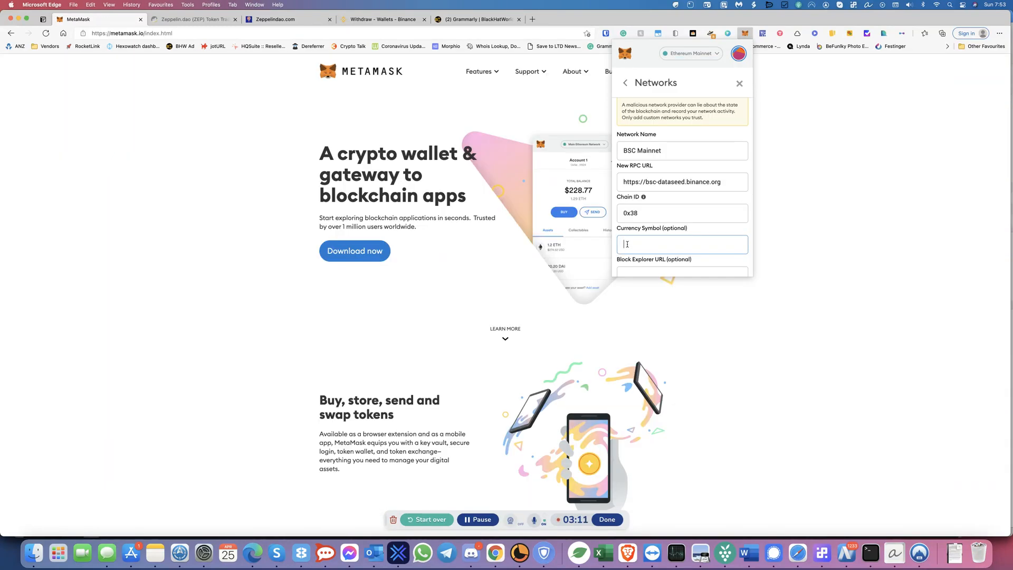
type("BNB")
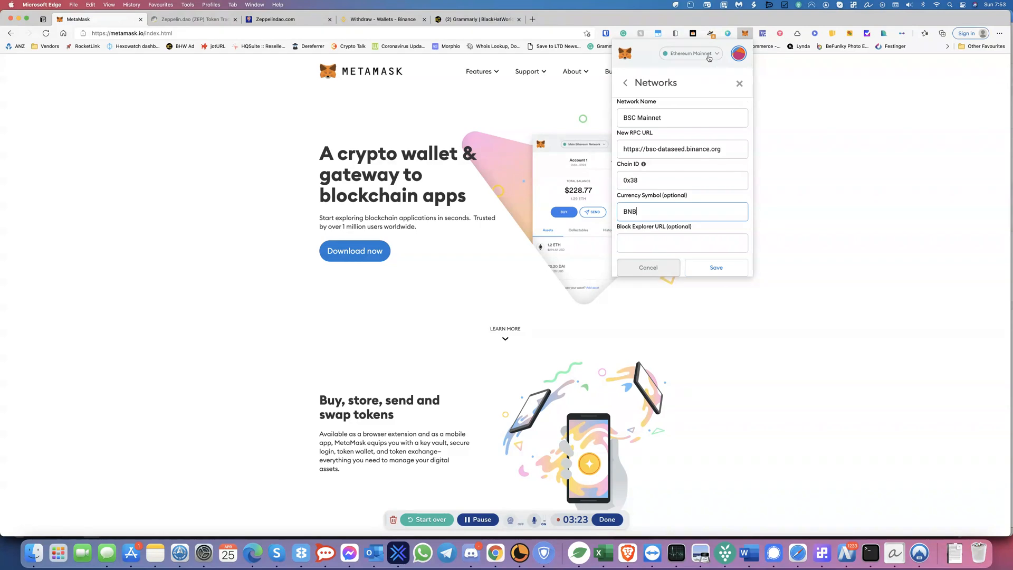
left_click(689, 53)
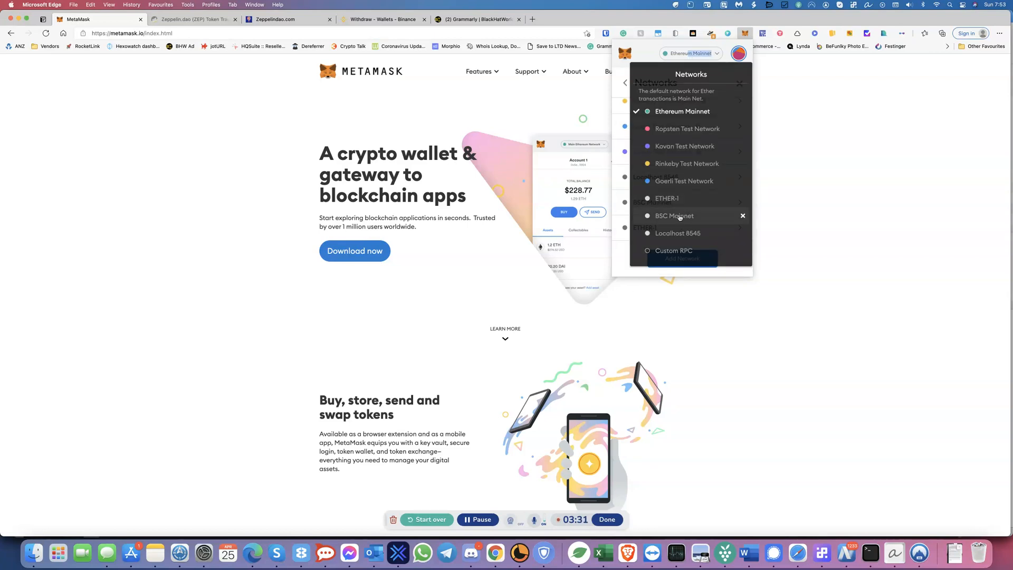
left_click(674, 216)
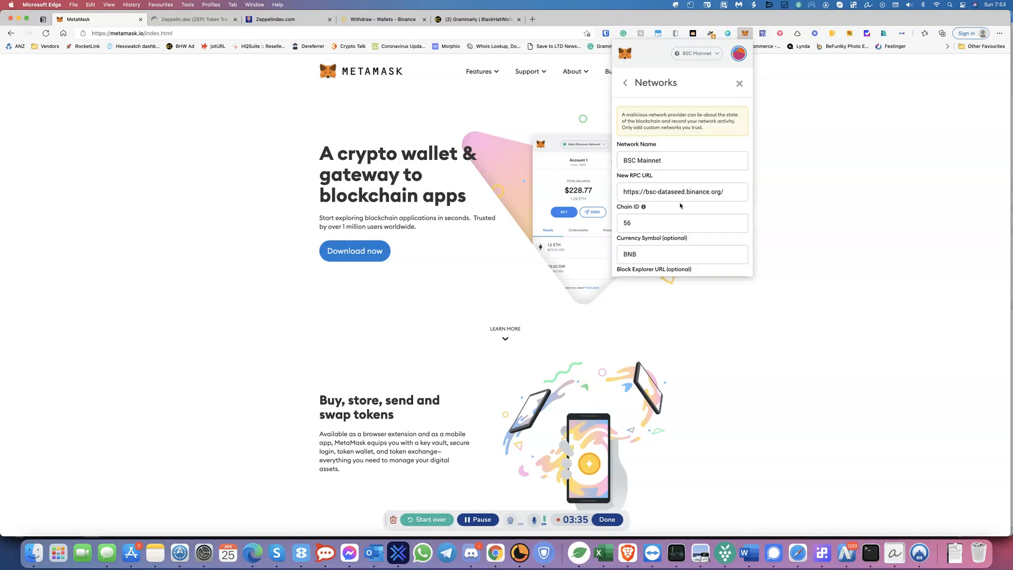
type("https://bscscan.com")
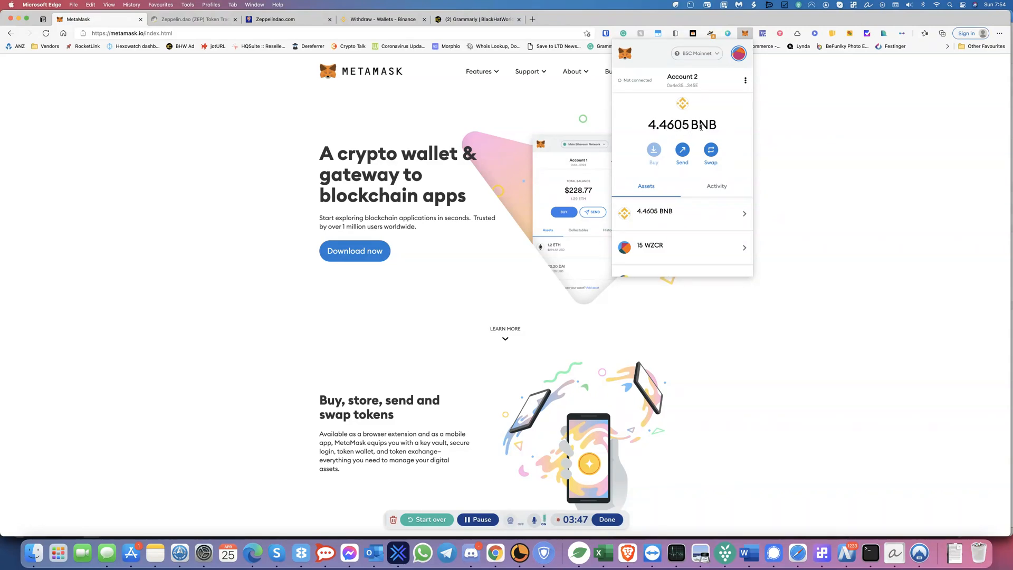
mouse_move(688, 103)
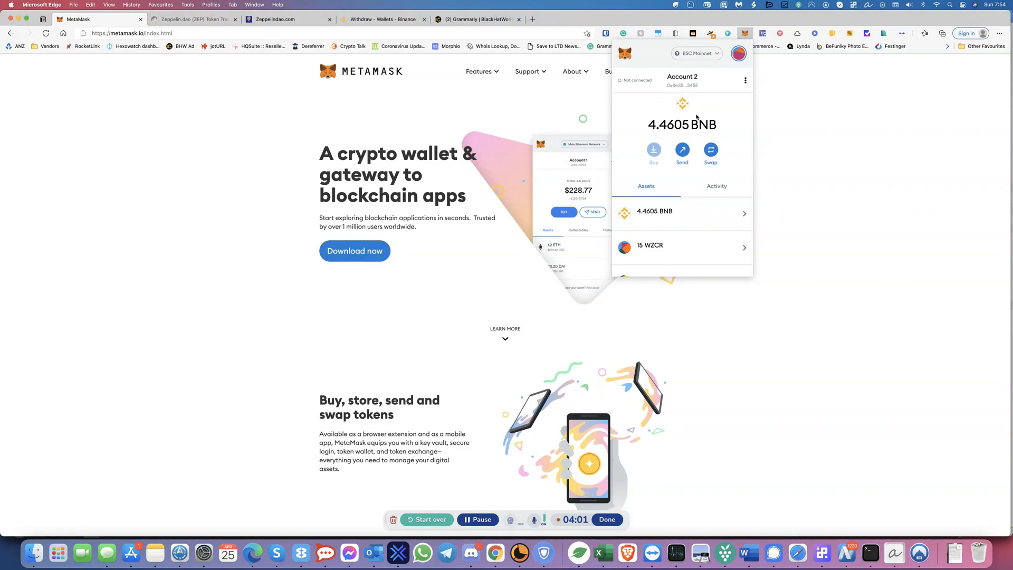
mouse_move(179, 274)
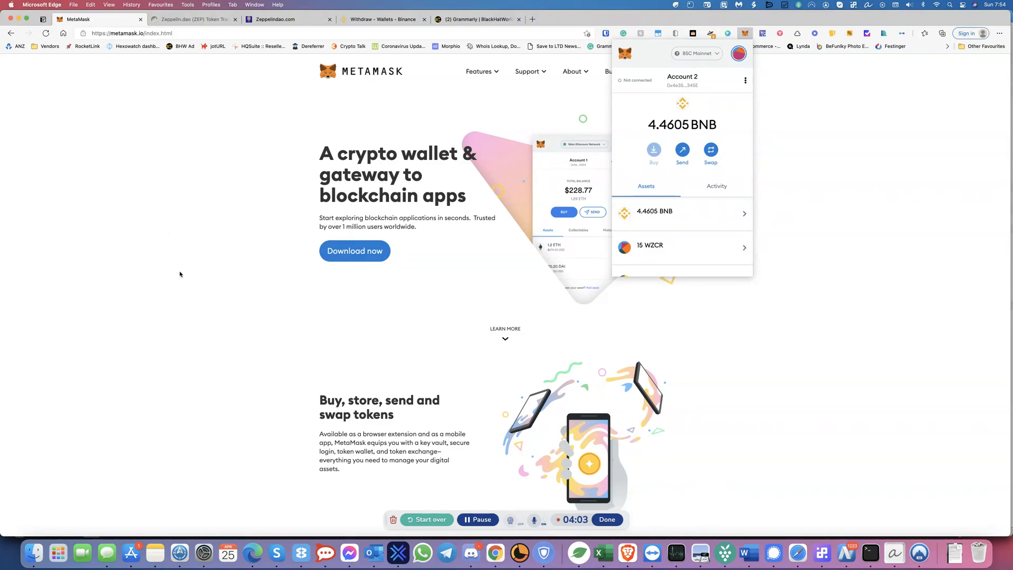
mouse_move(184, 297)
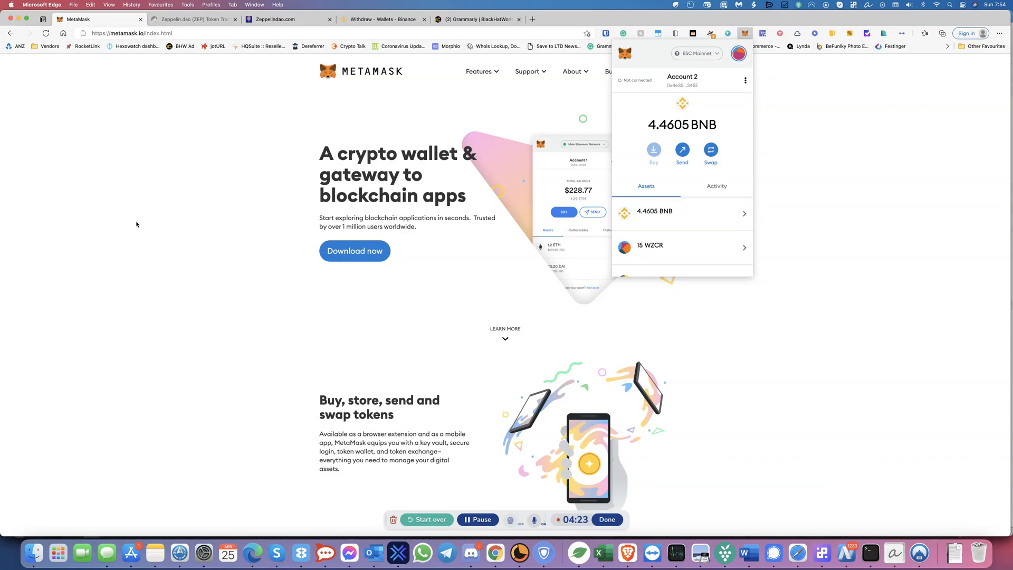
- Open Binance's credit/debit card purchase page and pick BNB as the coin
left_click(380, 19)
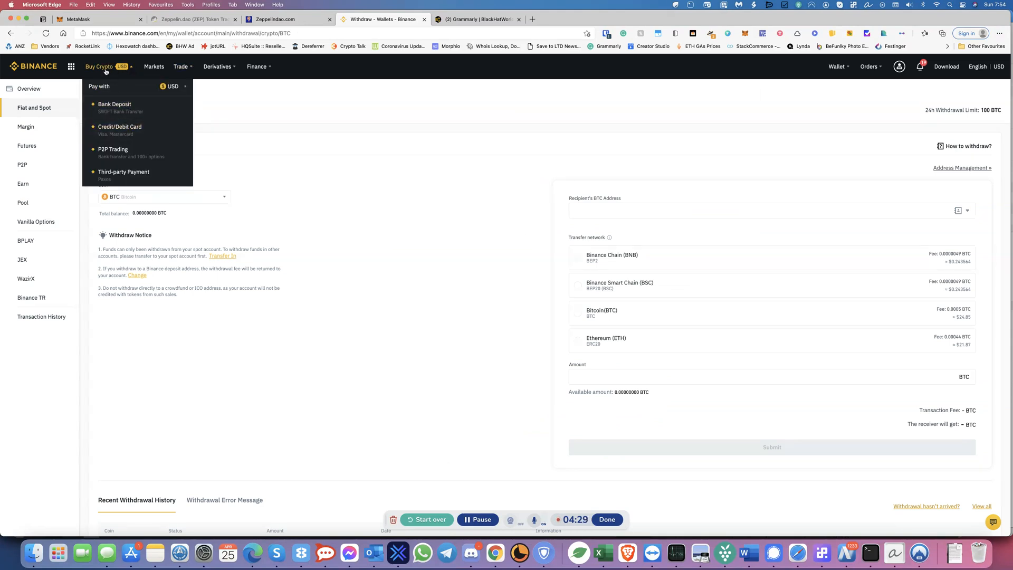
mouse_move(120, 128)
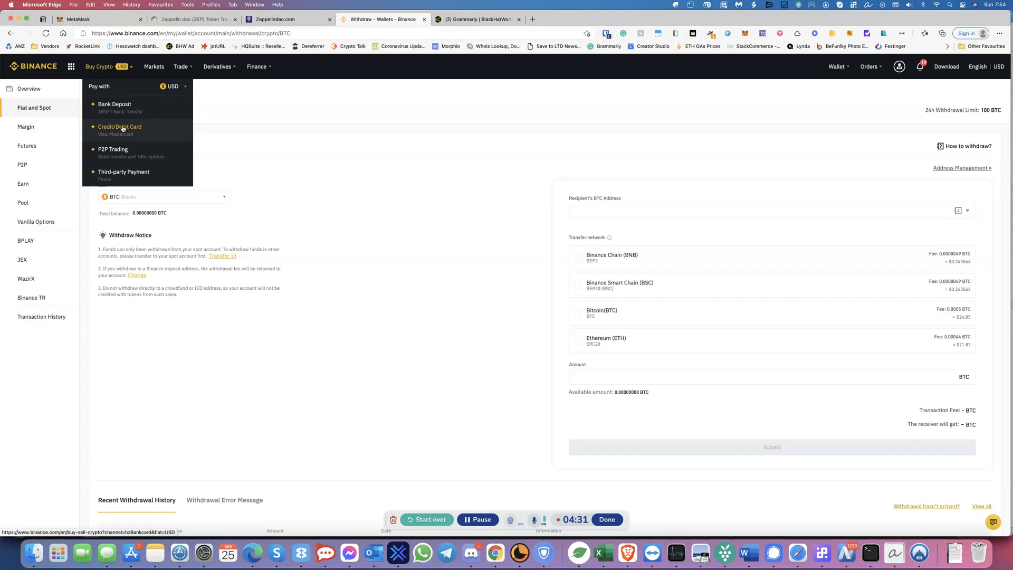
left_click(120, 127)
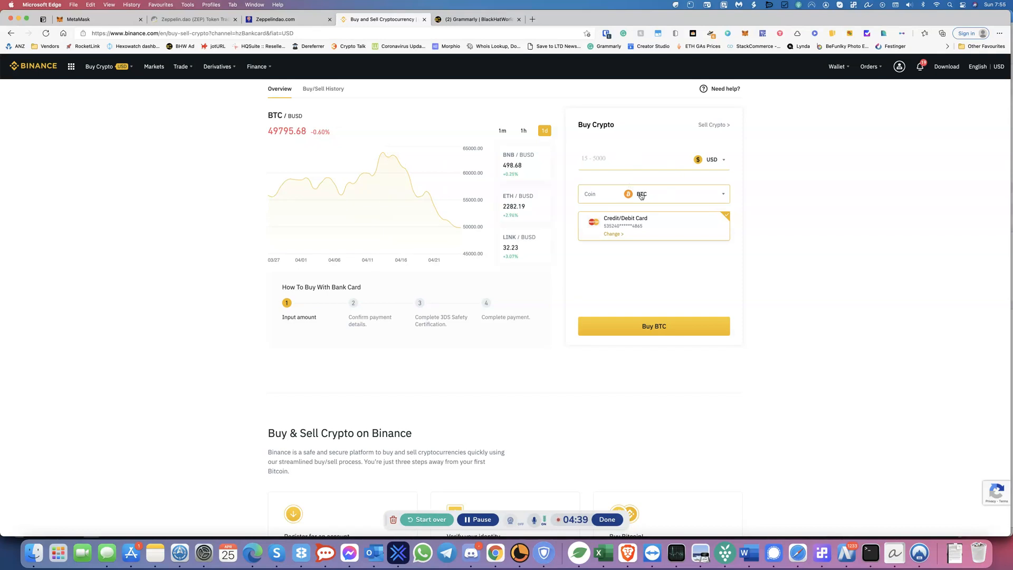
left_click(653, 194)
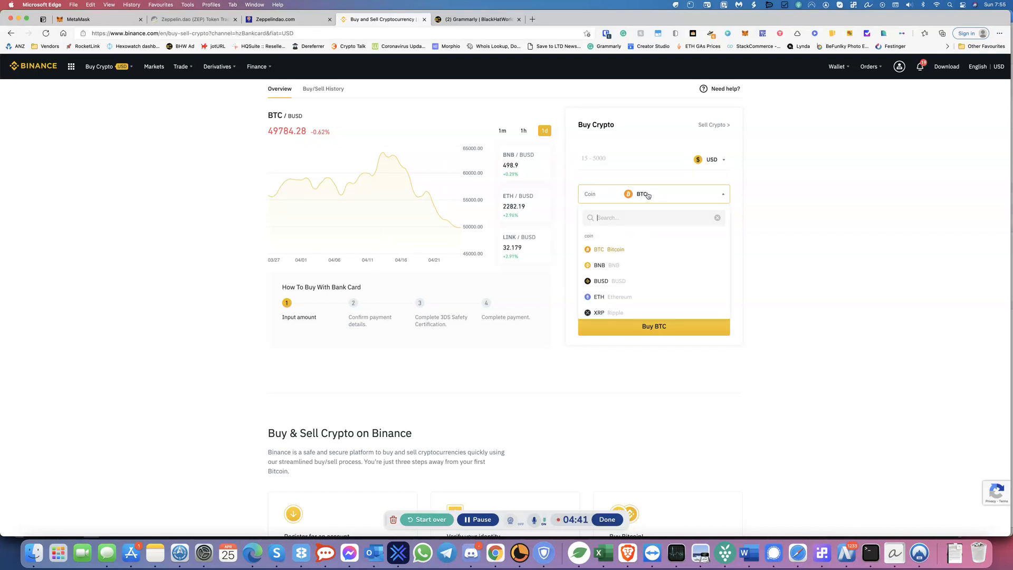
left_click(599, 265)
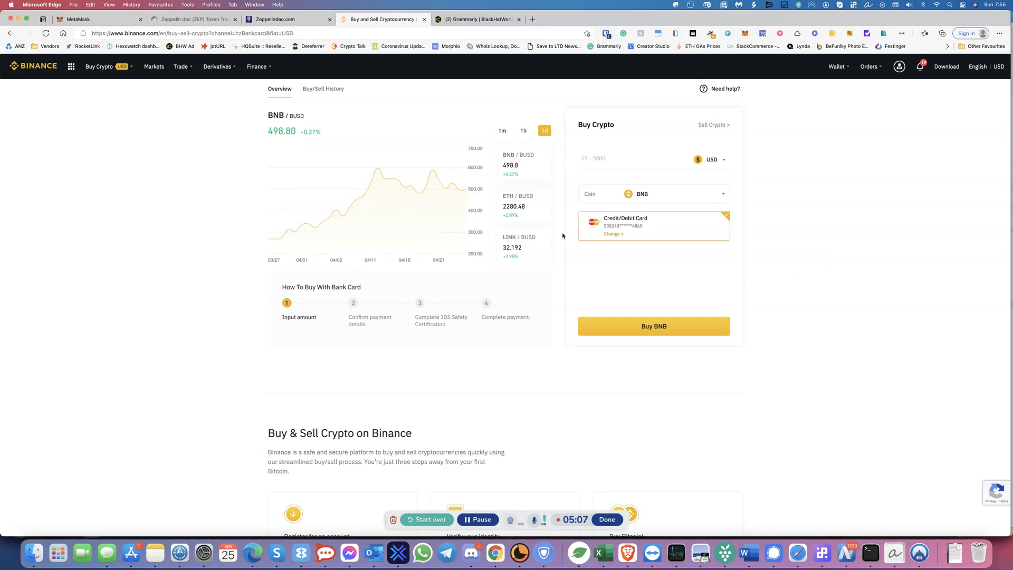
- Go to the Binance wallet Overview through the Wallet menu
left_click(836, 66)
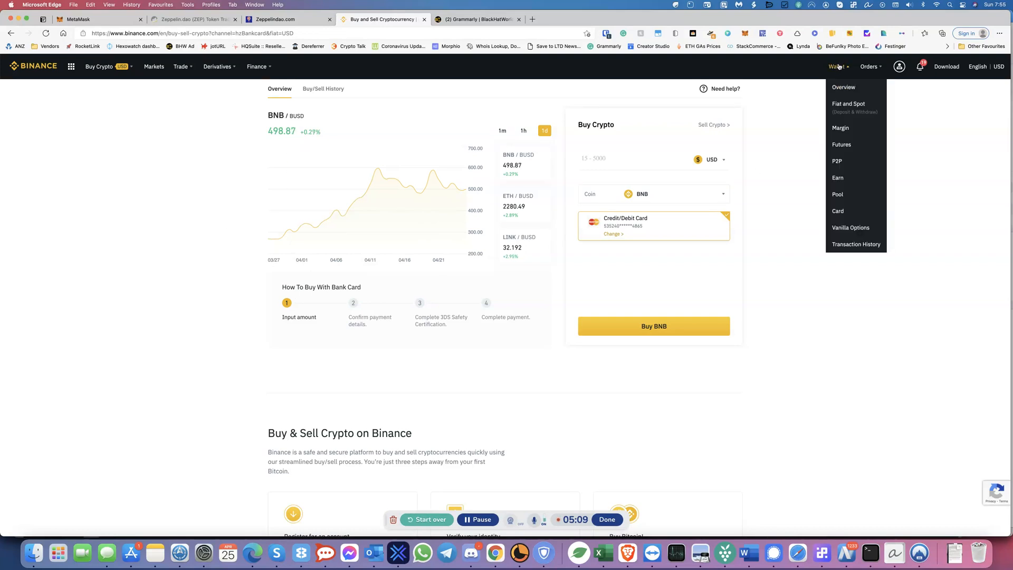
mouse_move(843, 87)
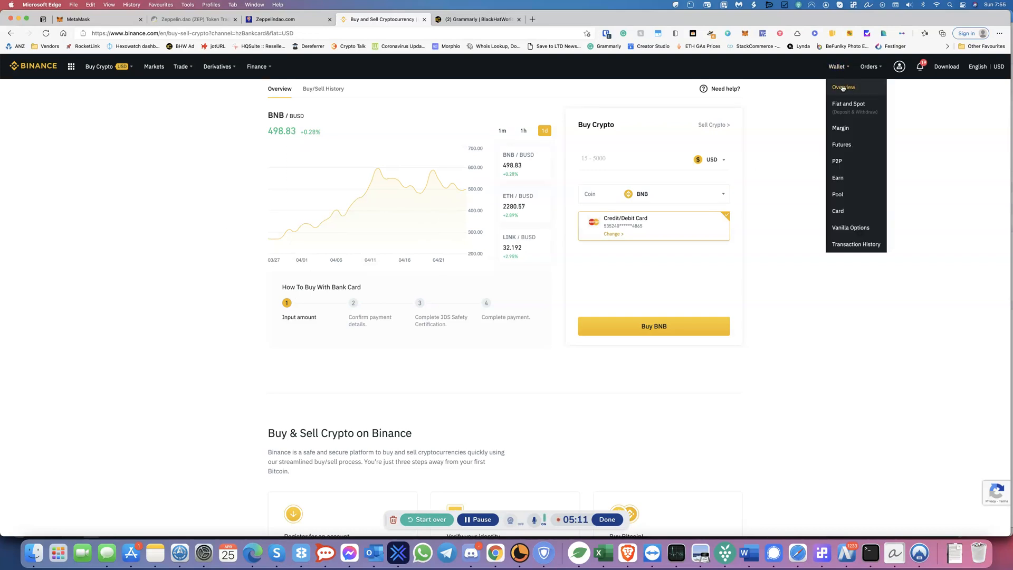
left_click(842, 87)
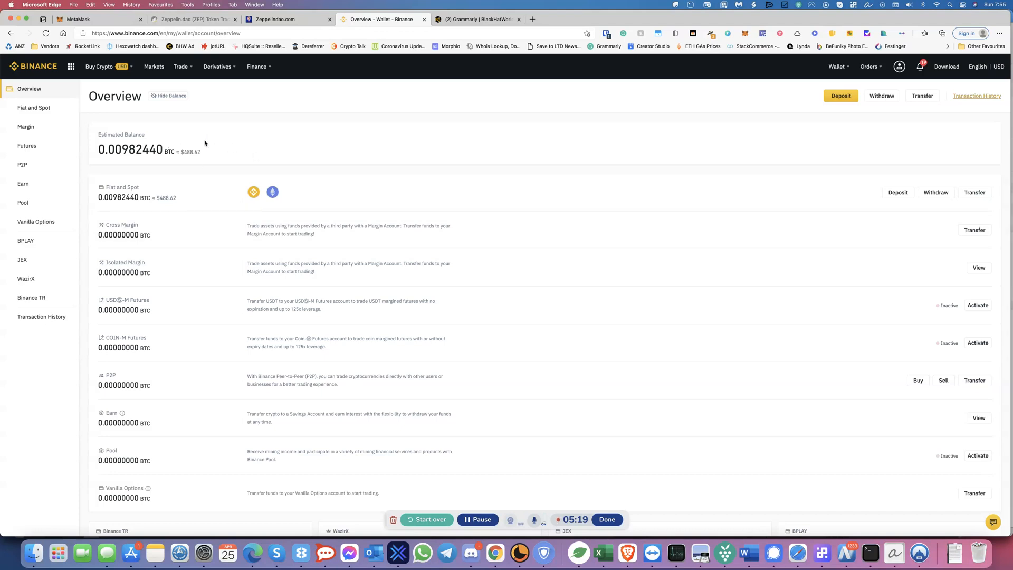
mouse_move(260, 129)
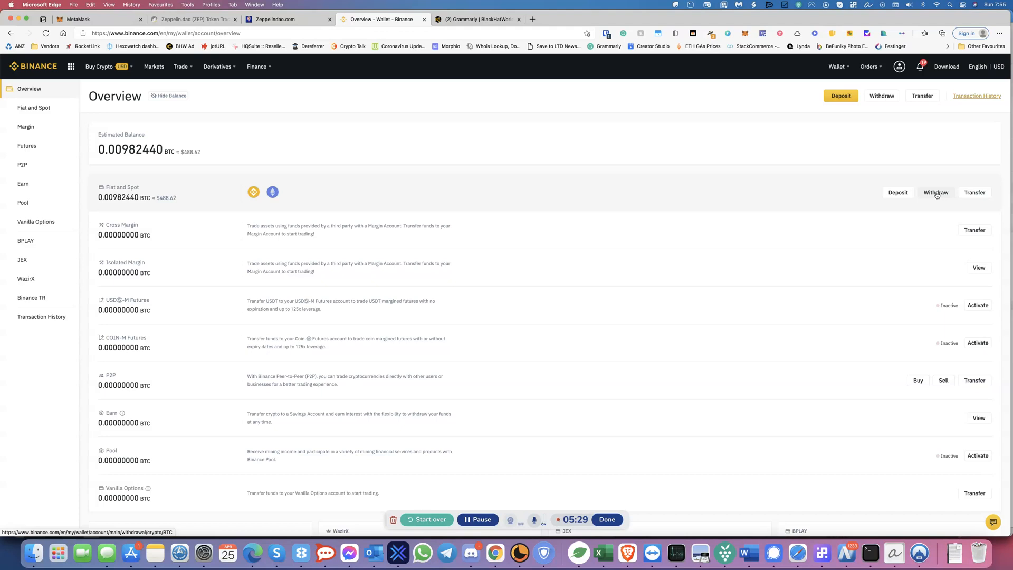
- Start a withdrawal from the Fiat and Spot wallet with BNB as the coin
left_click(936, 192)
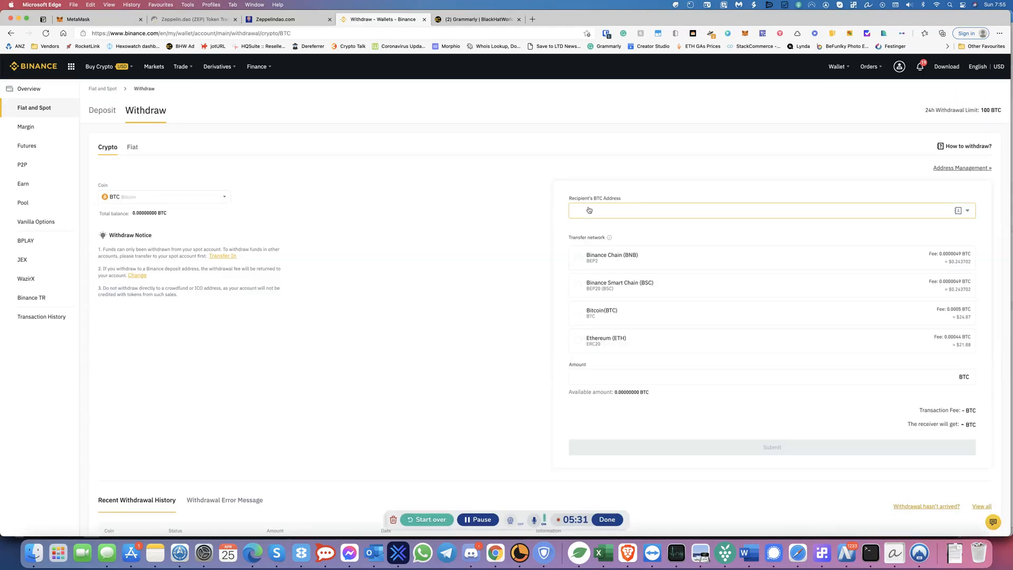
mouse_move(242, 189)
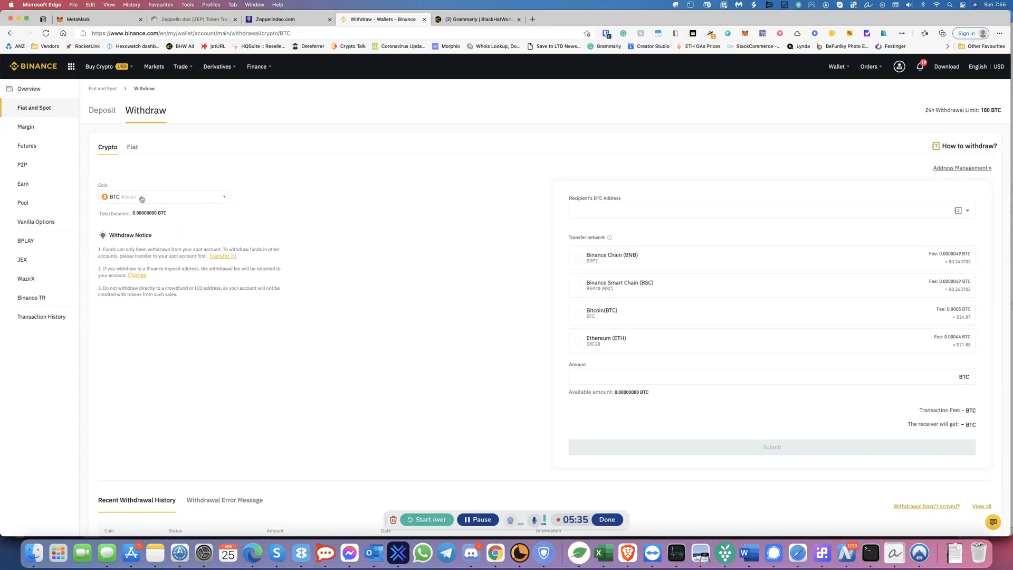
left_click(164, 196)
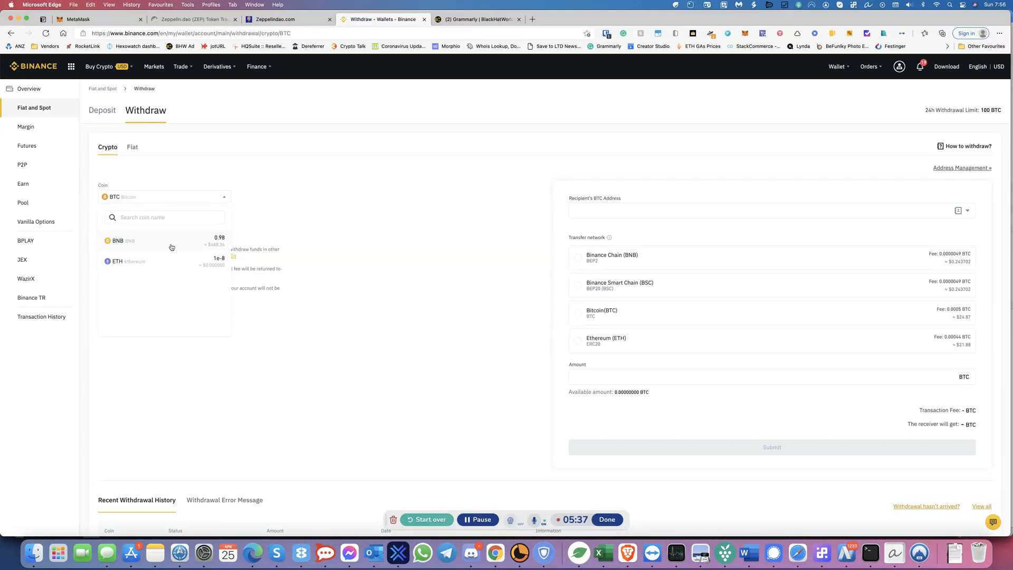
left_click(118, 240)
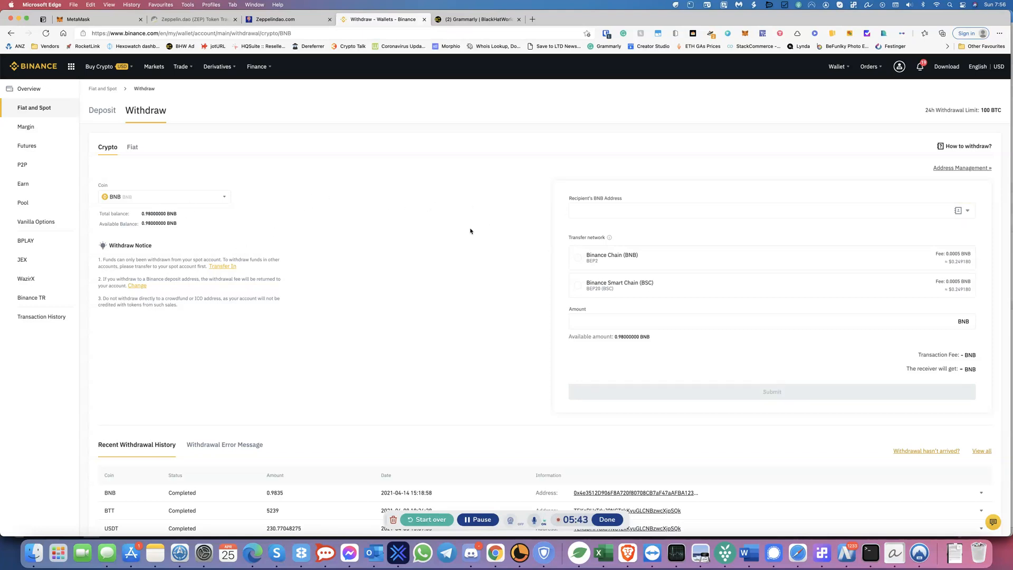
mouse_move(635, 241)
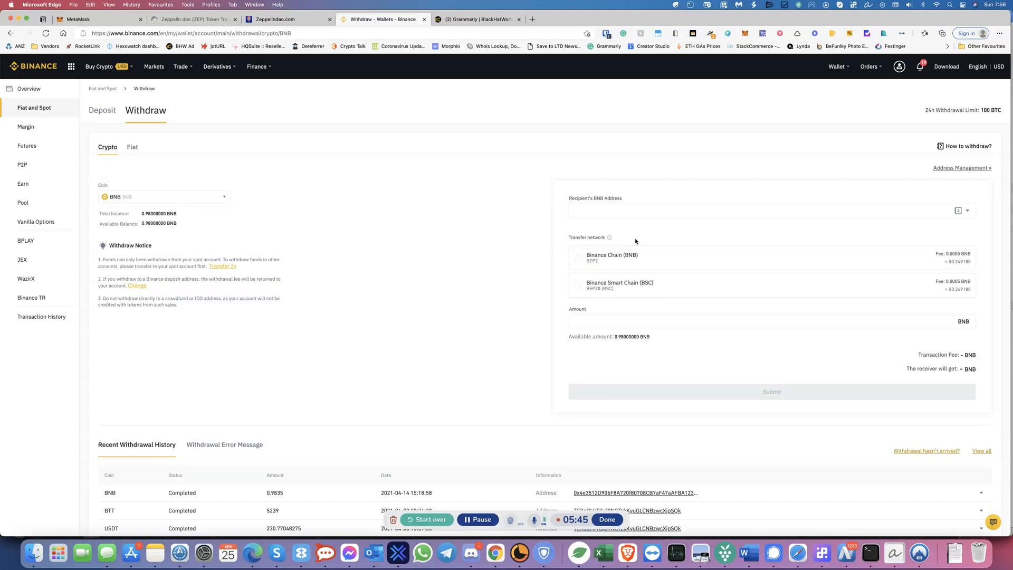
mouse_move(626, 135)
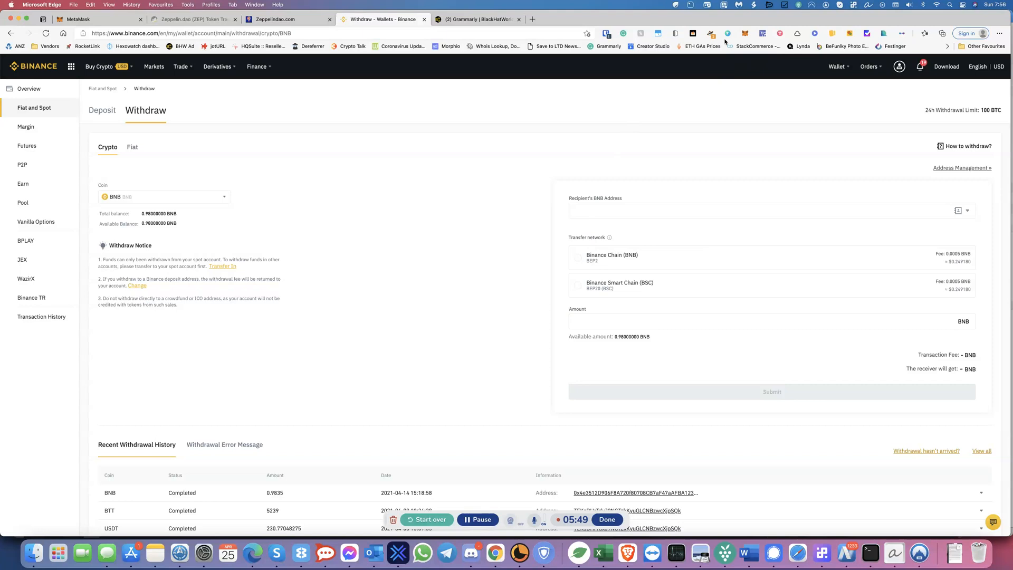
- Copy MetaMask Account 2's wallet address from the extension popup
left_click(745, 33)
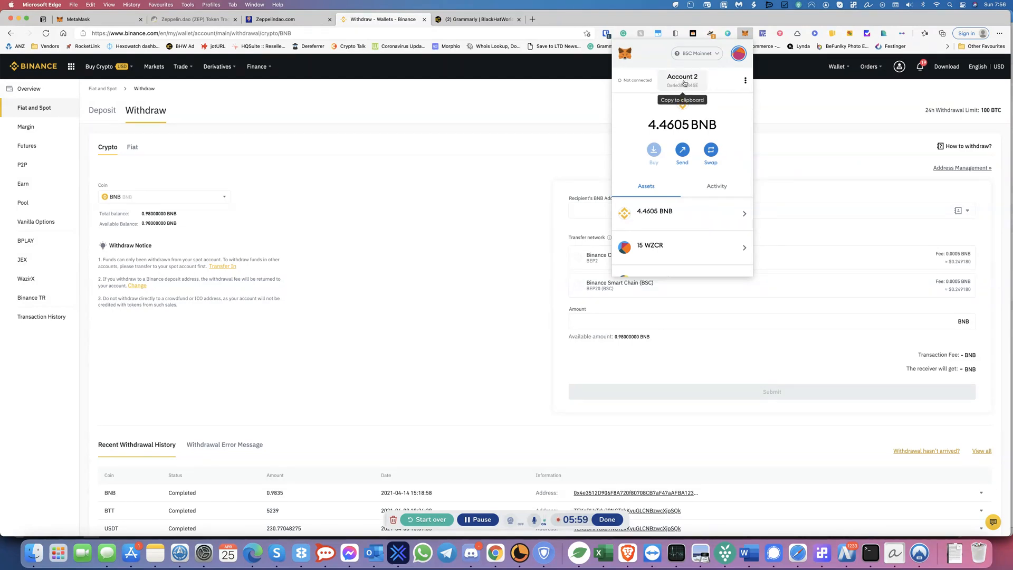
left_click(492, 166)
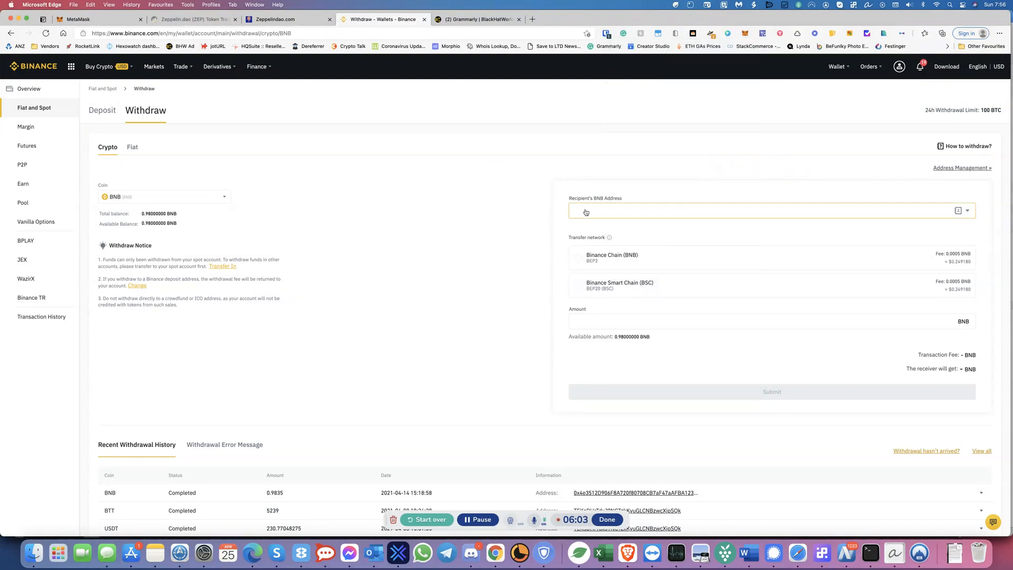
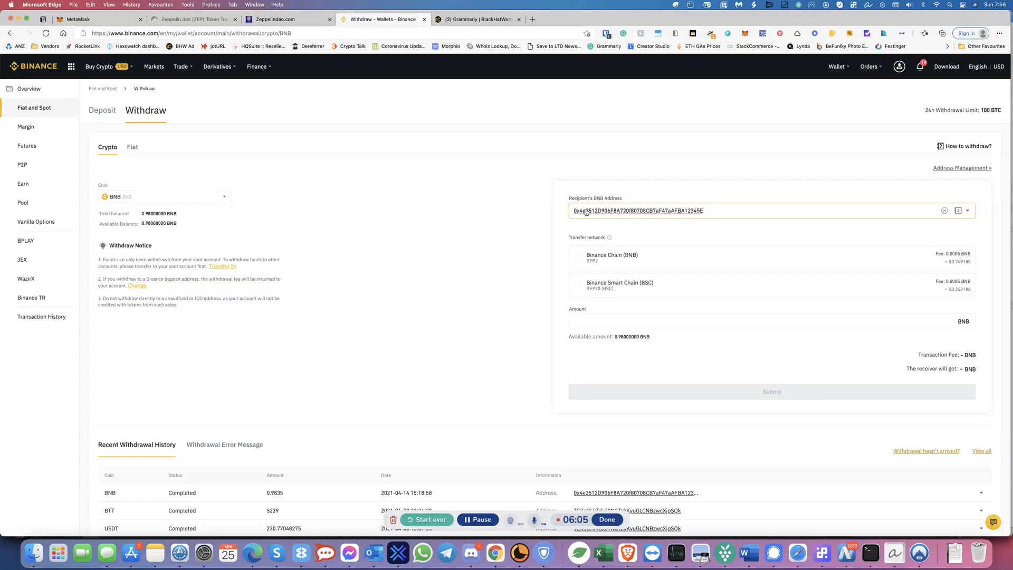
mouse_move(713, 222)
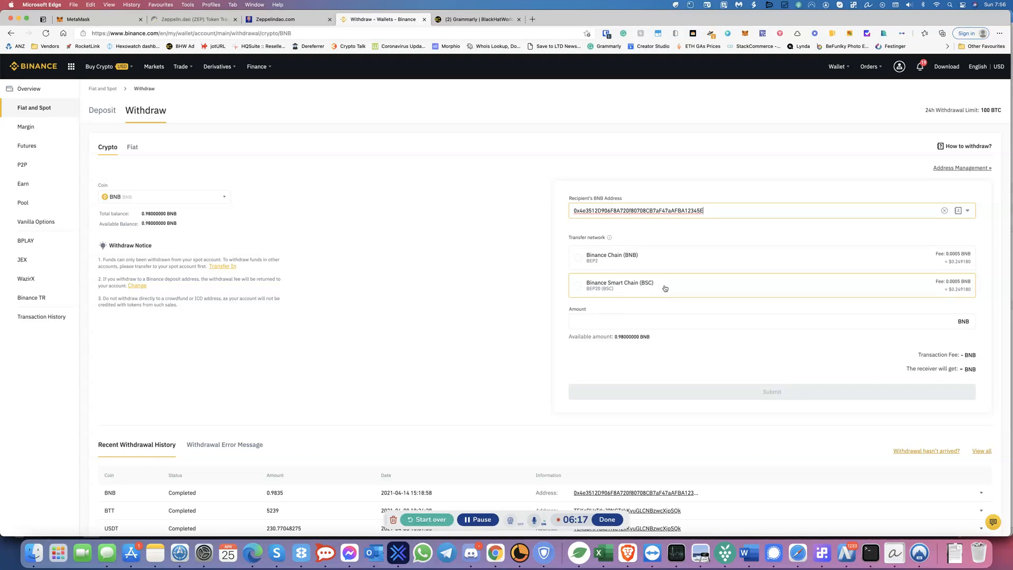
mouse_move(657, 289)
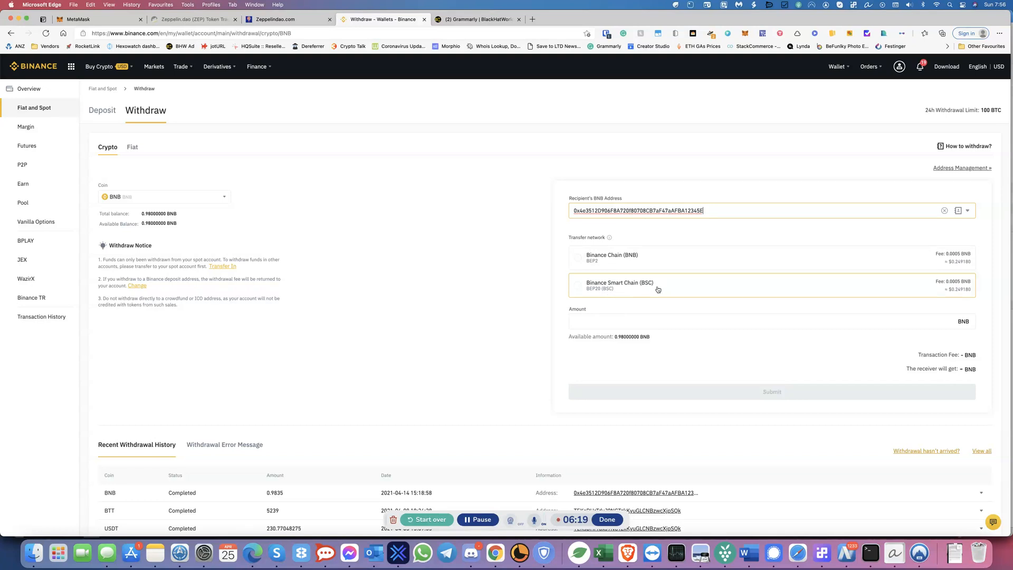
mouse_move(651, 286)
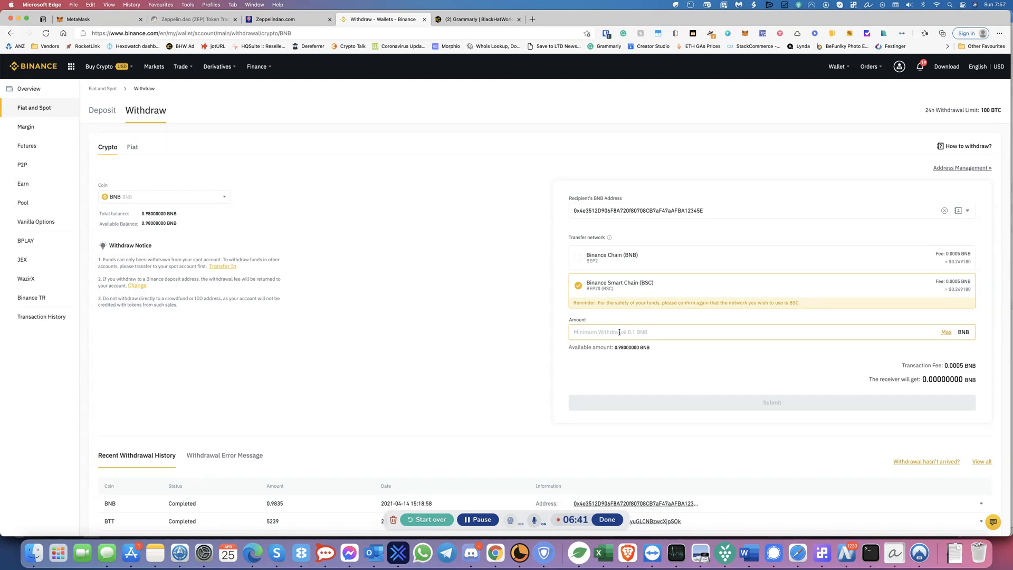
type("0.5")
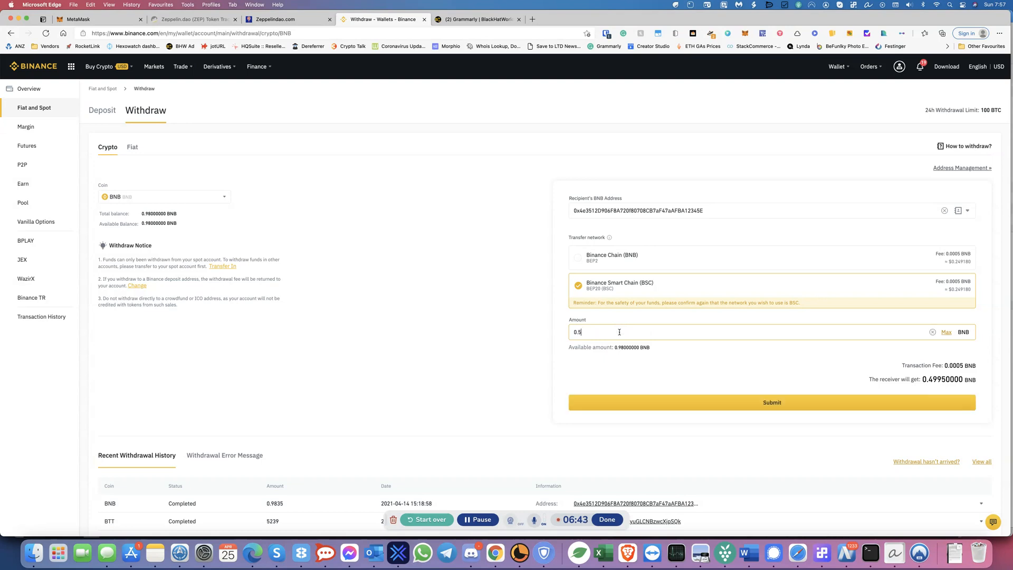
mouse_move(674, 359)
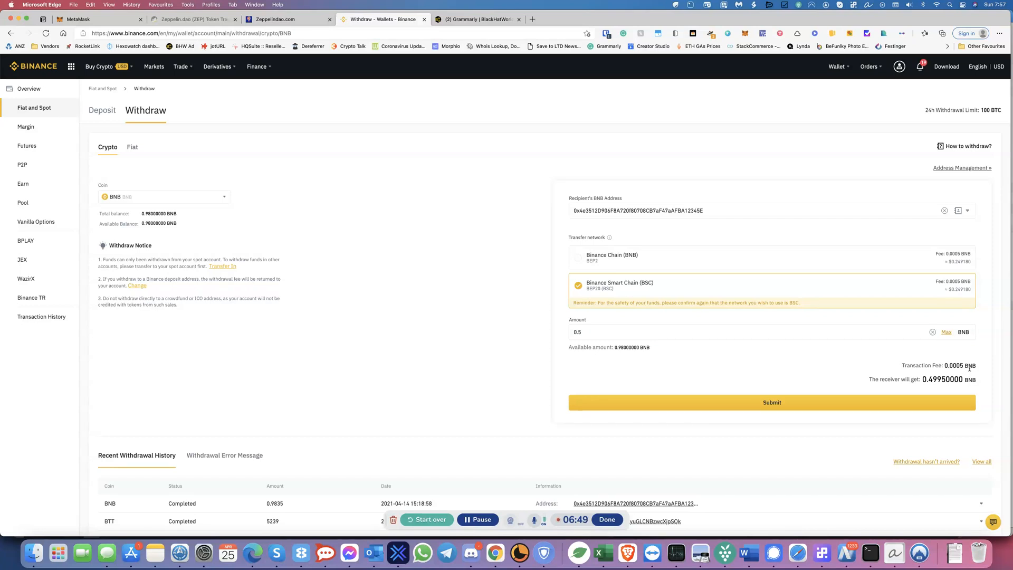
mouse_move(870, 363)
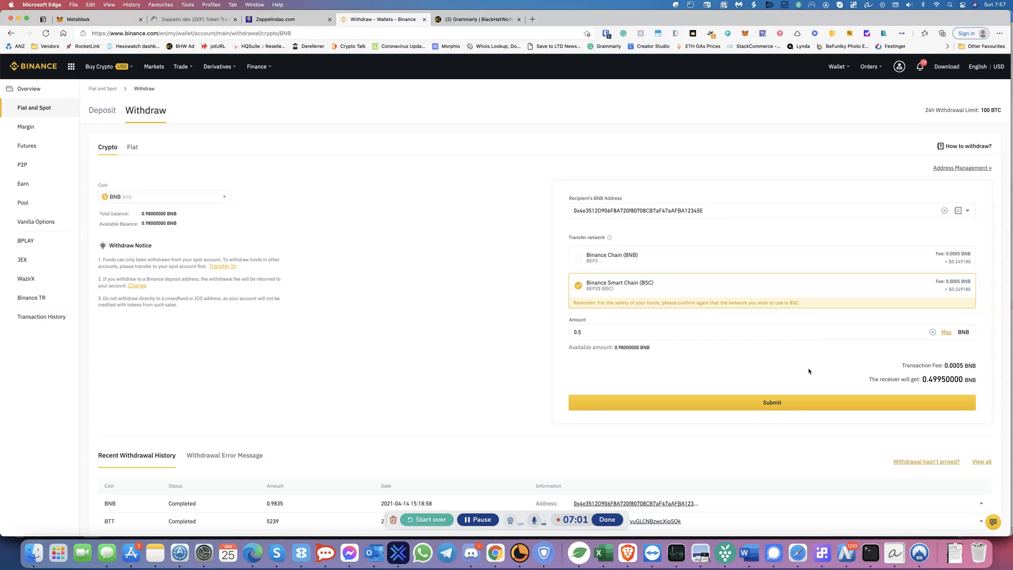
mouse_move(804, 369)
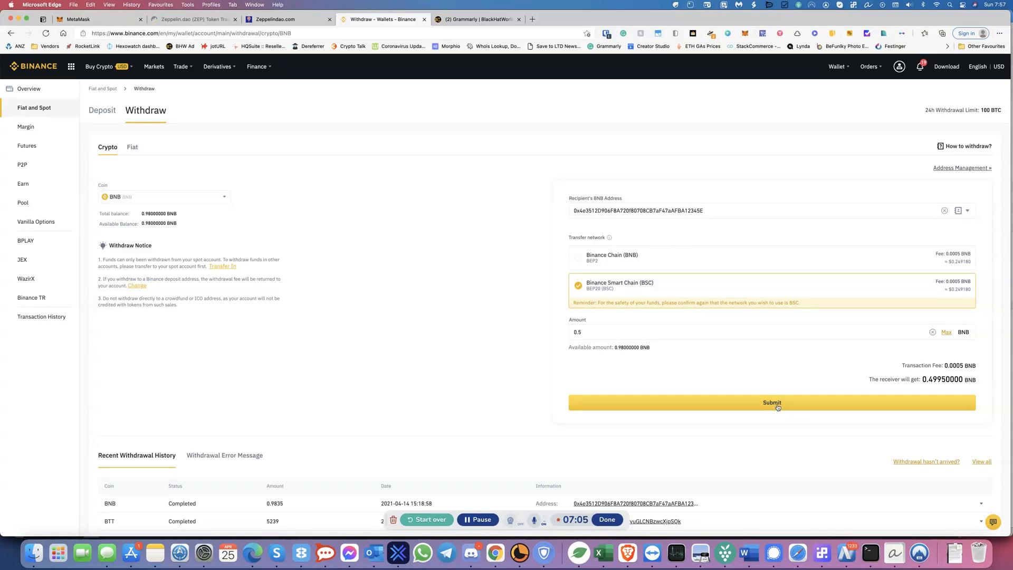
left_click(772, 403)
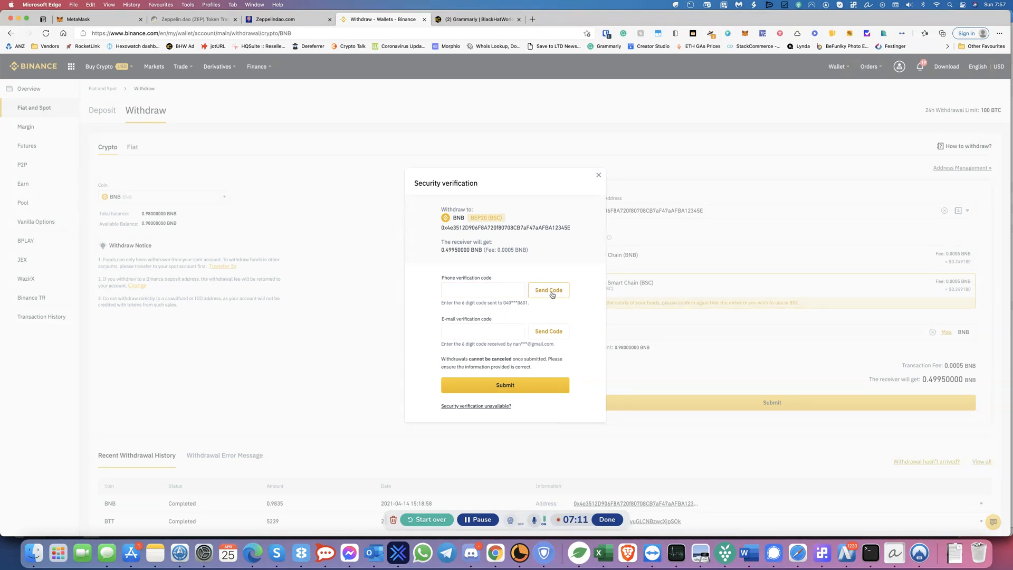
mouse_move(549, 294)
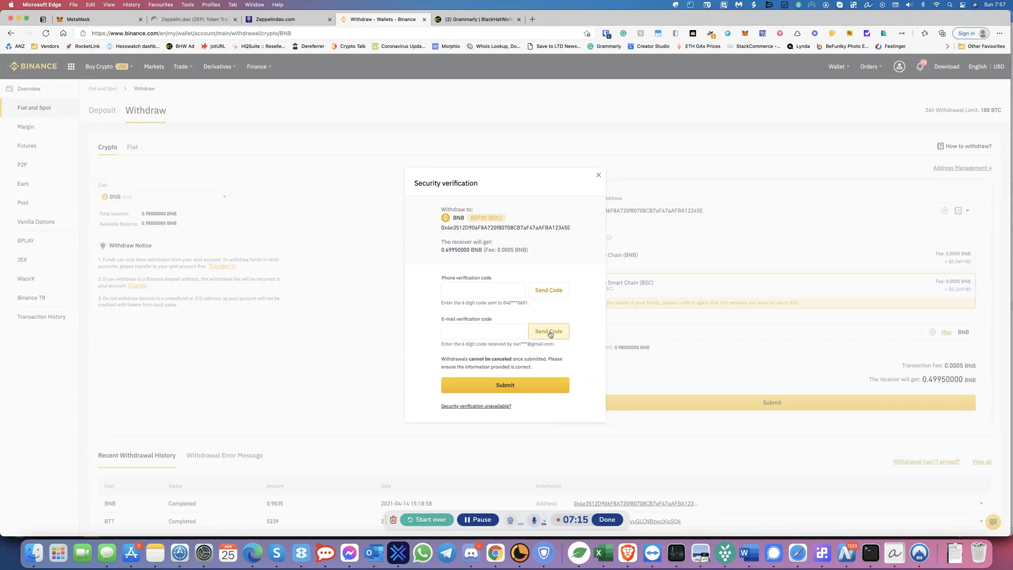
left_click(548, 330)
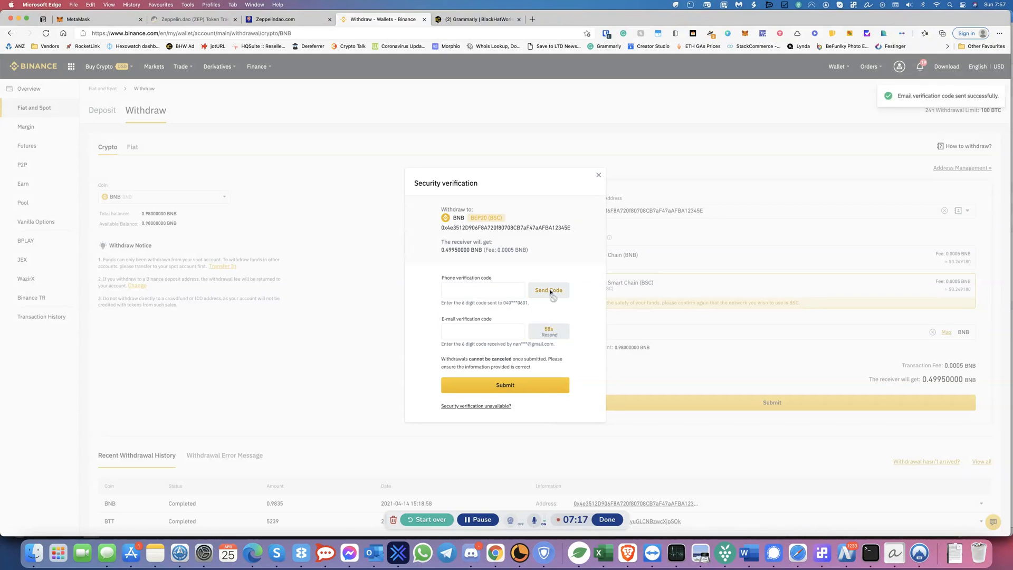
left_click(548, 290)
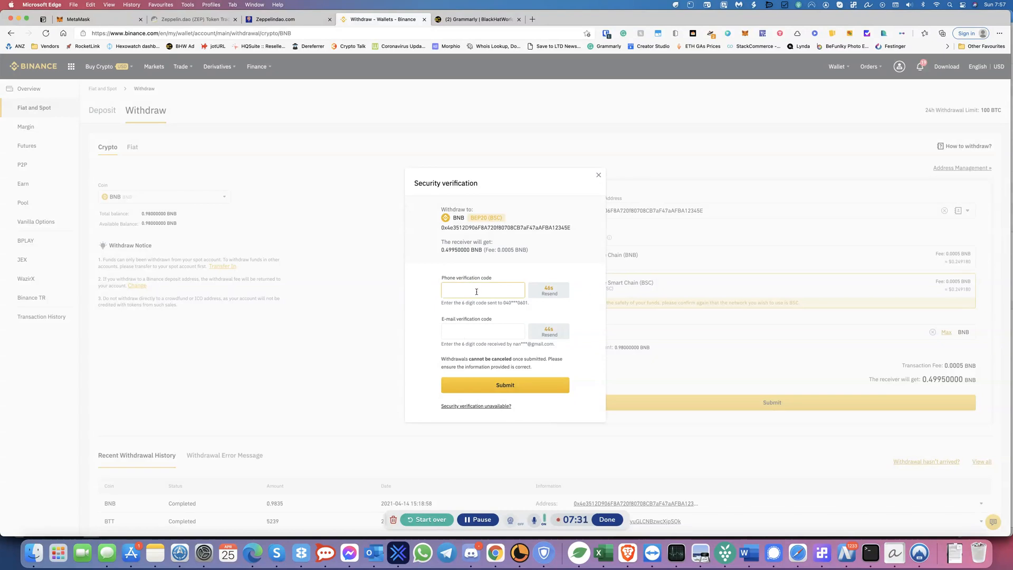
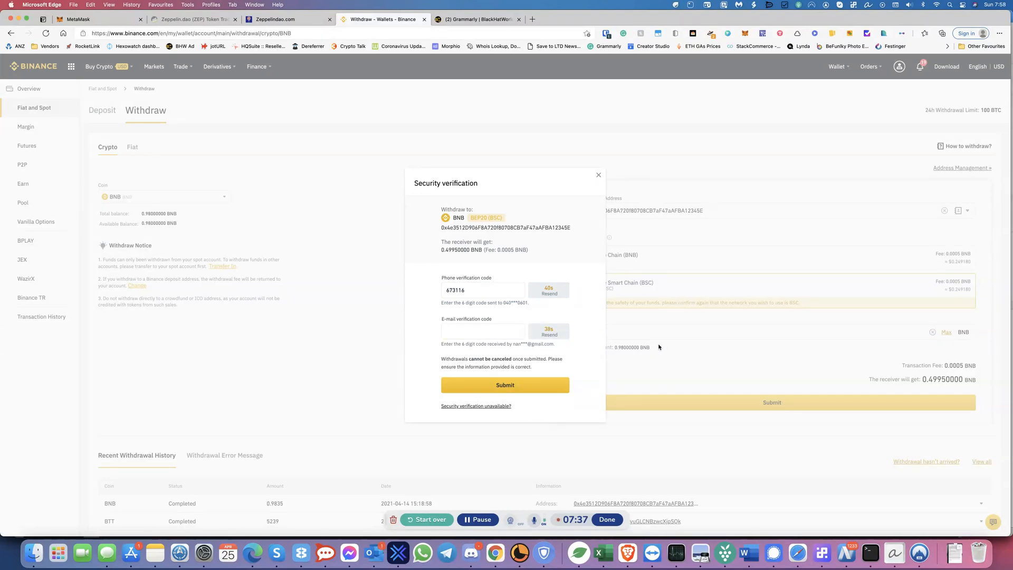
mouse_move(669, 348)
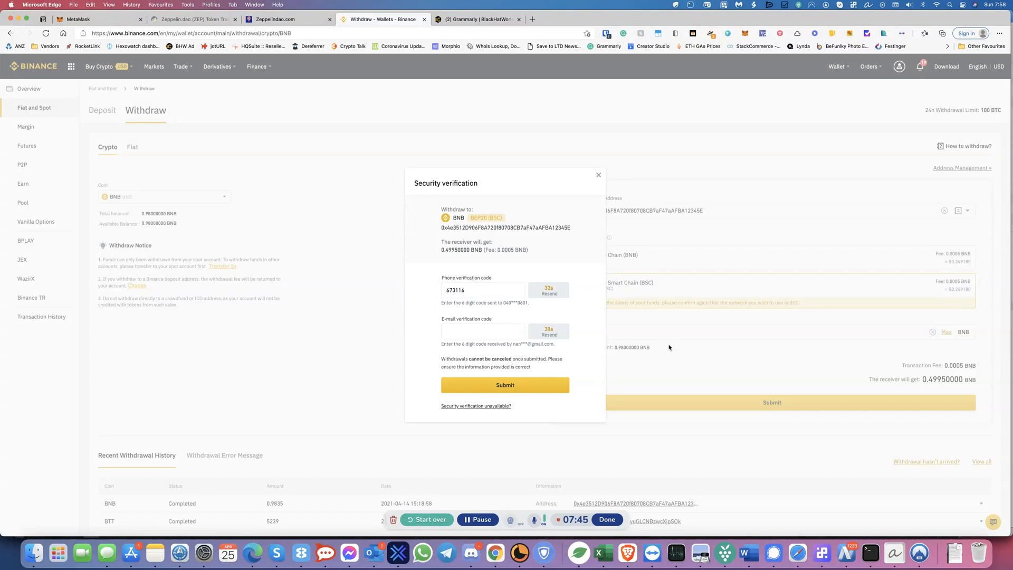
- Open Binance's withdrawal verification email in Outlook and select the email code
left_click(483, 331)
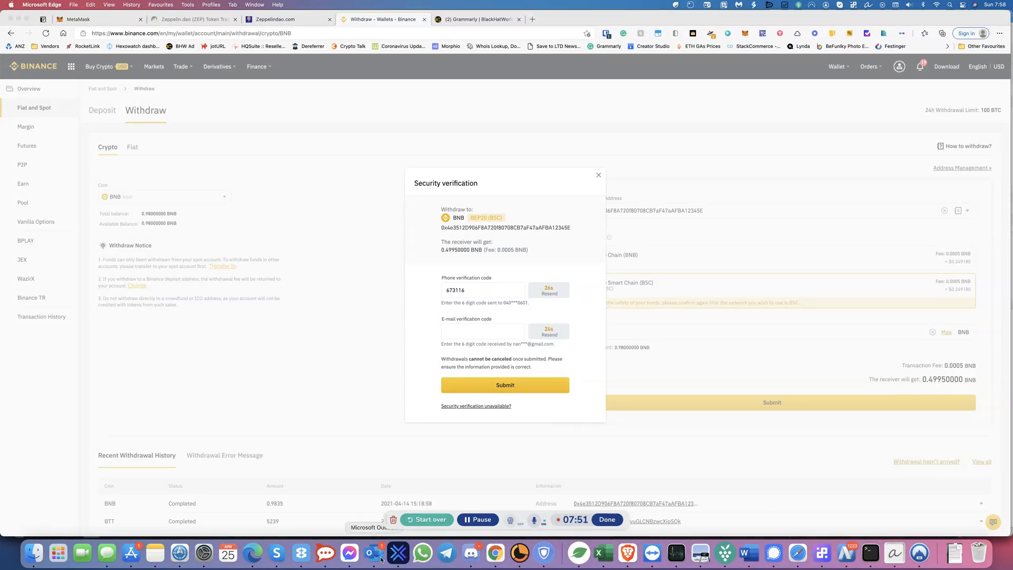
left_click(371, 553)
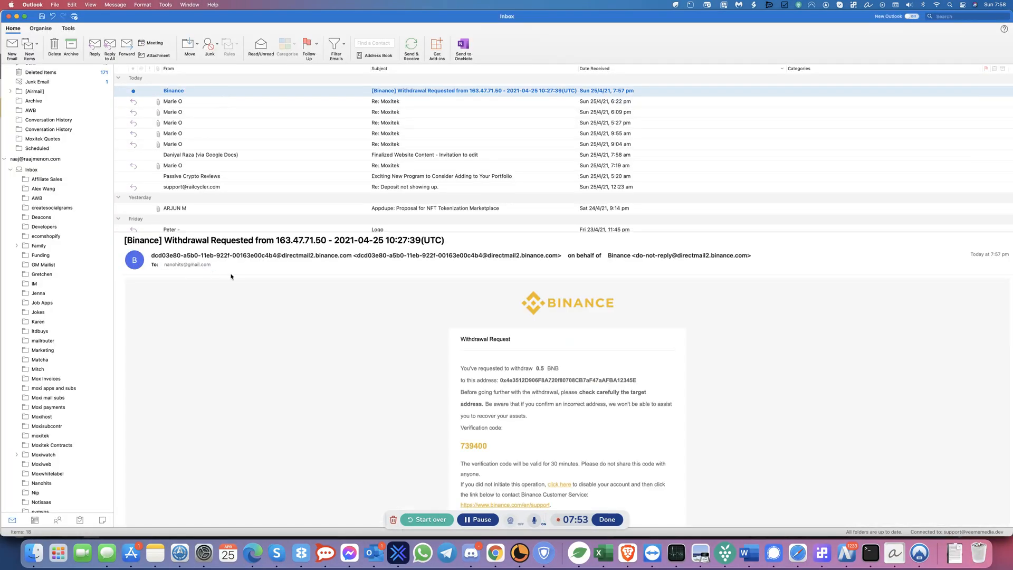
double_click(473, 446)
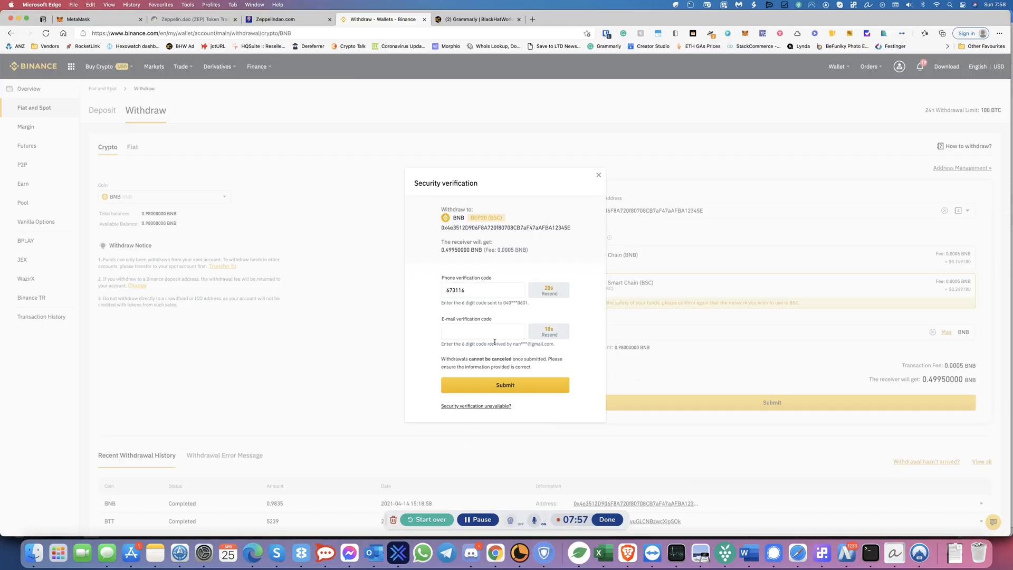
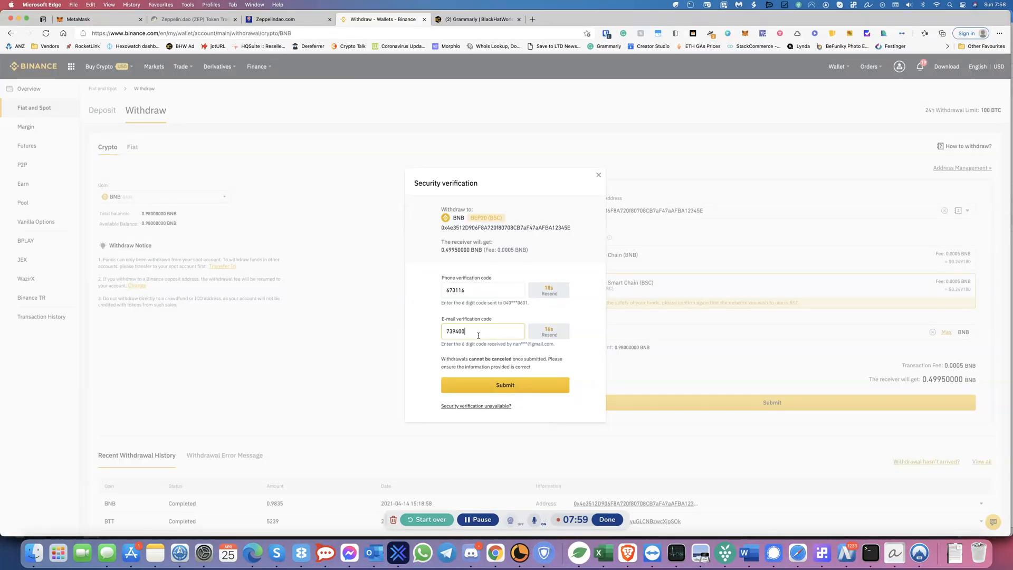
left_click(504, 384)
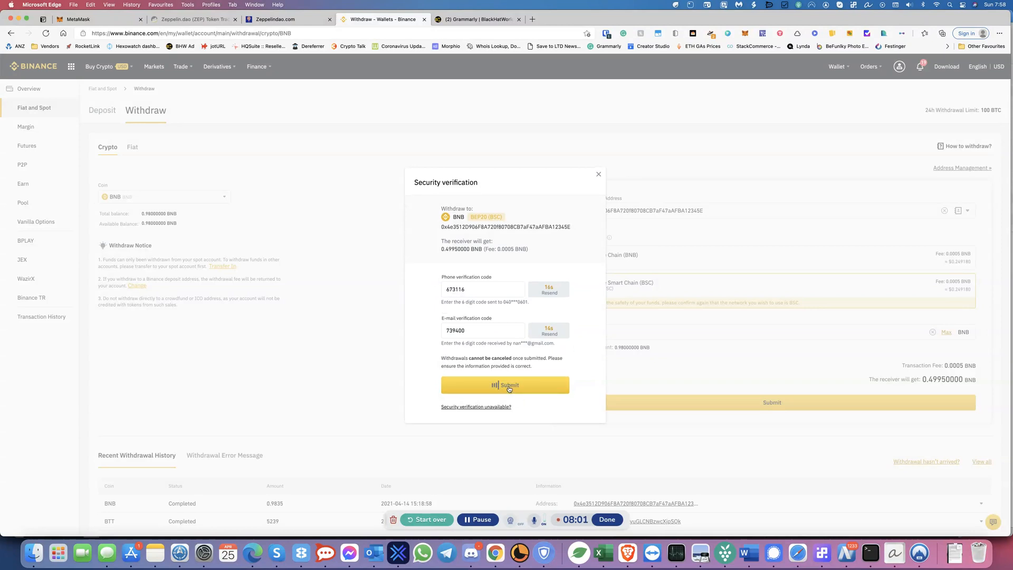
left_click(505, 385)
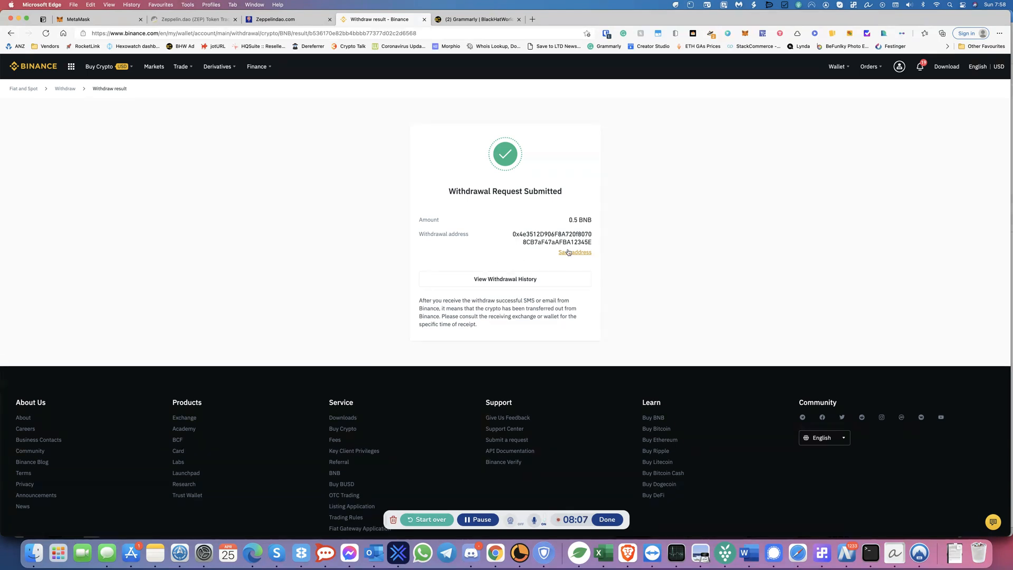
mouse_move(607, 229)
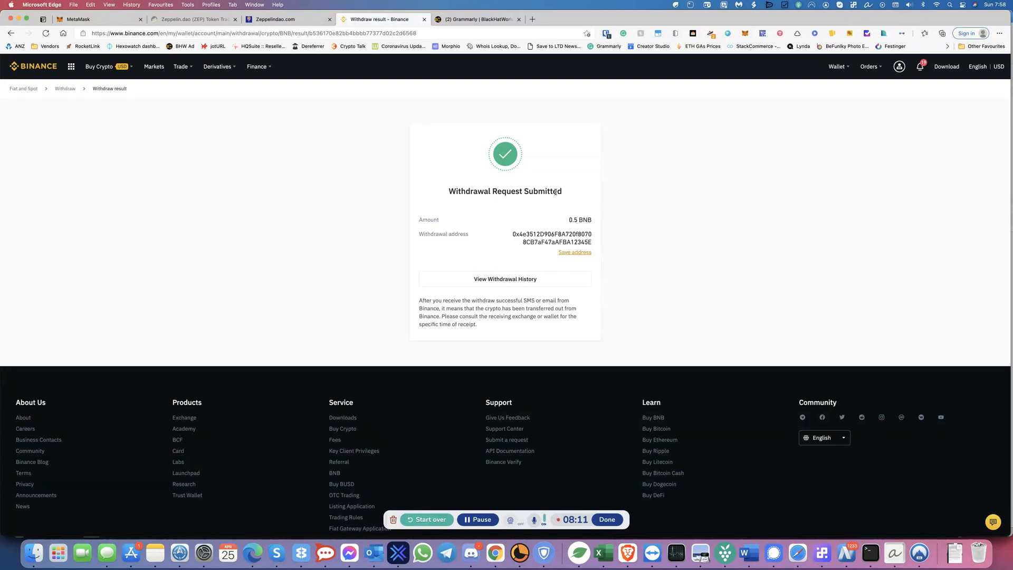
mouse_move(614, 170)
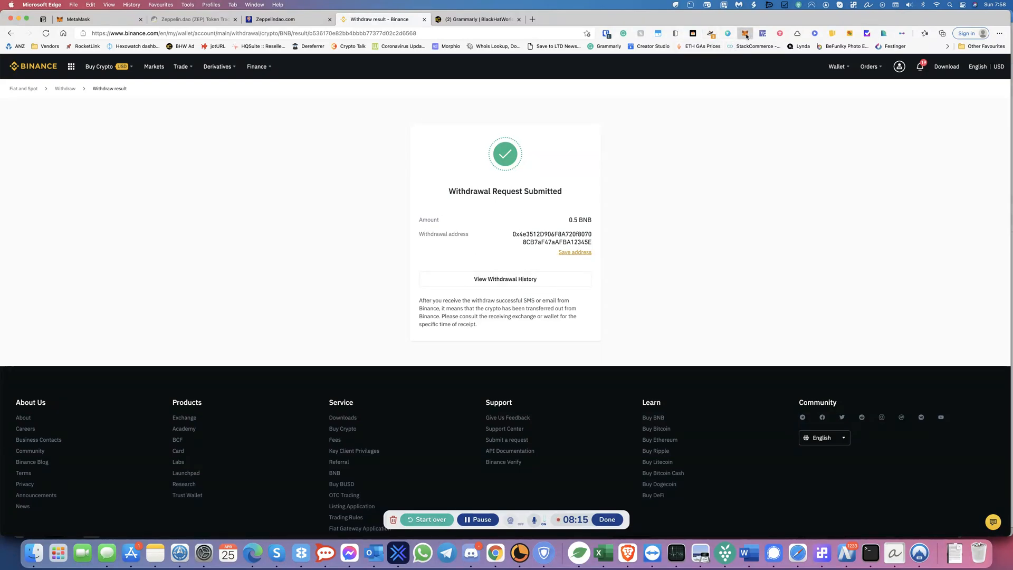
left_click(746, 33)
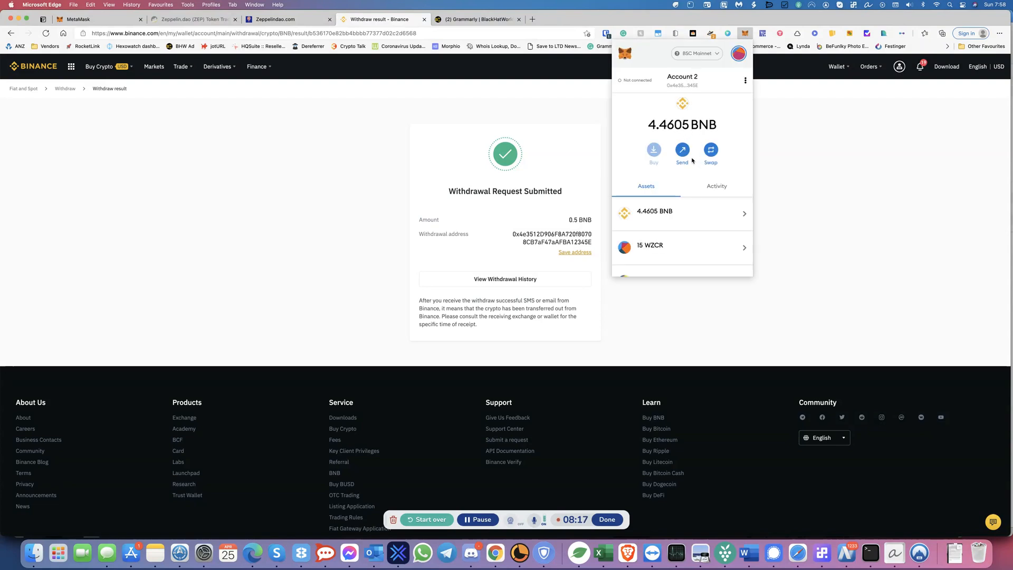
mouse_move(710, 150)
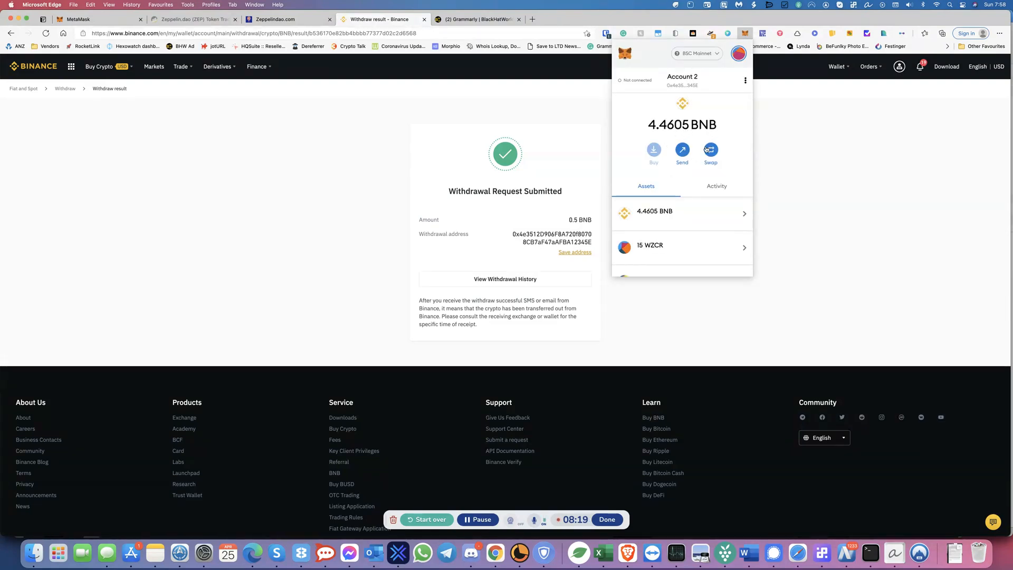
mouse_move(672, 124)
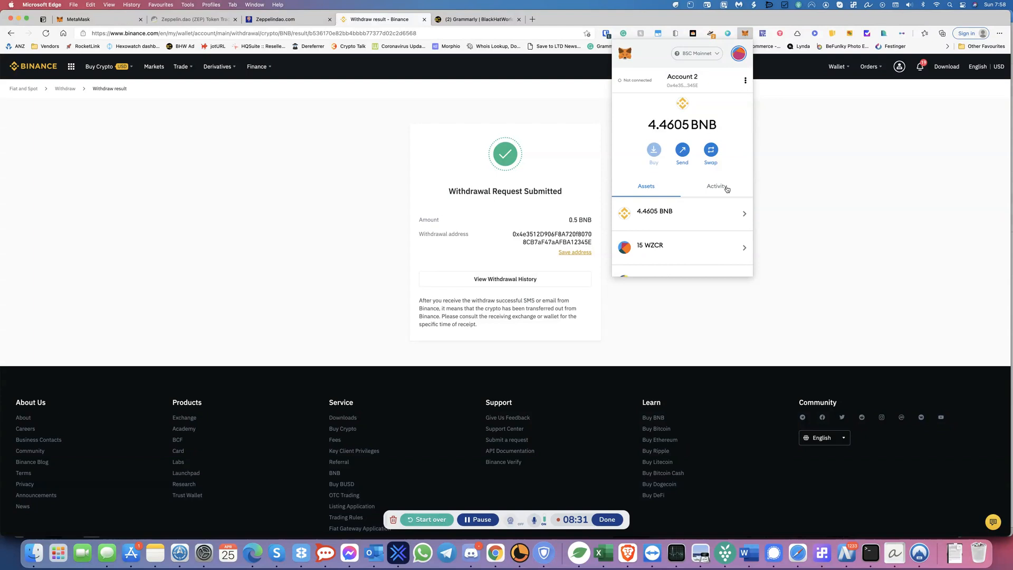
mouse_move(807, 180)
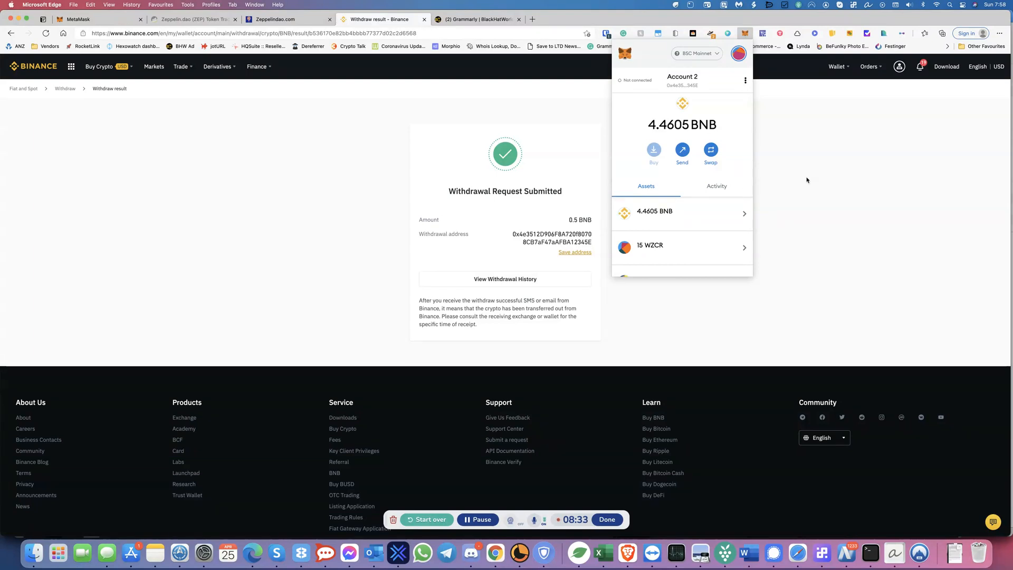
mouse_move(743, 183)
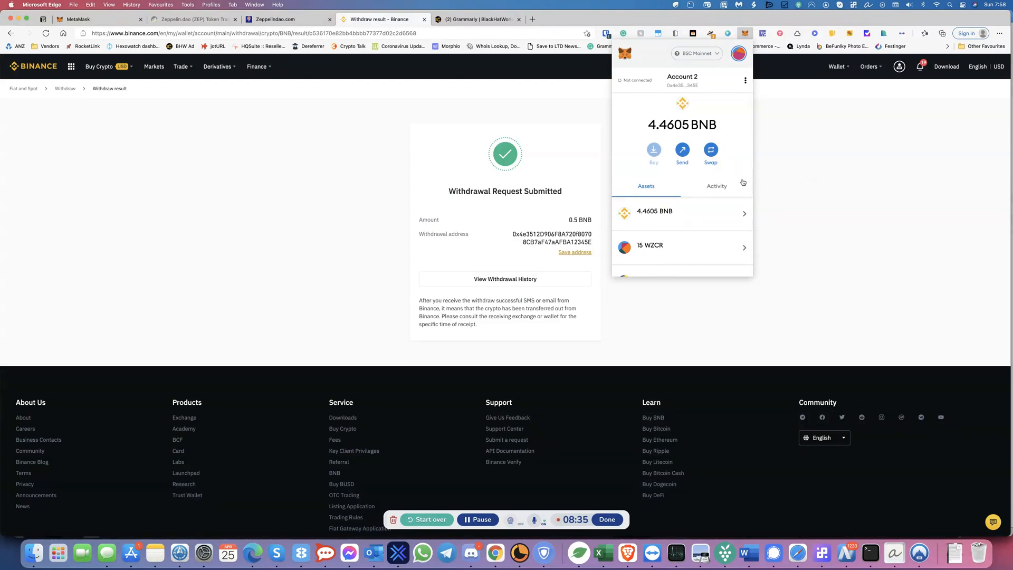
mouse_move(700, 121)
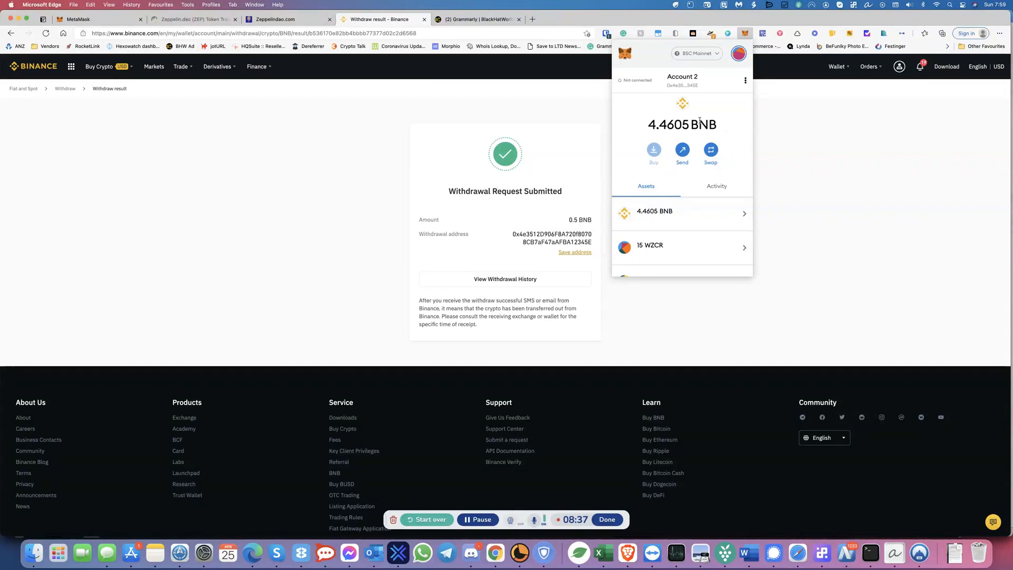
mouse_move(714, 124)
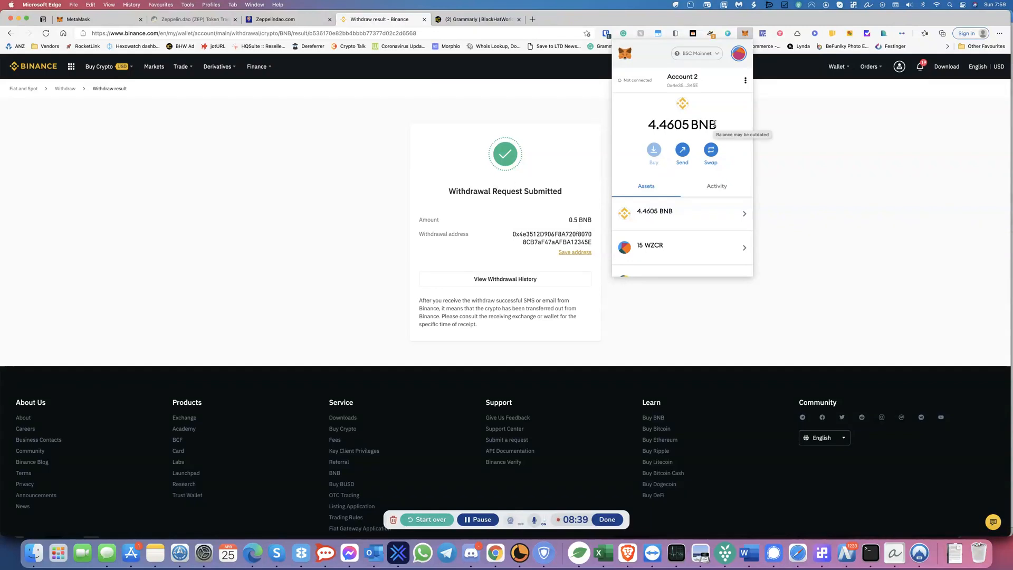
mouse_move(579, 167)
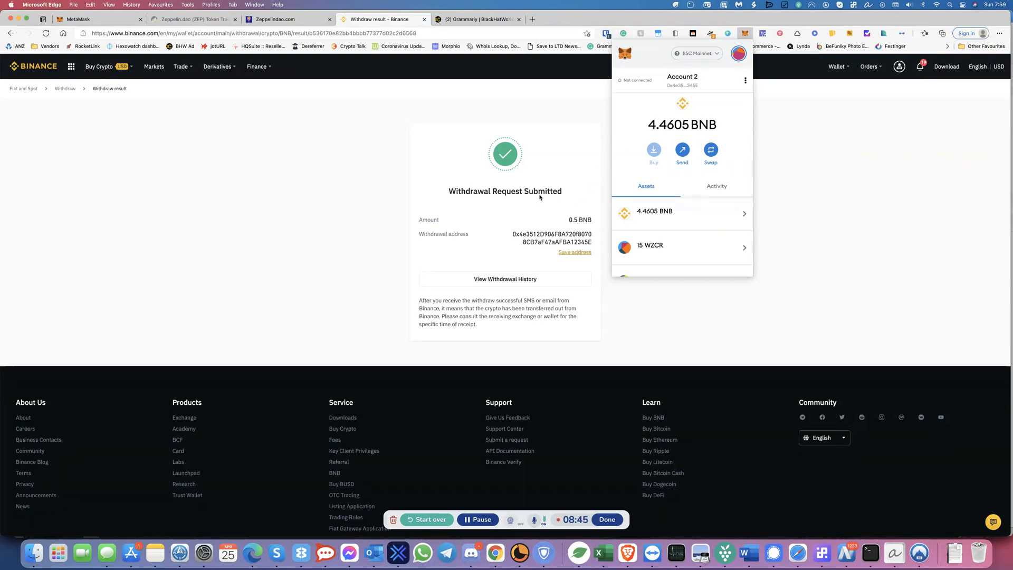
mouse_move(653, 150)
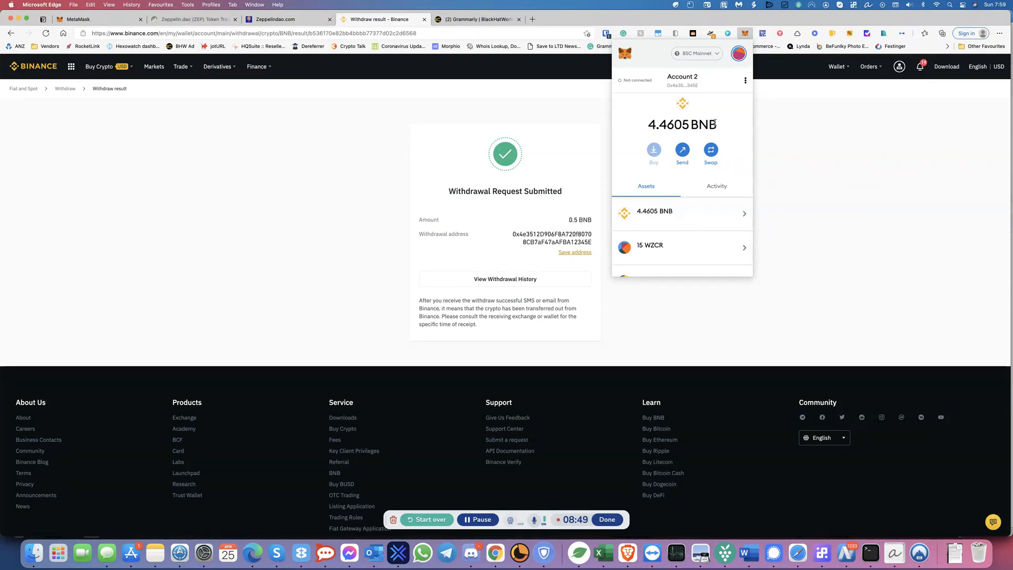
mouse_move(301, 173)
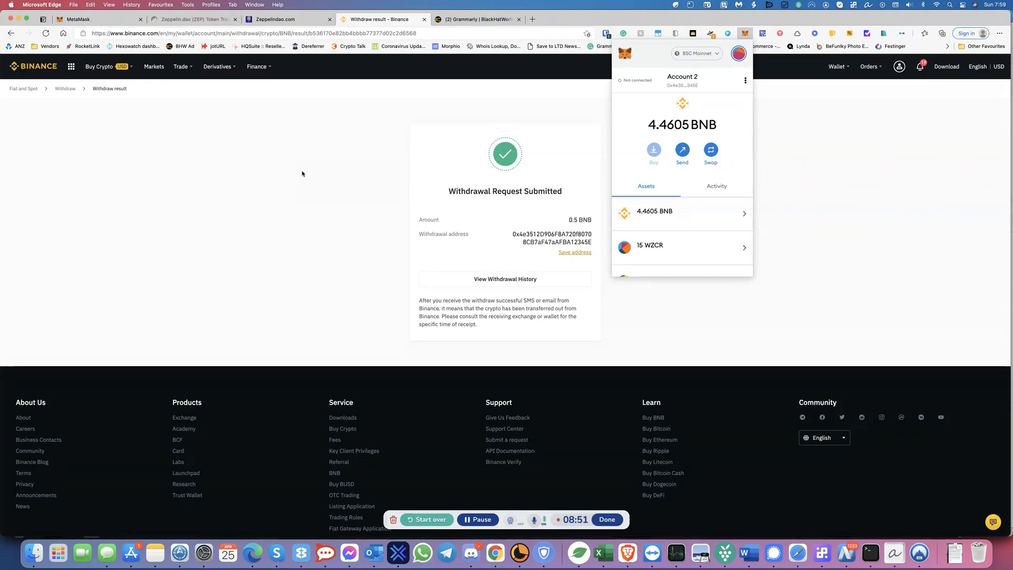
mouse_move(697, 121)
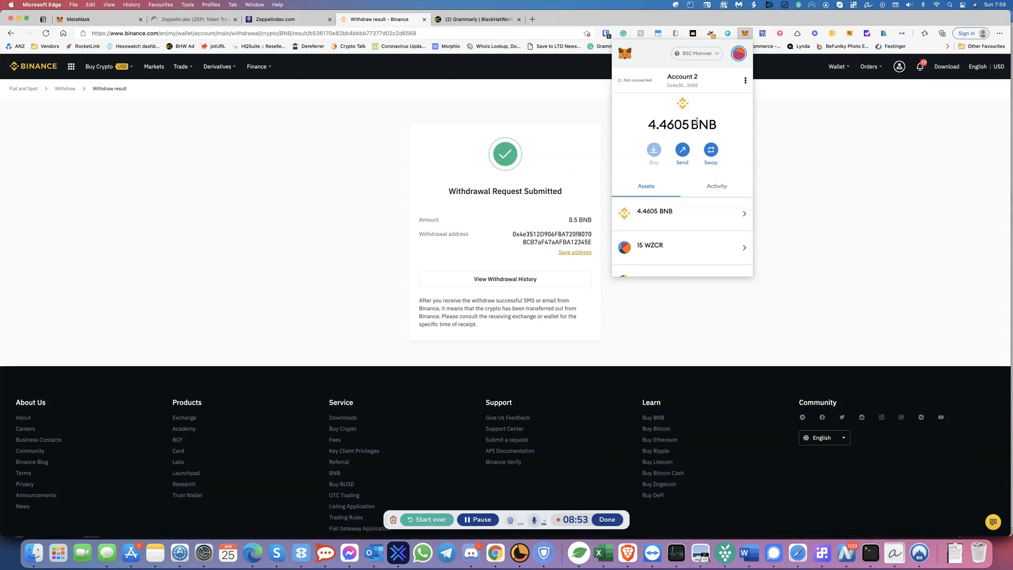
mouse_move(725, 127)
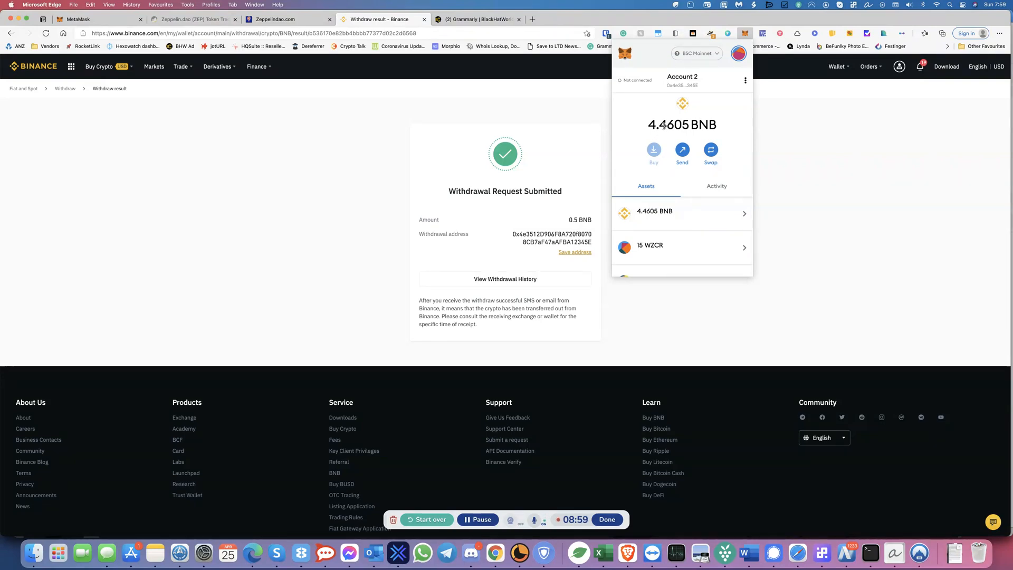
mouse_move(248, 138)
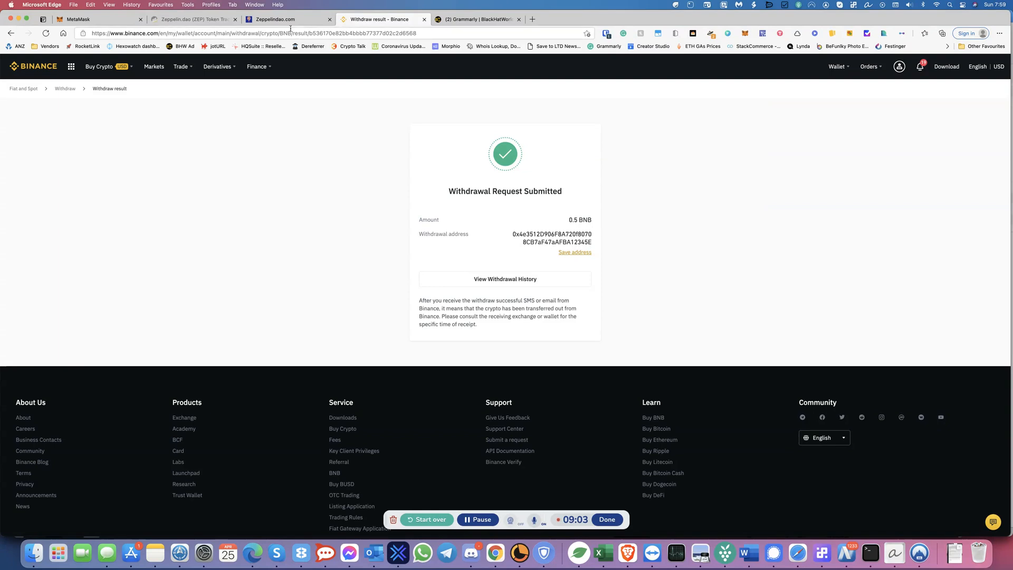
- Browse the Zeppelin.dao home page's features, then follow its link to buy ZEP
left_click(288, 19)
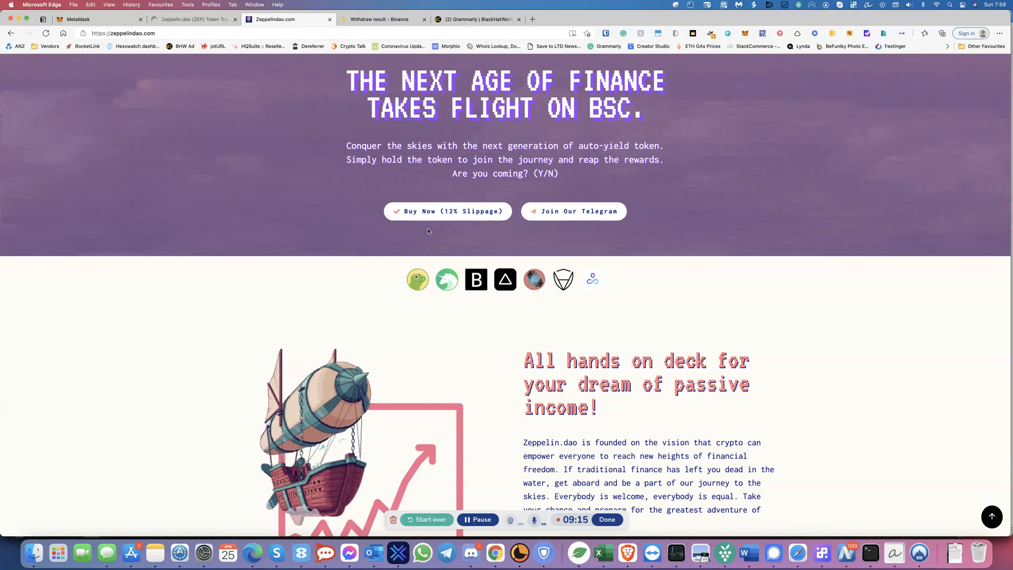
scroll("down", 3)
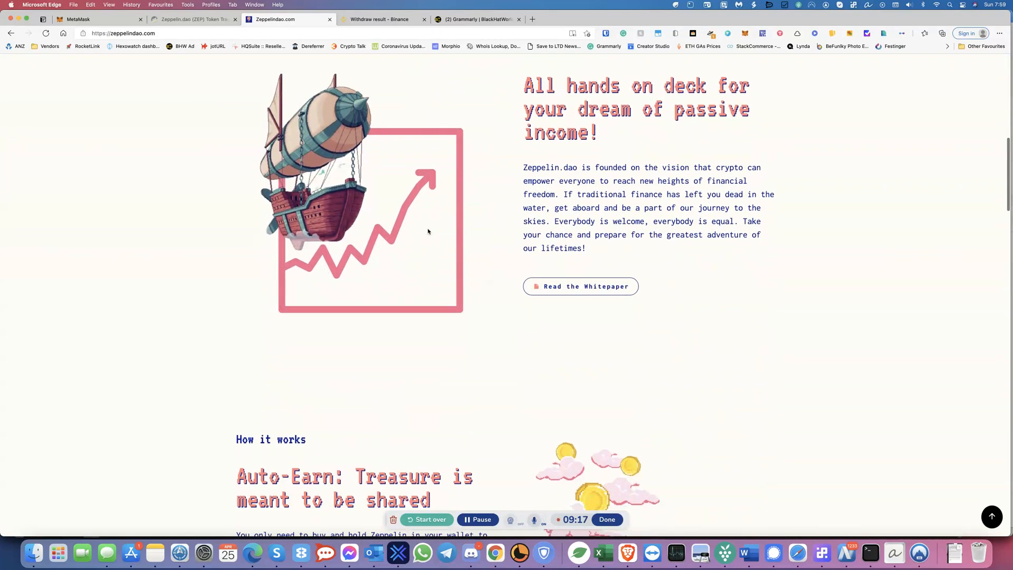
scroll("down", 3)
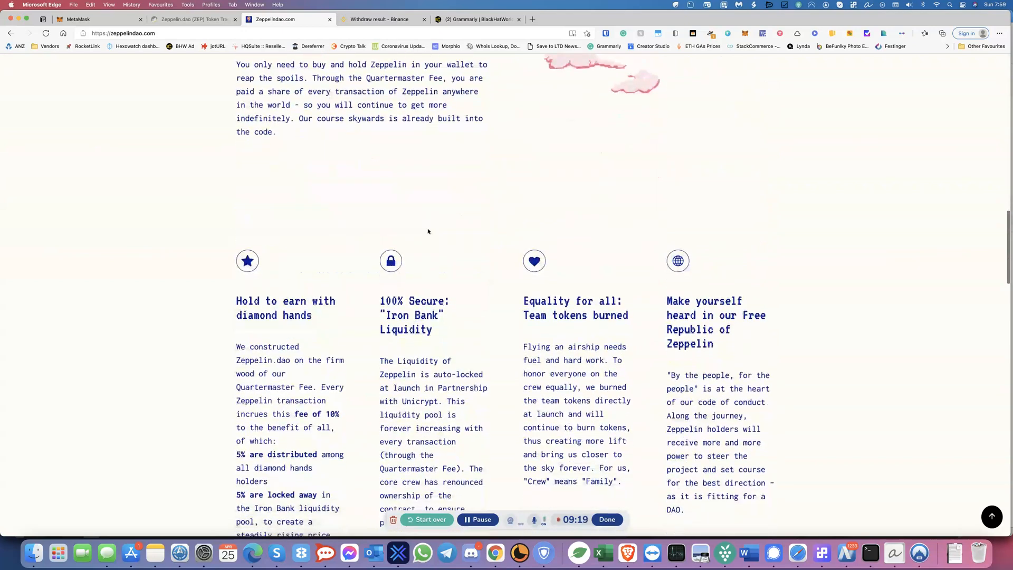
scroll("down", 3)
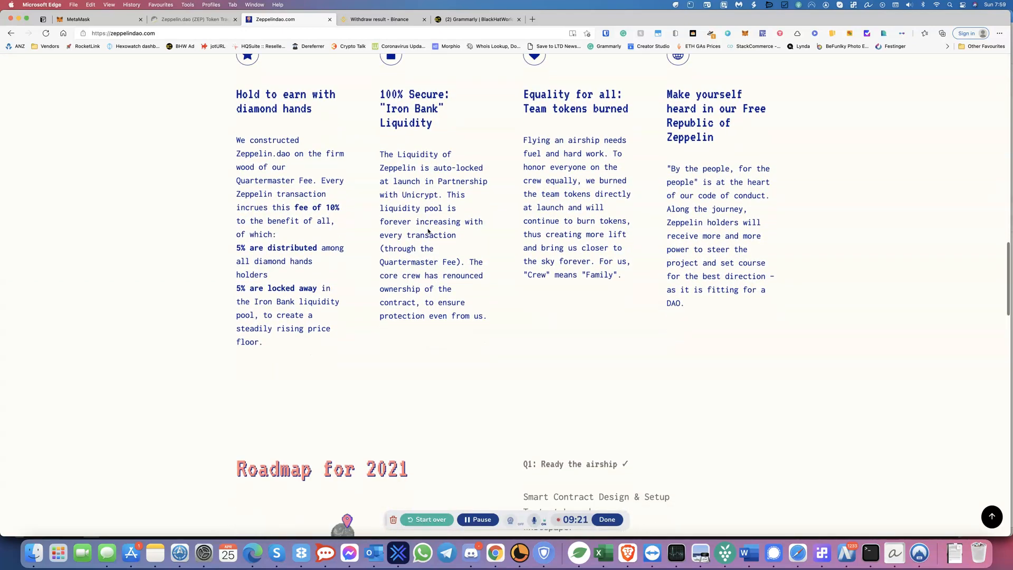
scroll("down", 3)
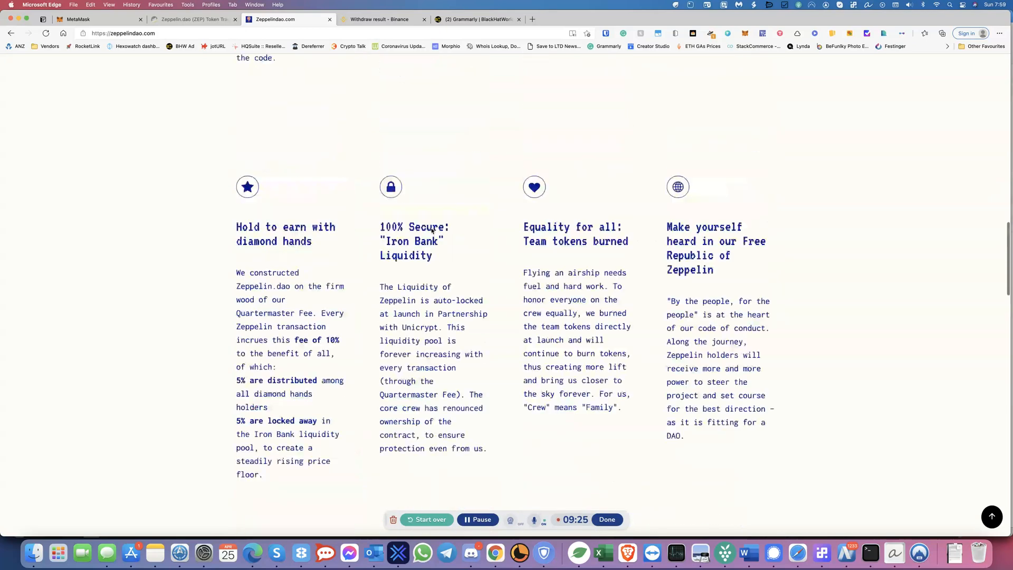
scroll("up", 3)
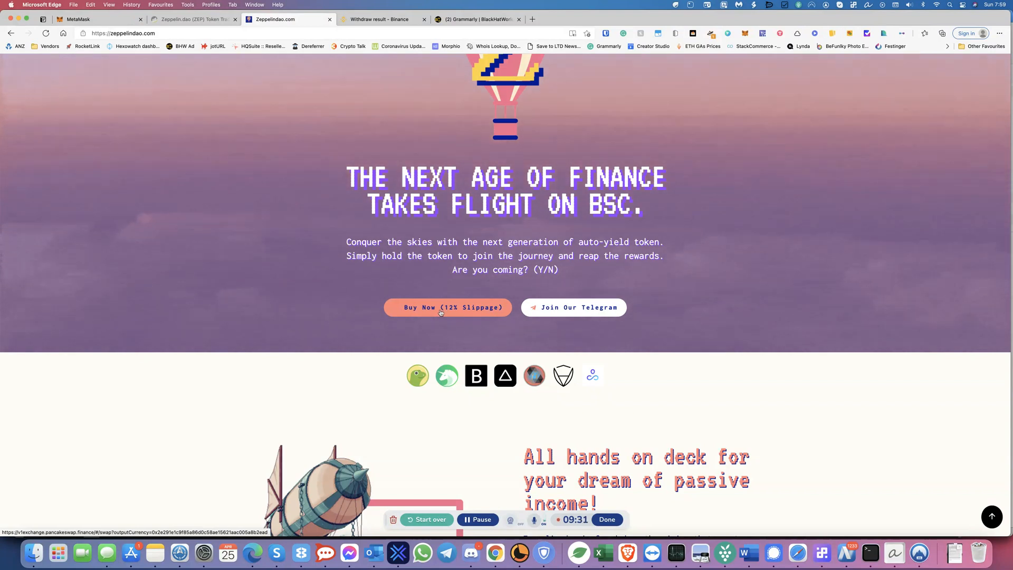
left_click(447, 307)
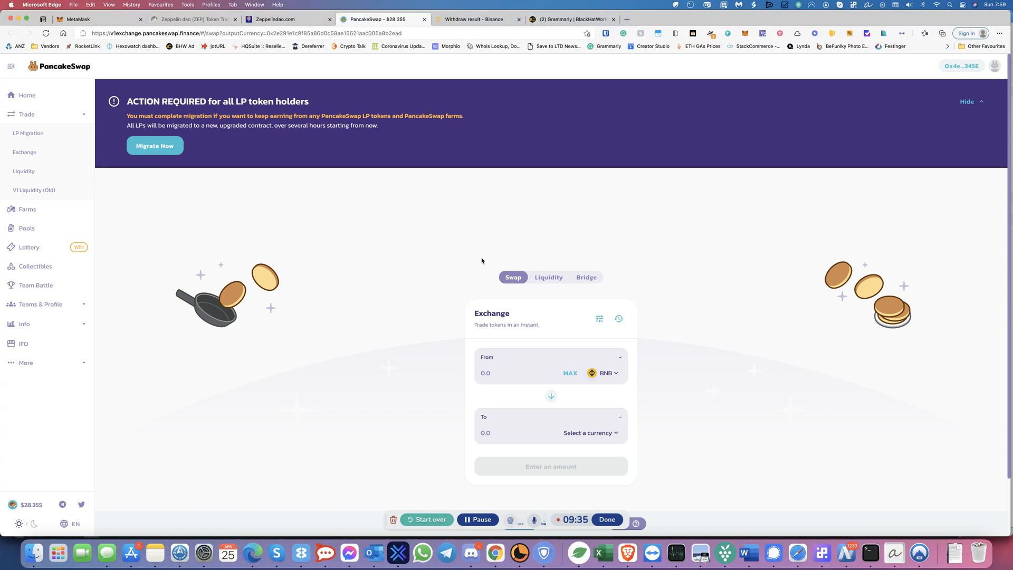
- Open PancakeSwap with Zeppelin.dao (ZEP) loaded as the swap target against BNB
left_click(589, 433)
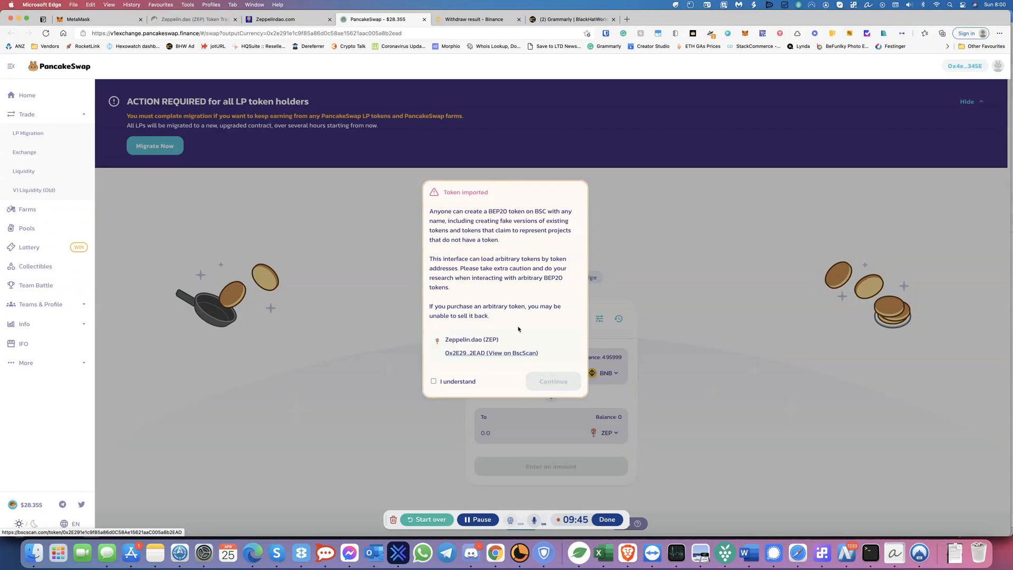
mouse_move(526, 280)
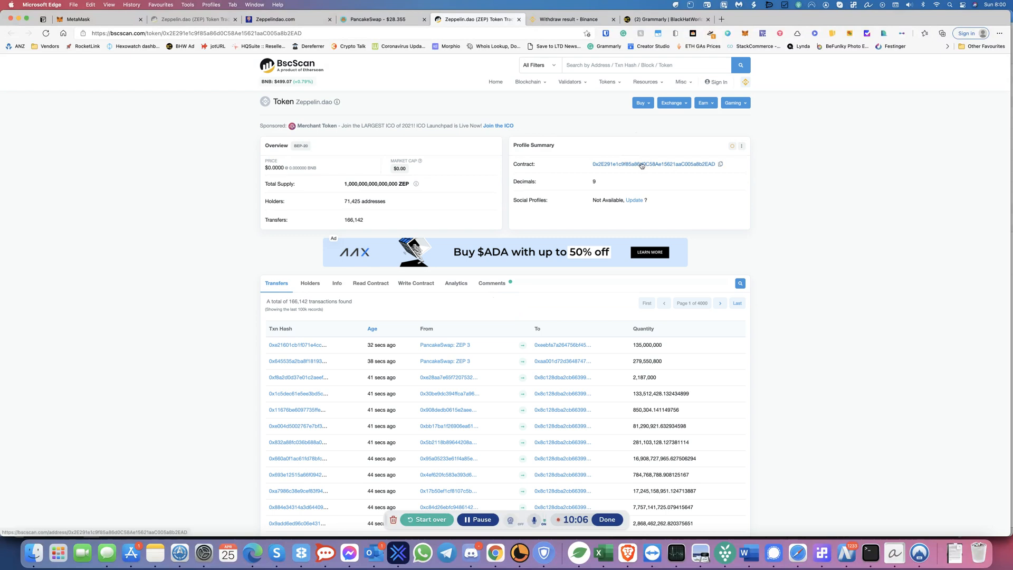
- Open the Zeppelin.dao contract address page, holding about 73.40 BNB
left_click(654, 163)
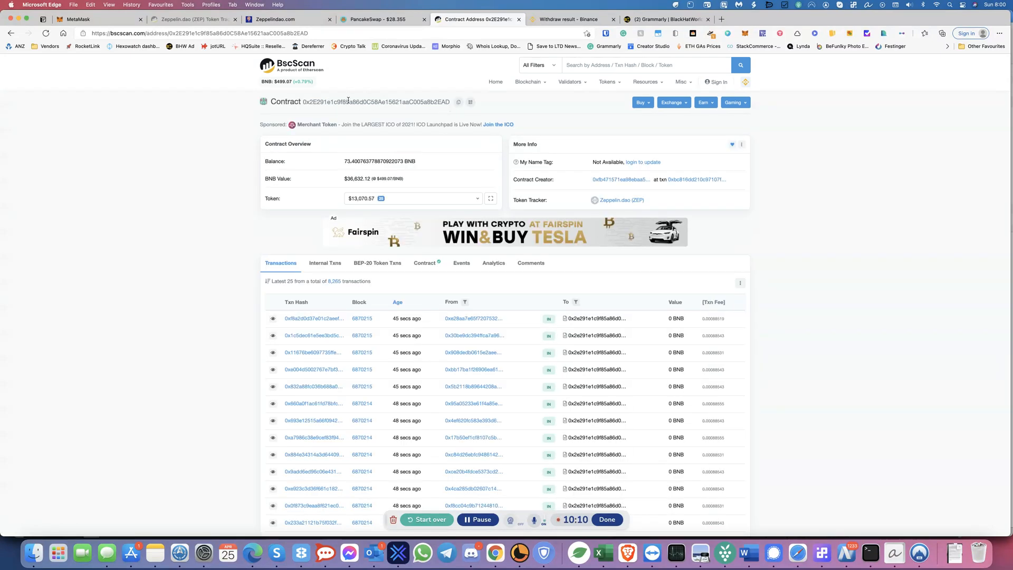
left_click(458, 102)
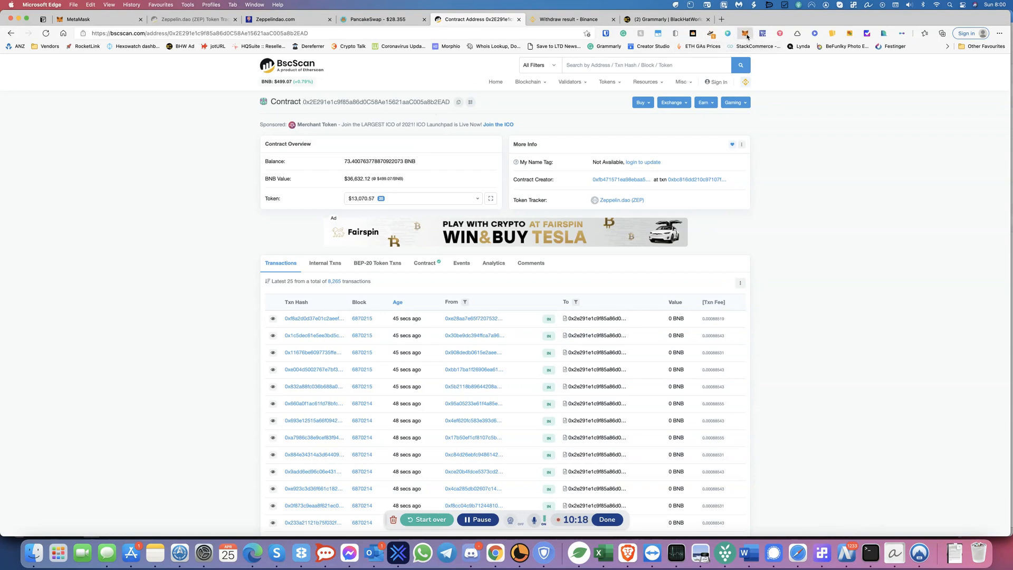
- Add custom token ZEP (0x2E291e1c9f85a86d0C58Ae15621aaC005a8b2EAD) to MetaMask
left_click(745, 34)
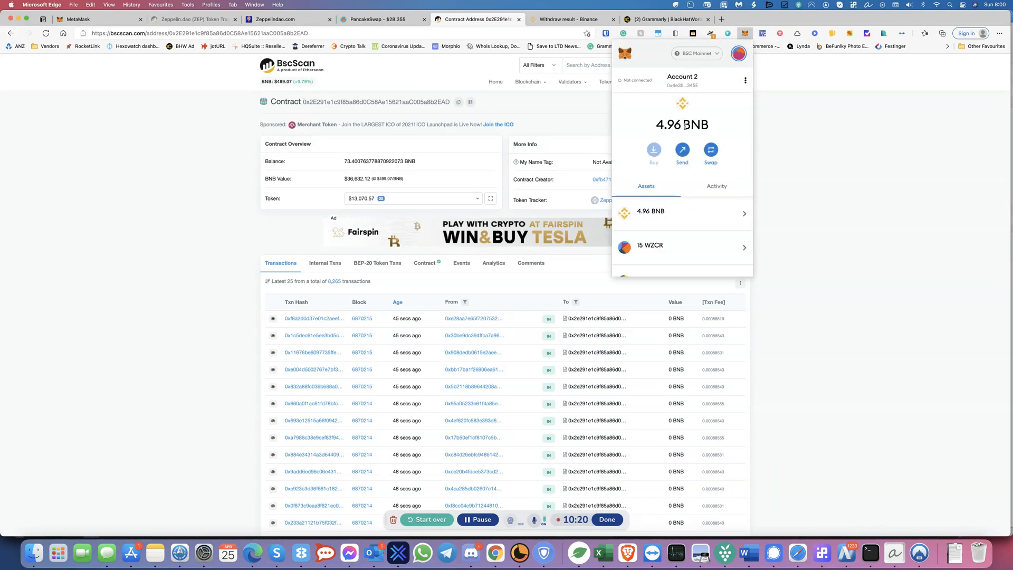
mouse_move(676, 138)
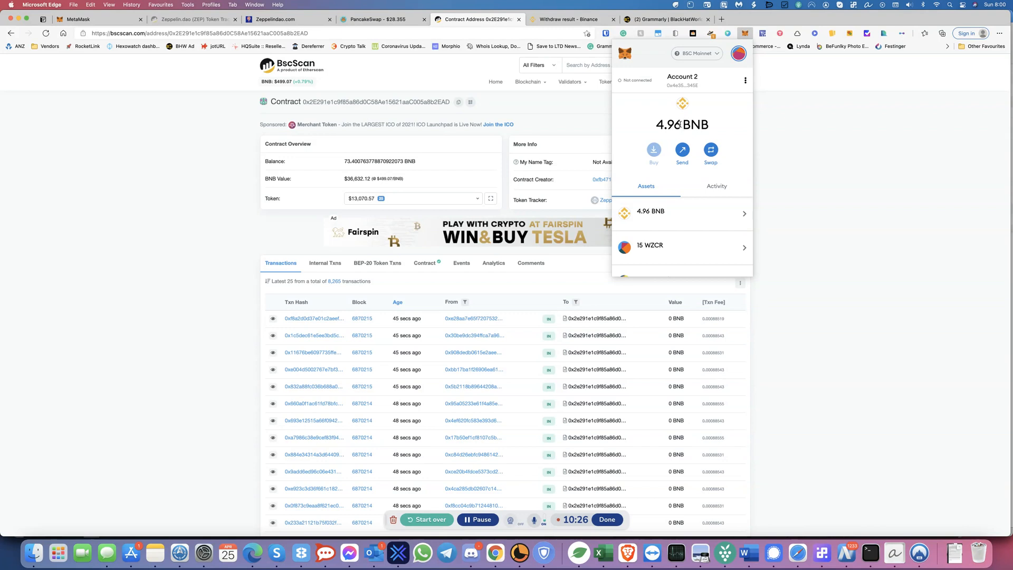
scroll("down", 3)
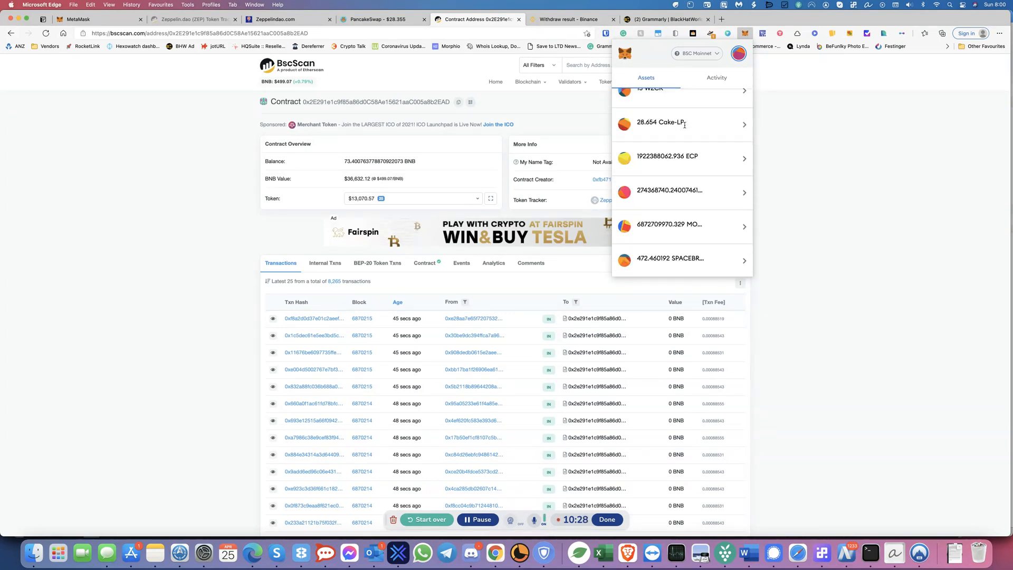
scroll("down", 3)
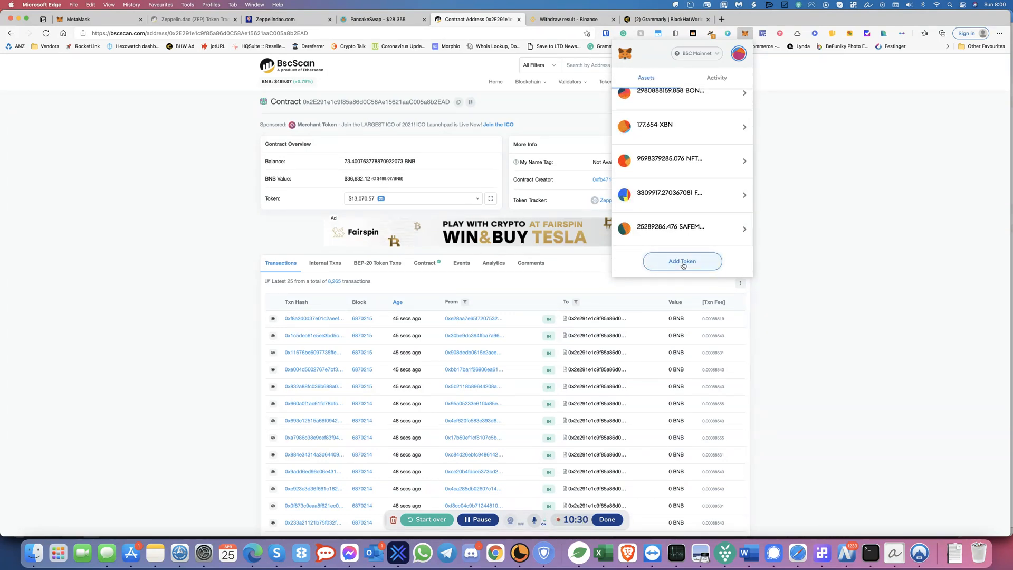
left_click(682, 261)
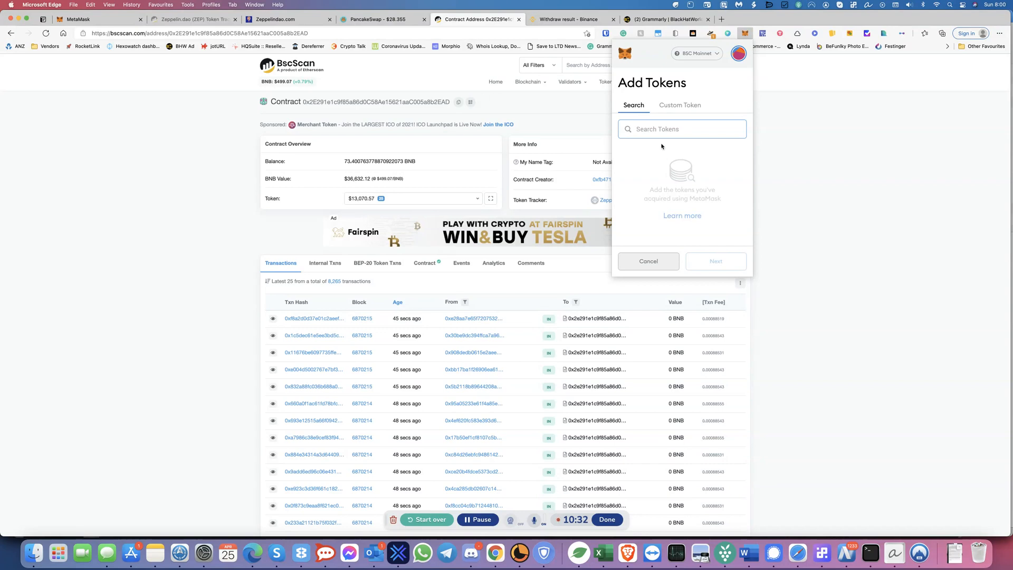
left_click(679, 106)
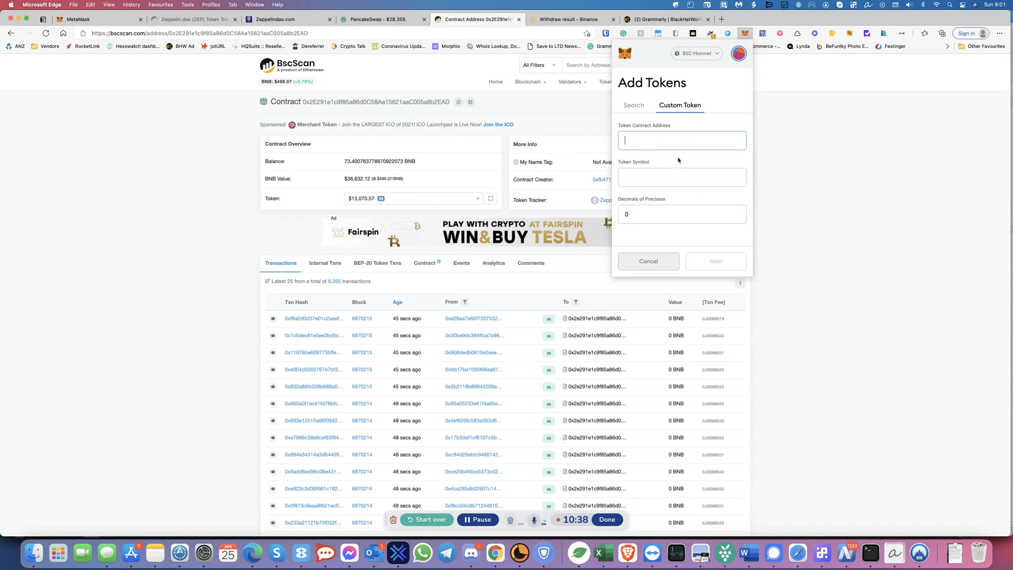
type("0x2E291e1c9f85a86d0C58Ae15621aaC005a8b2EAD")
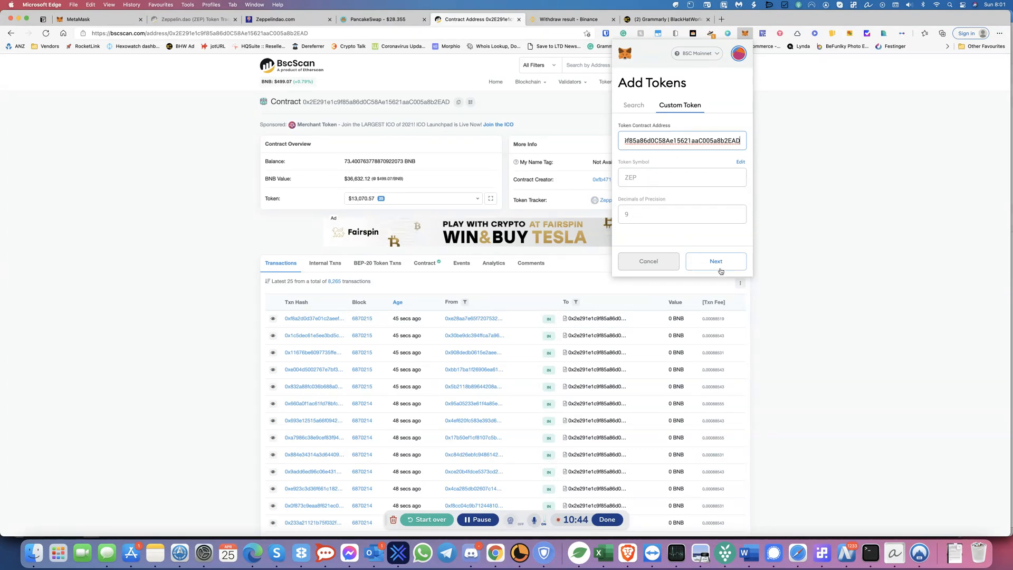
left_click(716, 261)
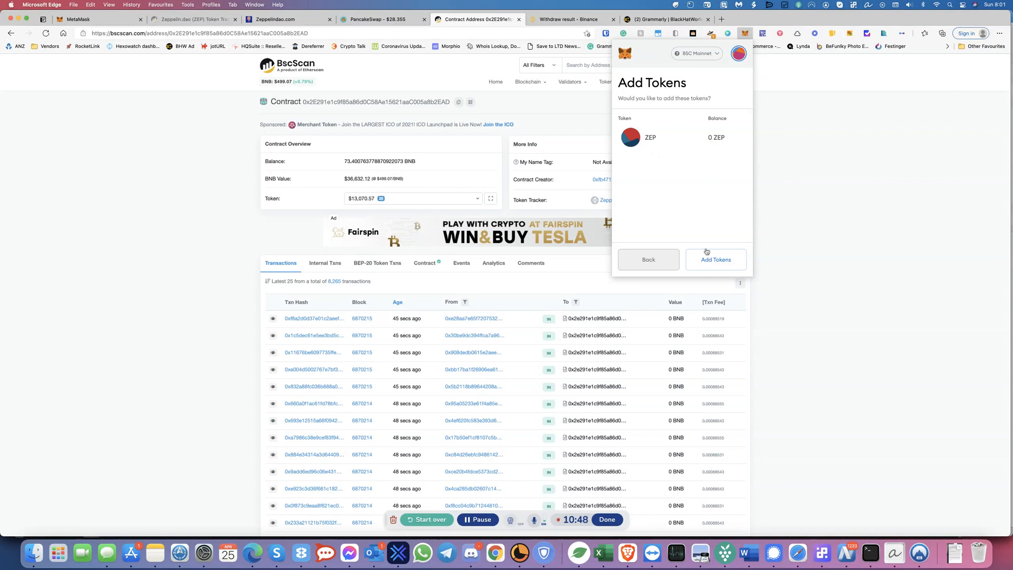
left_click(716, 259)
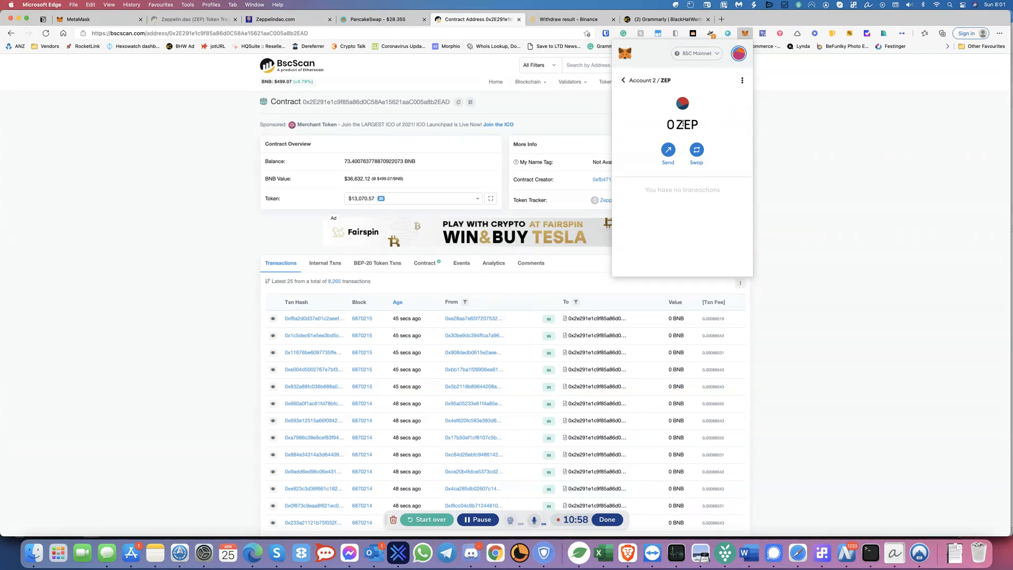
- Acknowledge PancakeSwap's imported-token risk warning for ZEP
left_click(381, 19)
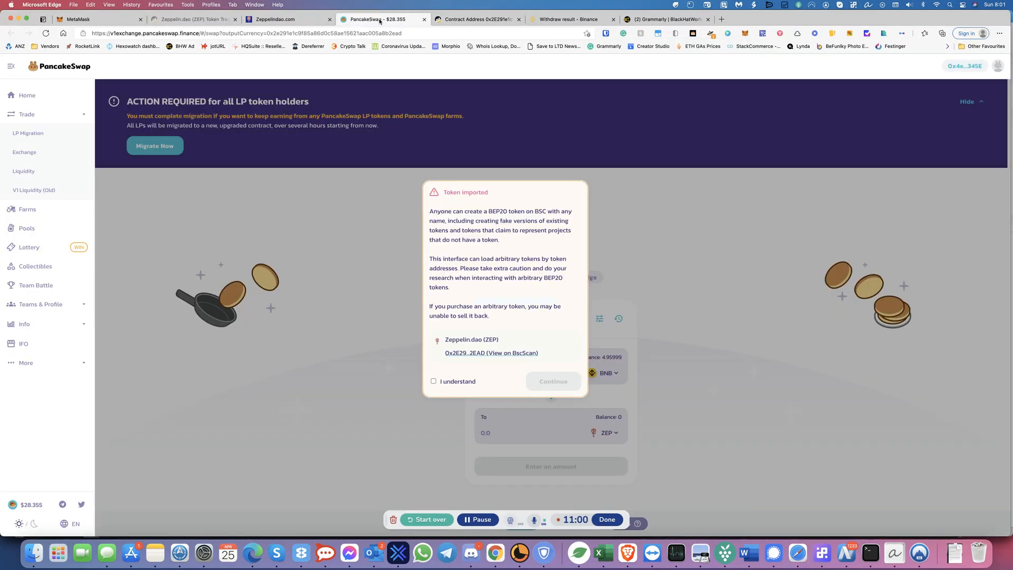
mouse_move(492, 280)
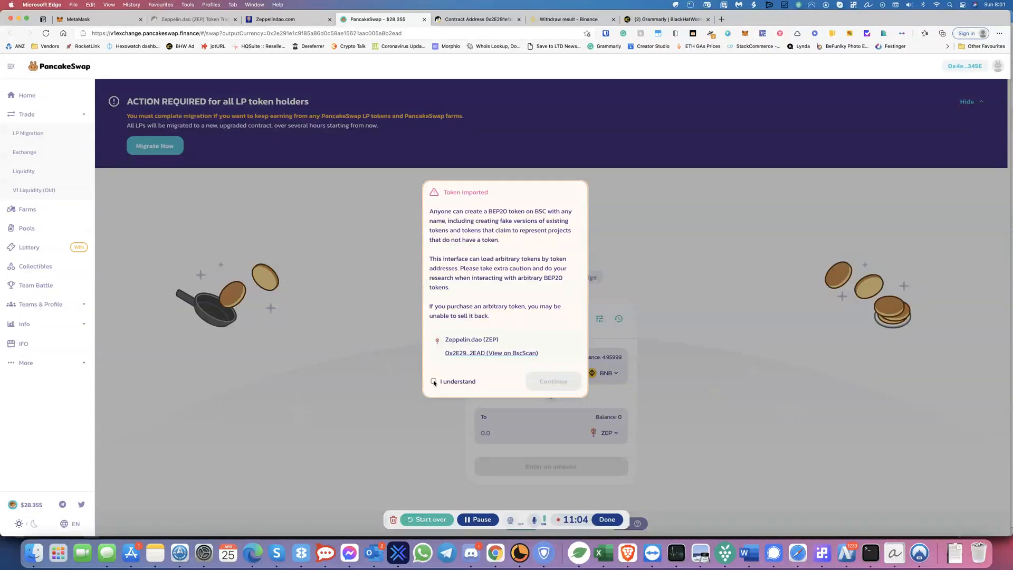
left_click(434, 381)
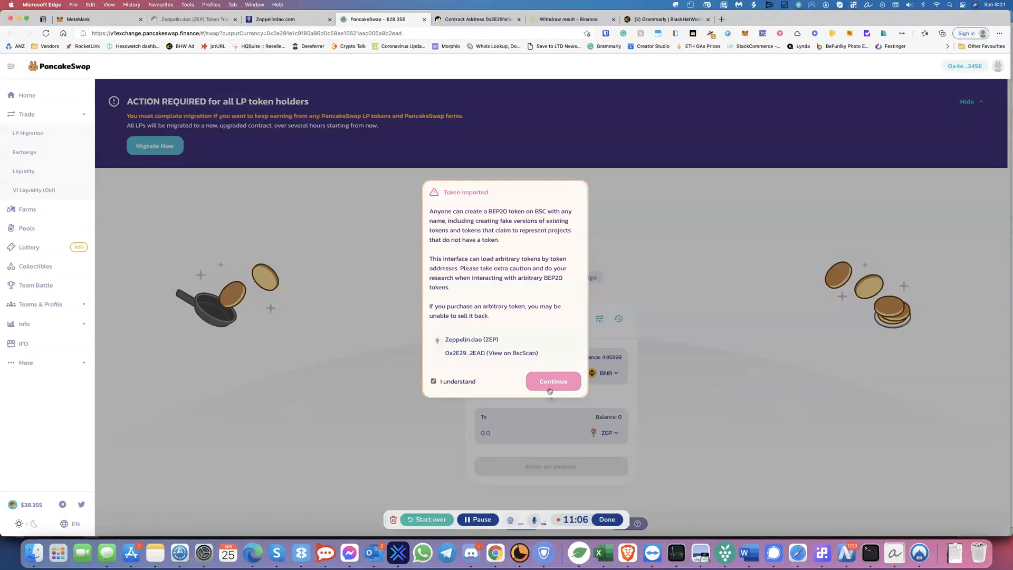
left_click(553, 380)
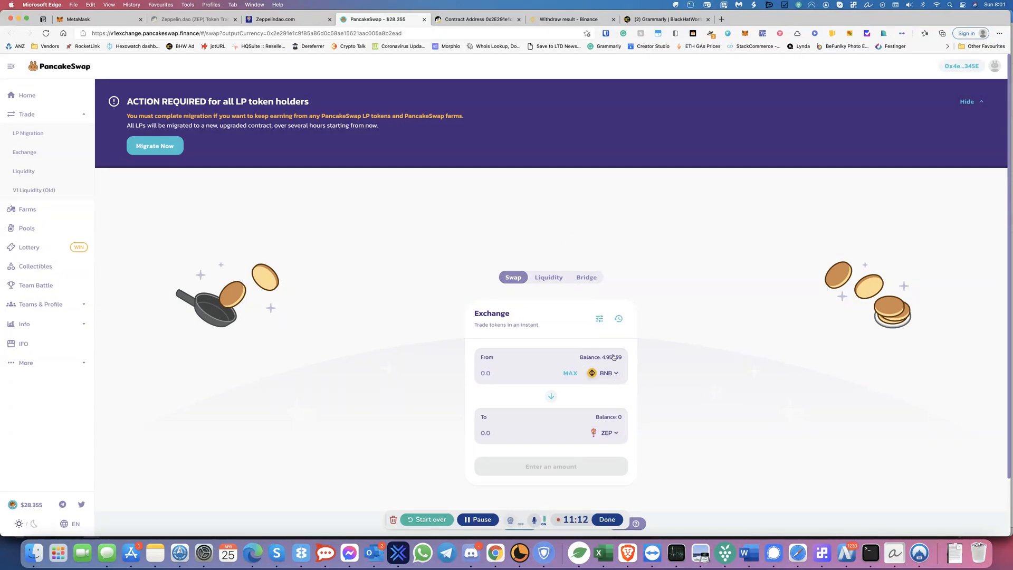
- Enter 0.2 BNB in the From field, estimating about 2,069,960,000 ZEP
left_click(504, 374)
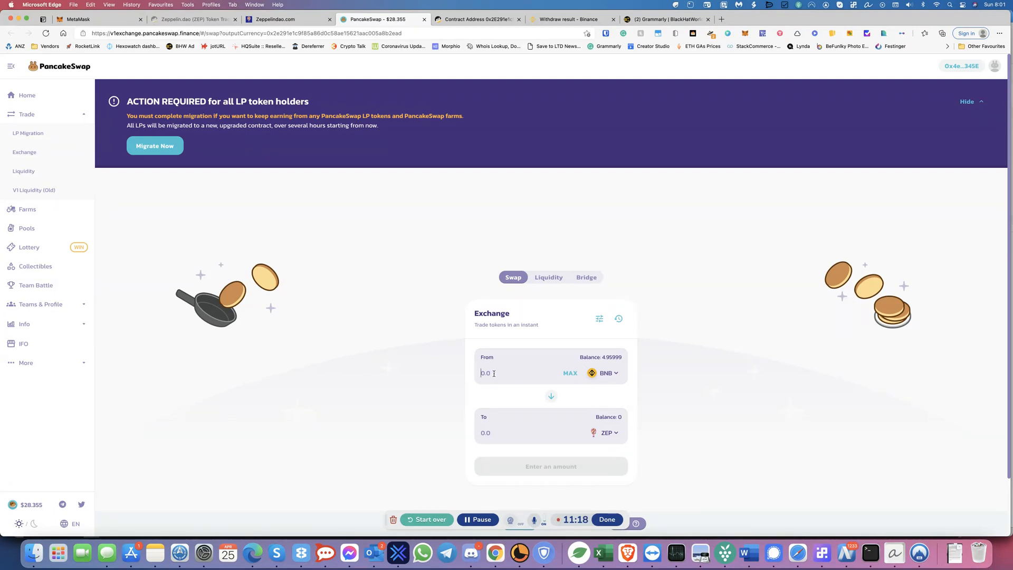
type("0")
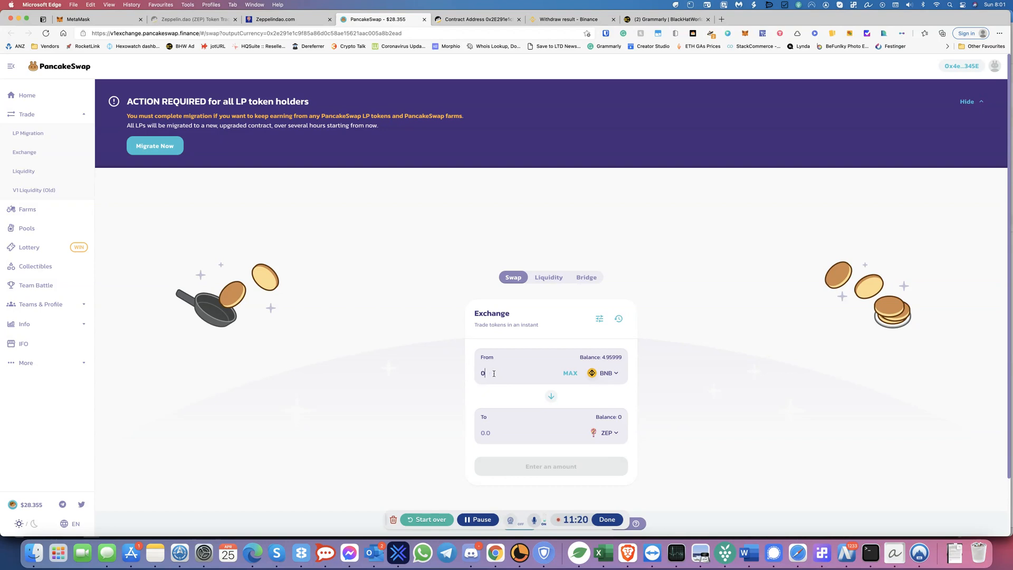
type(".2")
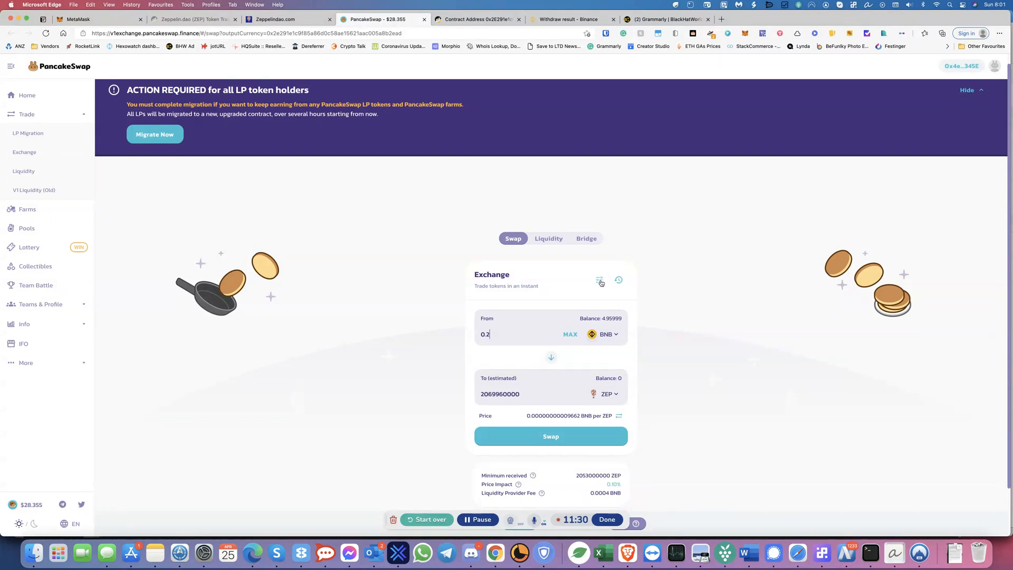
mouse_move(599, 281)
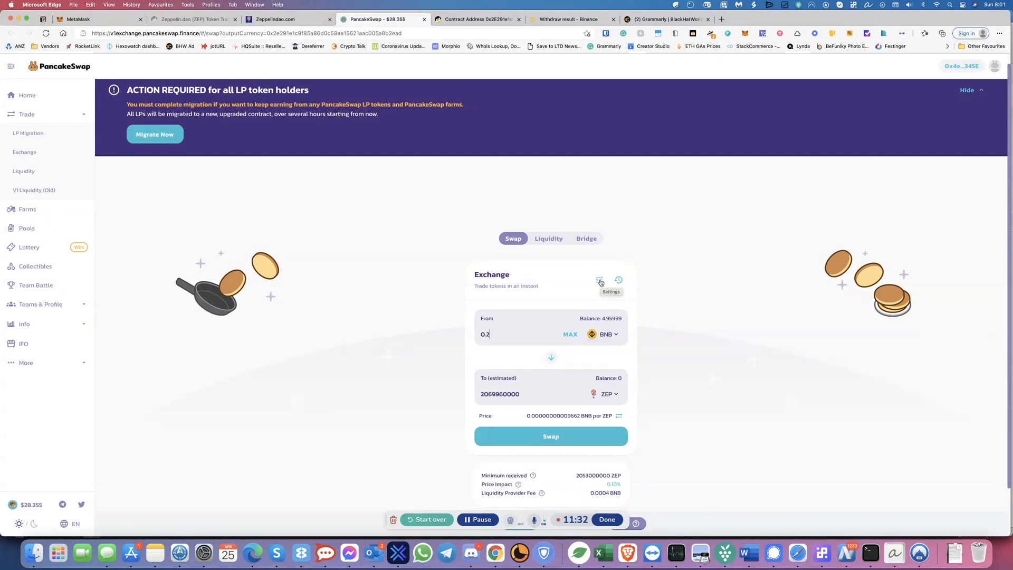
- Set a custom 12% slippage tolerance, giving a minimum of 1,850,000,000 ZEP
left_click(600, 282)
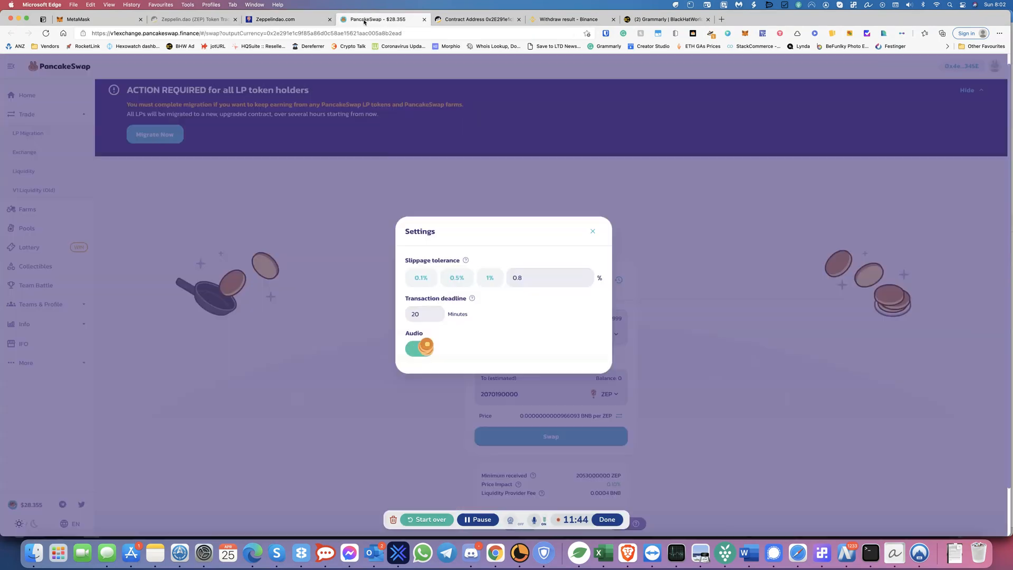
left_click(550, 277)
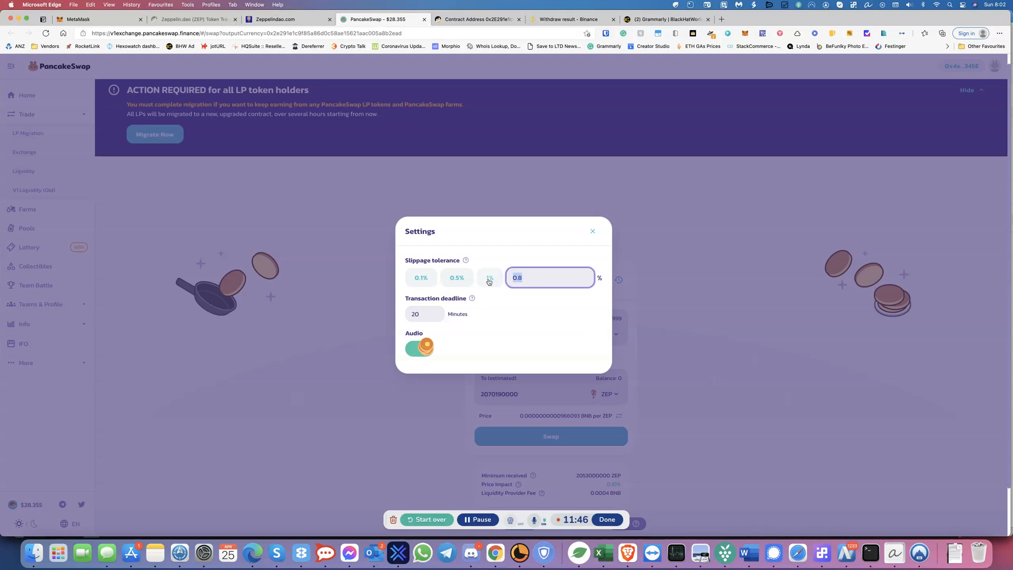
type("12")
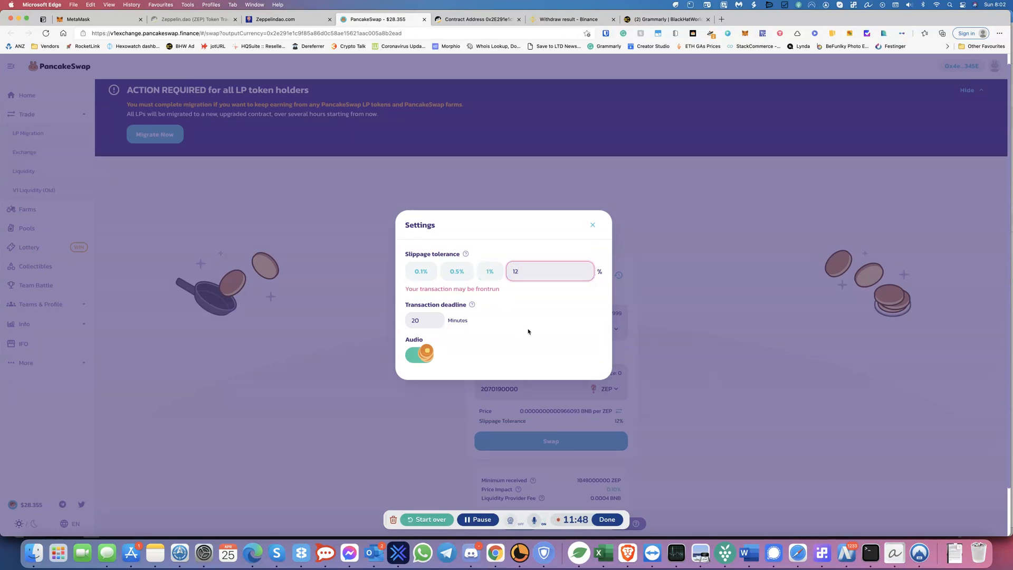
left_click(592, 224)
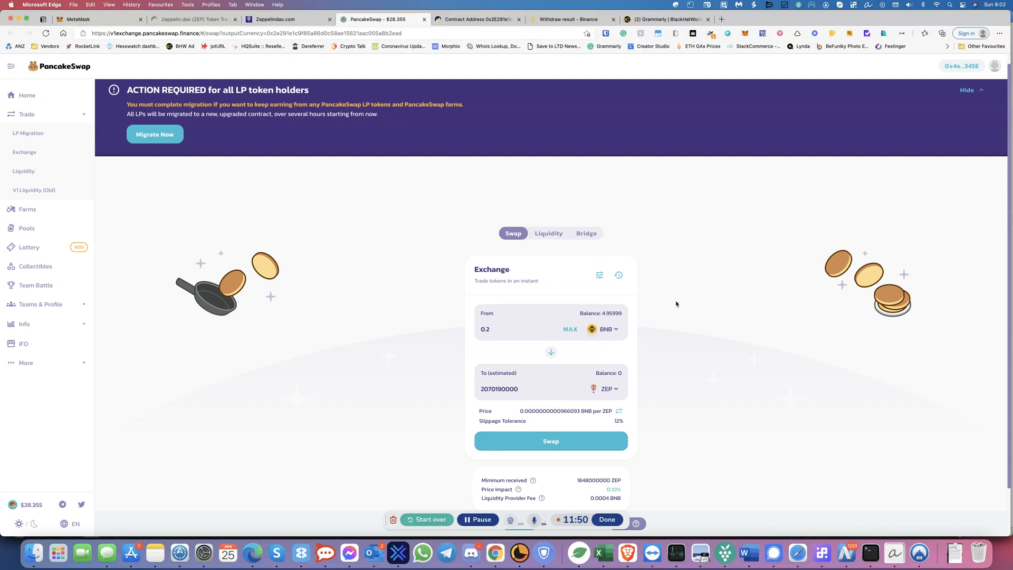
scroll("down", 3)
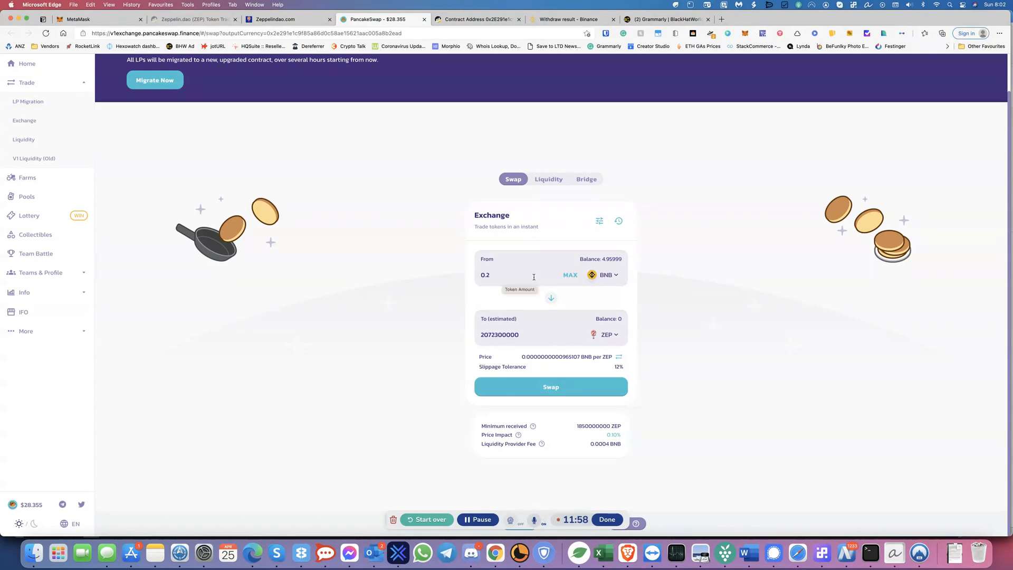
mouse_move(543, 301)
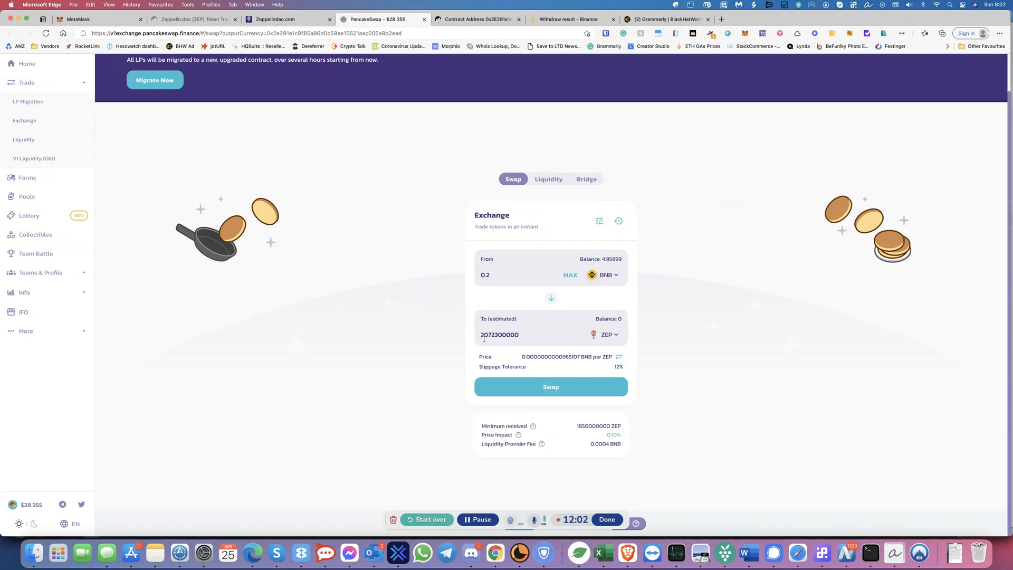
double_click(500, 335)
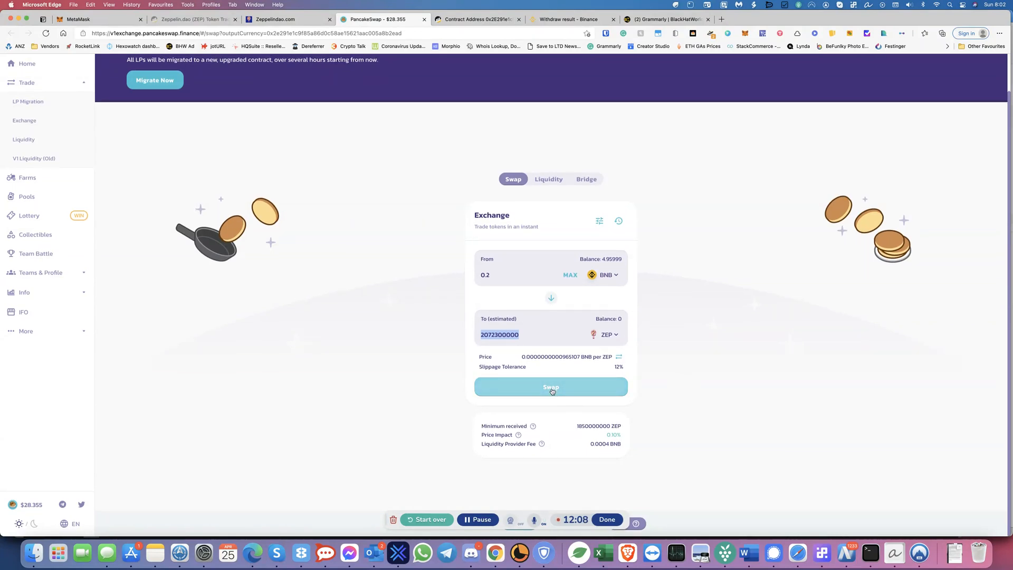
- Accept the updated price and confirm swapping 0.2 BNB for 2,072,560,000 ZEP
left_click(550, 386)
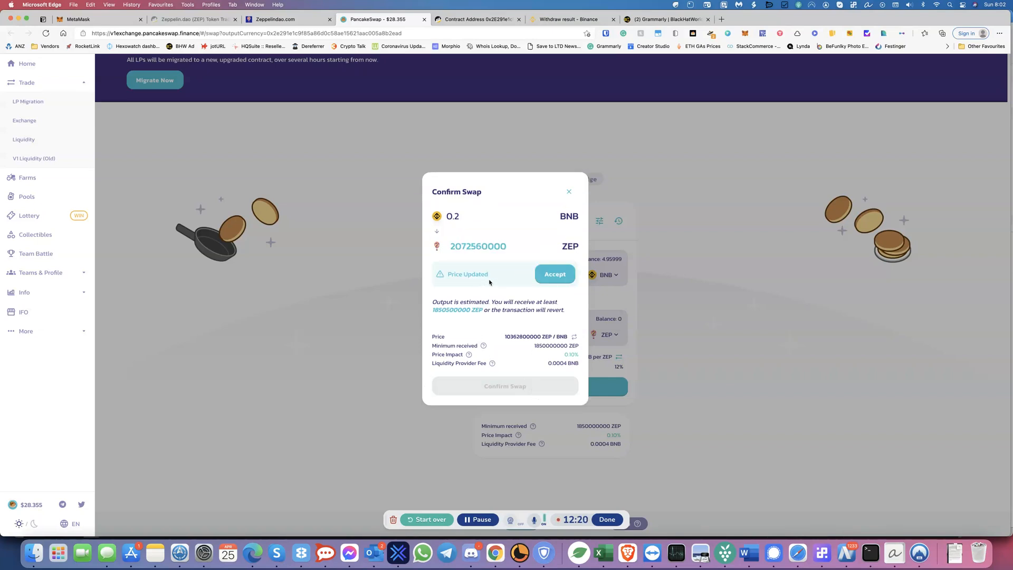
mouse_move(519, 320)
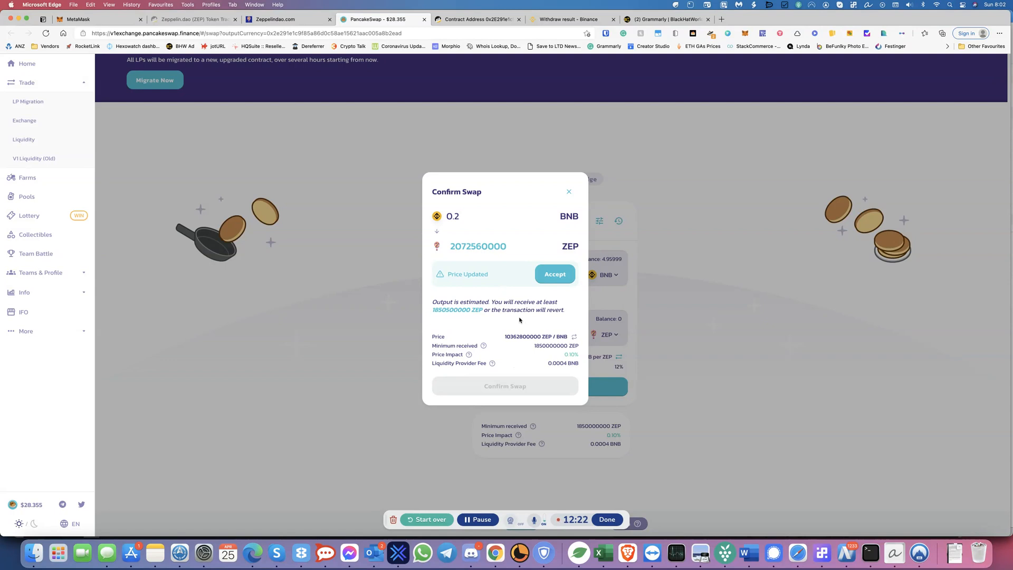
left_click(554, 274)
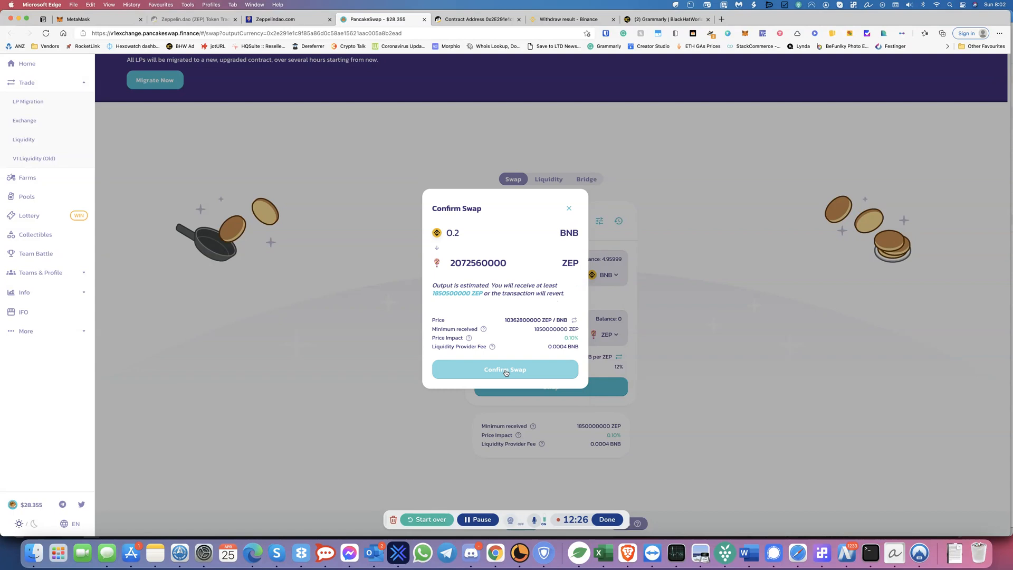
left_click(504, 369)
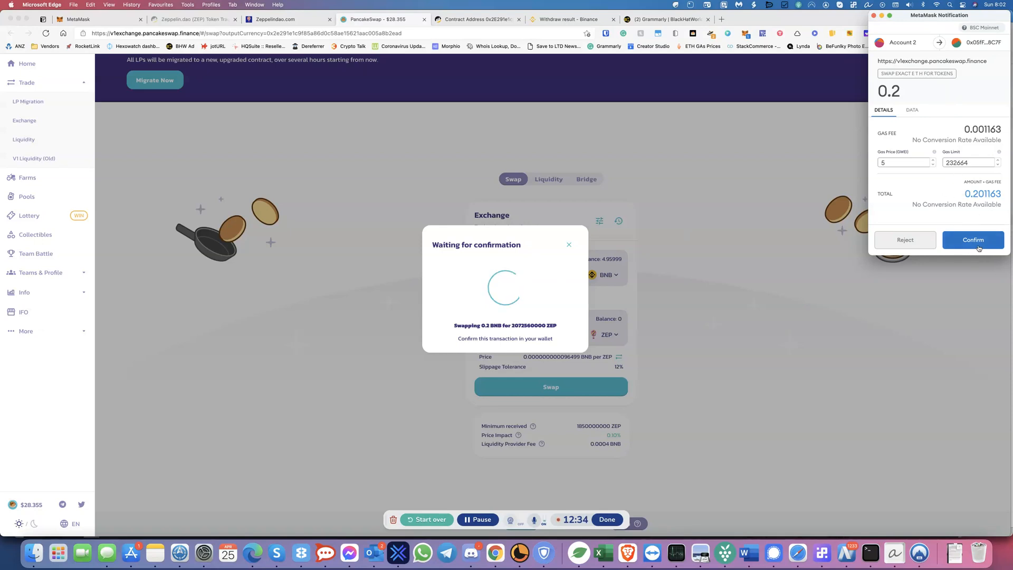
- Approve the 0.2 BNB swap in MetaMask and check the wallet's ZEP balance
left_click(973, 239)
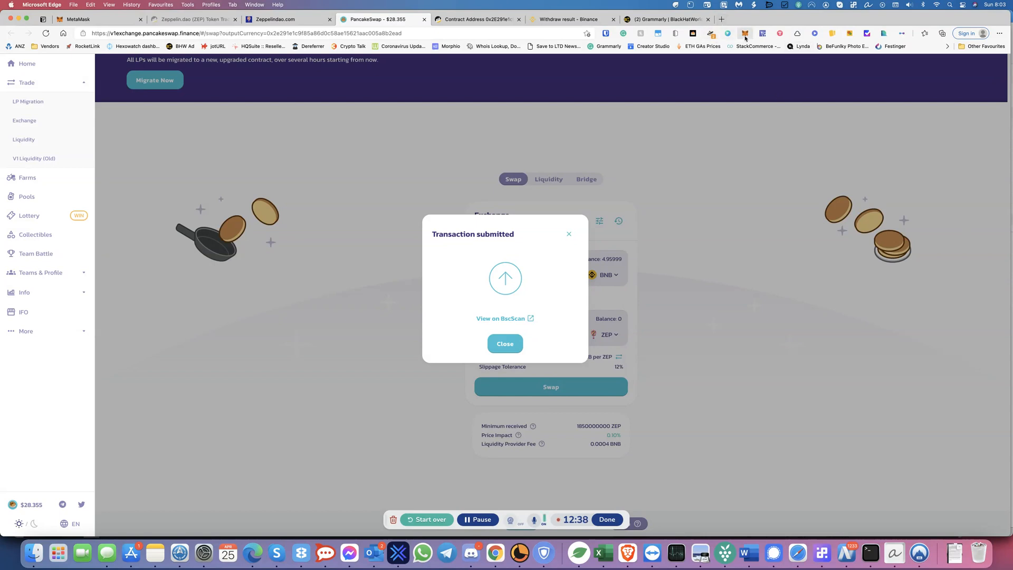
left_click(746, 32)
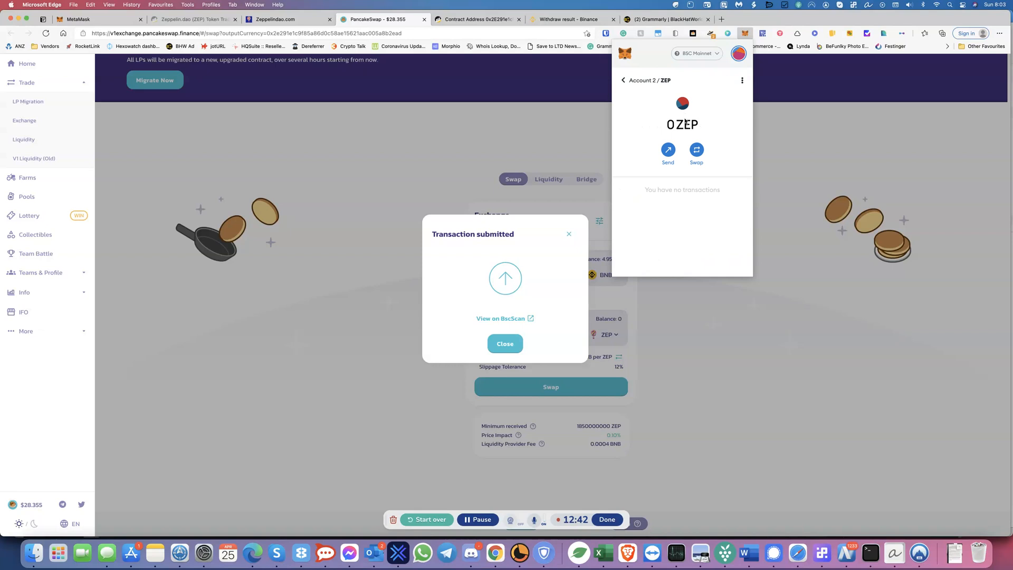
mouse_move(510, 265)
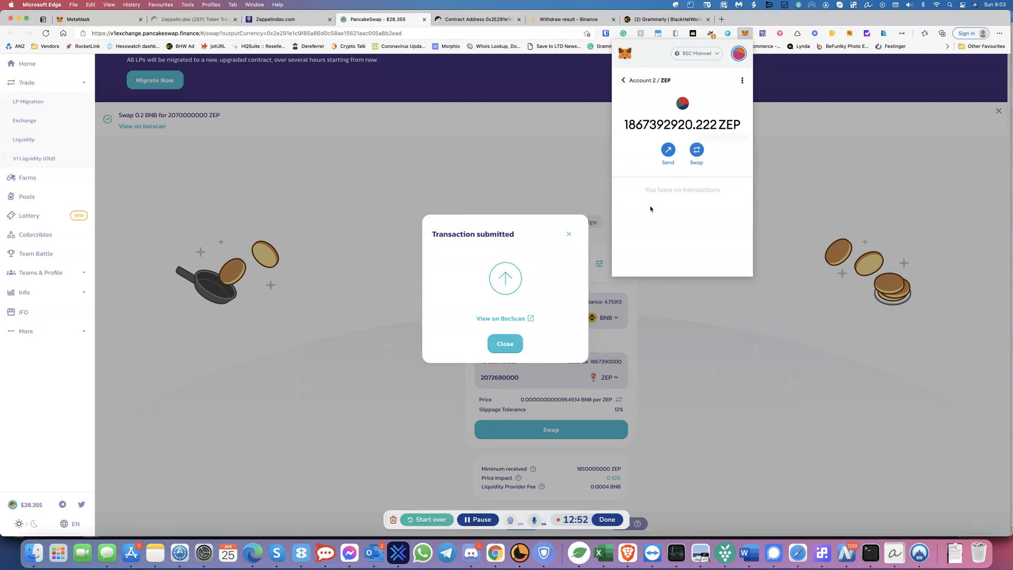
mouse_move(599, 285)
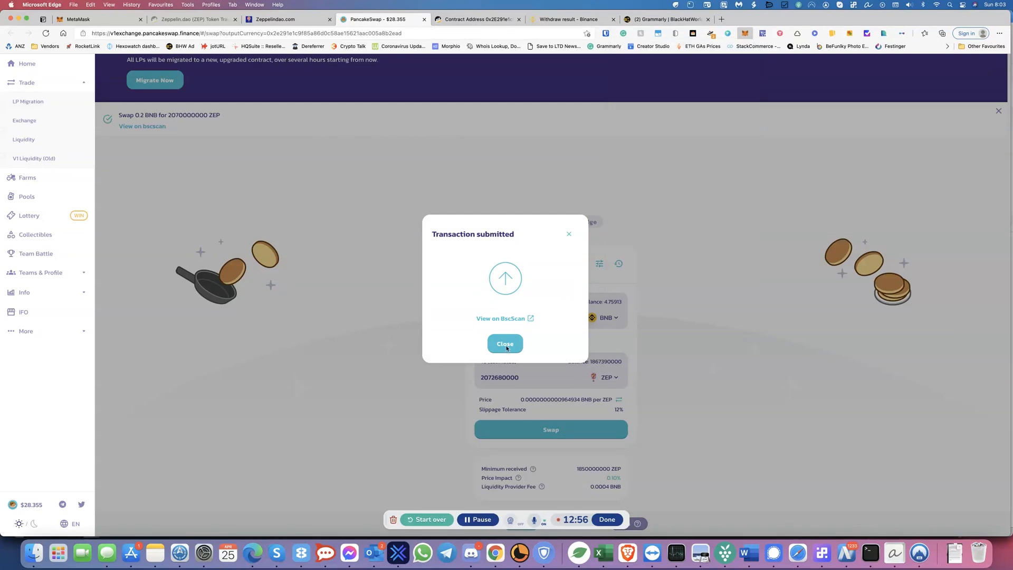
- Dismiss the submission dialog and notification, revealing about 1,867,390,000 ZEP
left_click(505, 343)
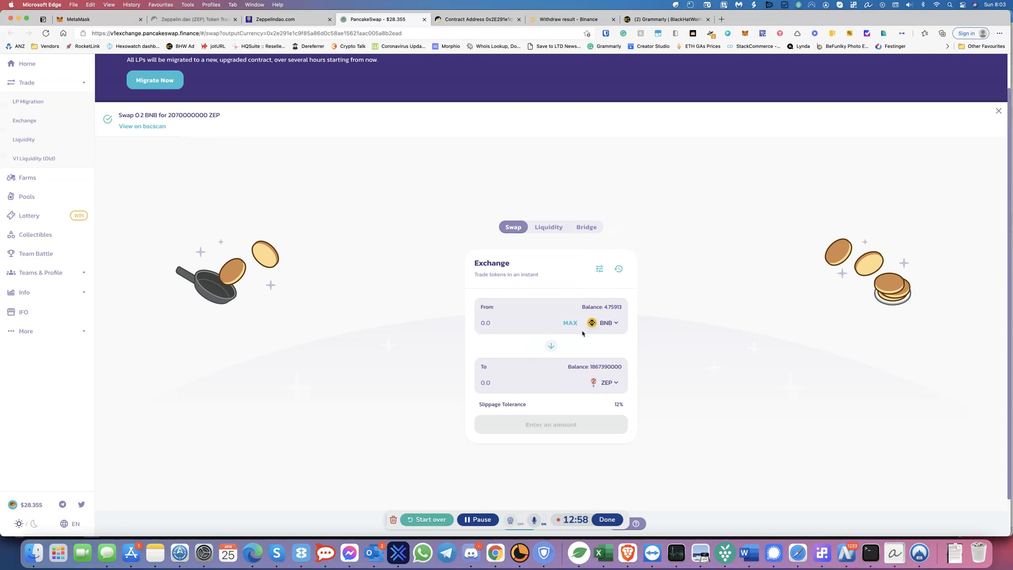
left_click(998, 111)
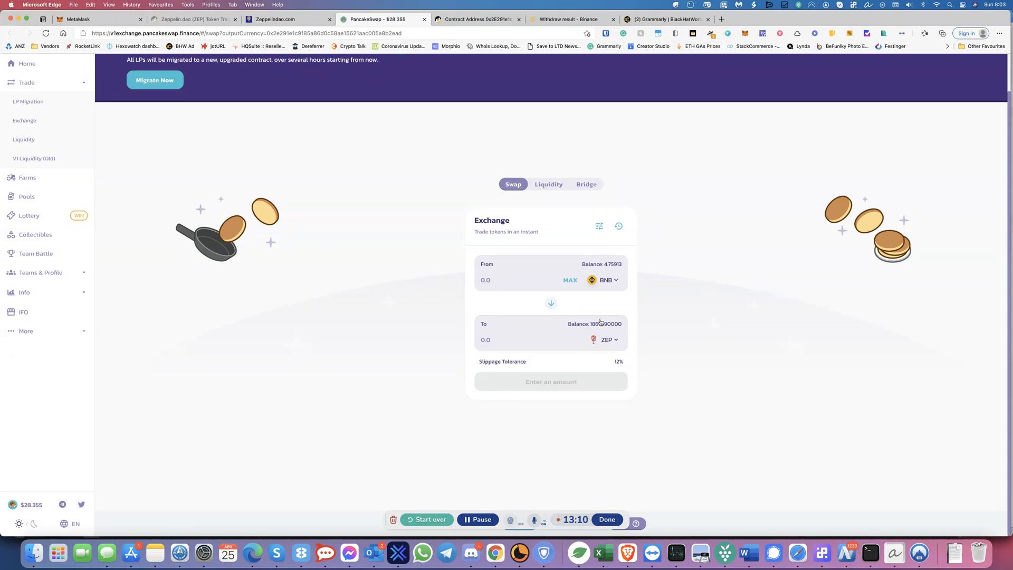
mouse_move(643, 242)
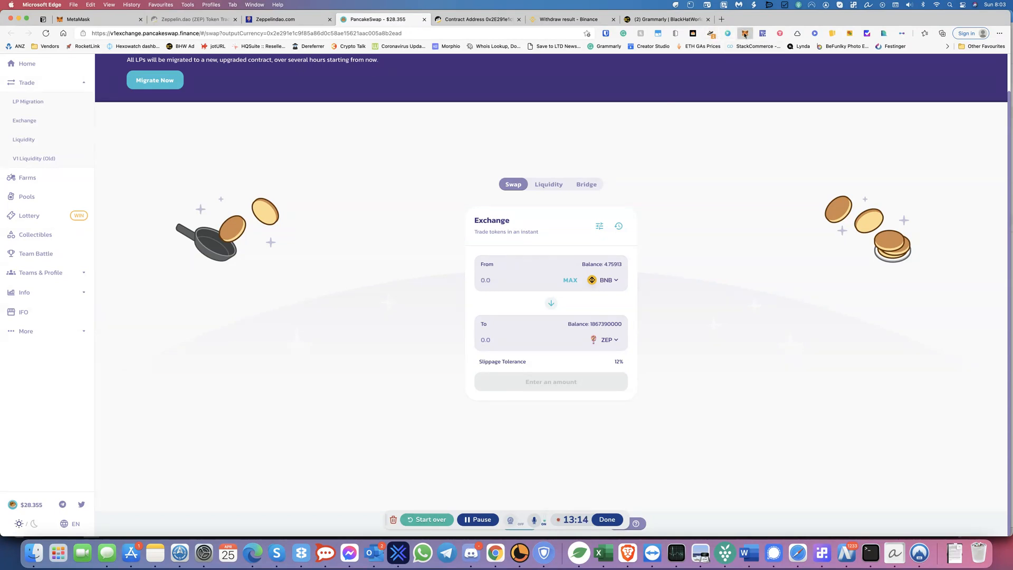
left_click(746, 33)
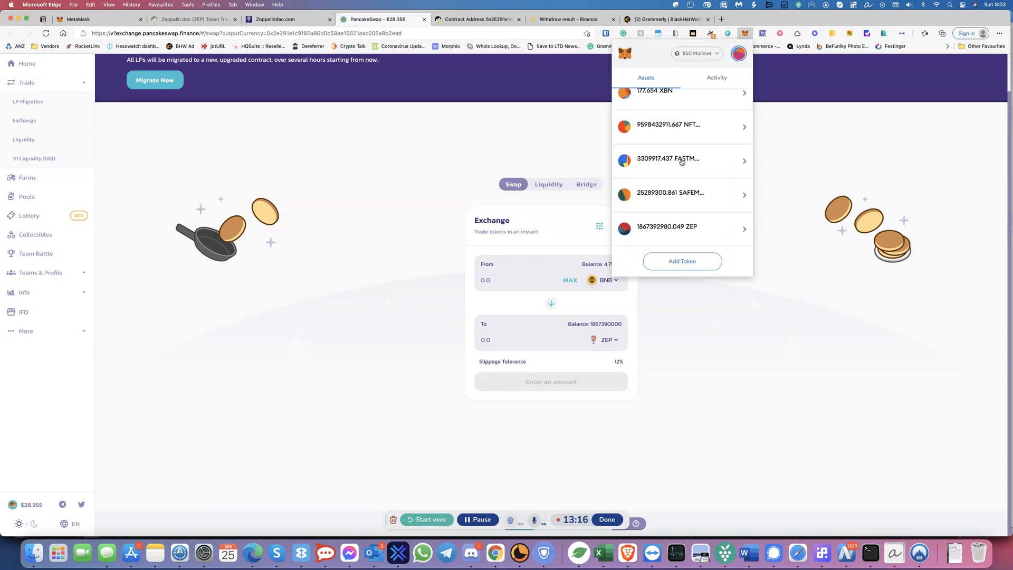
left_click(682, 228)
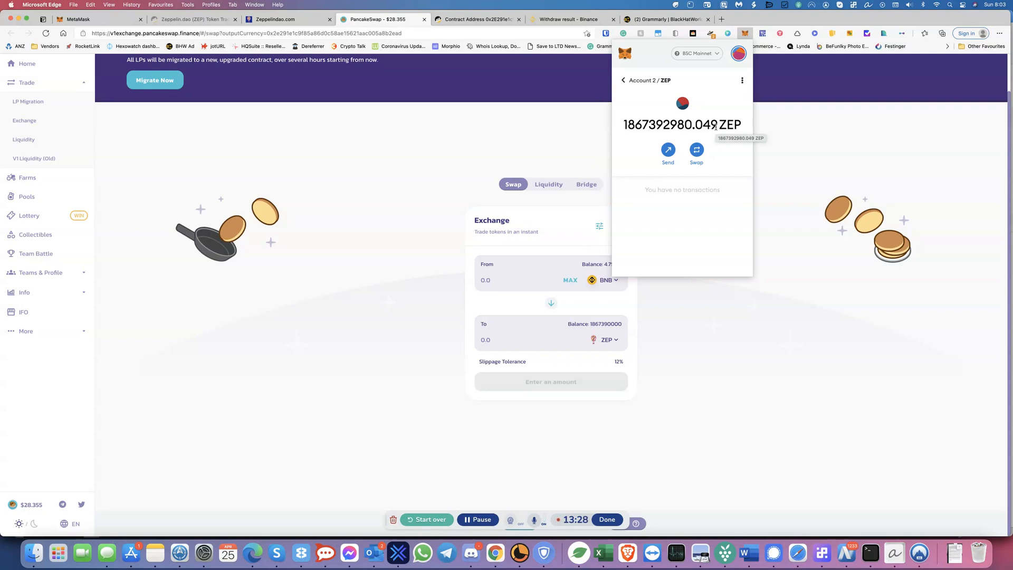
mouse_move(624, 125)
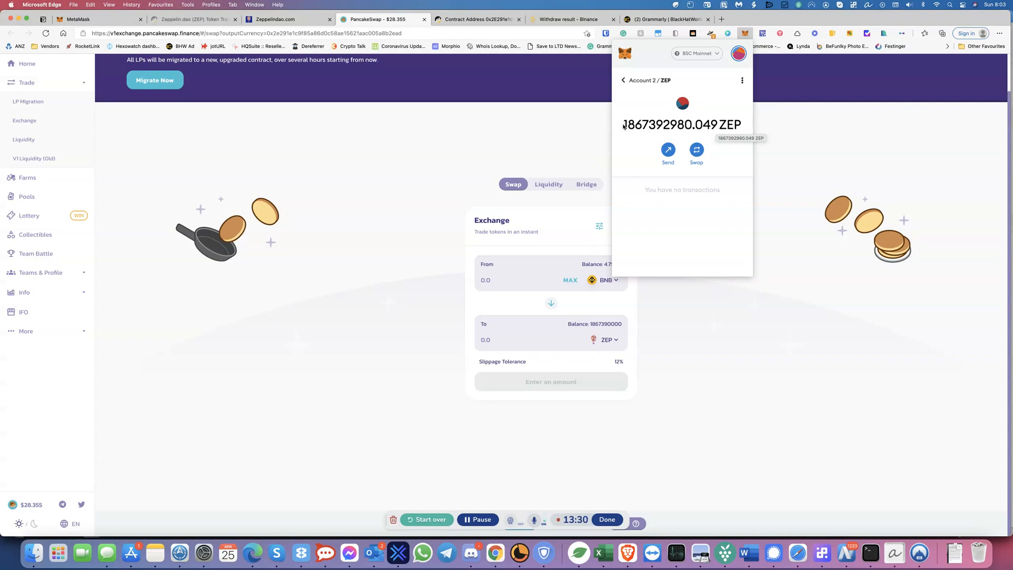
double_click(670, 124)
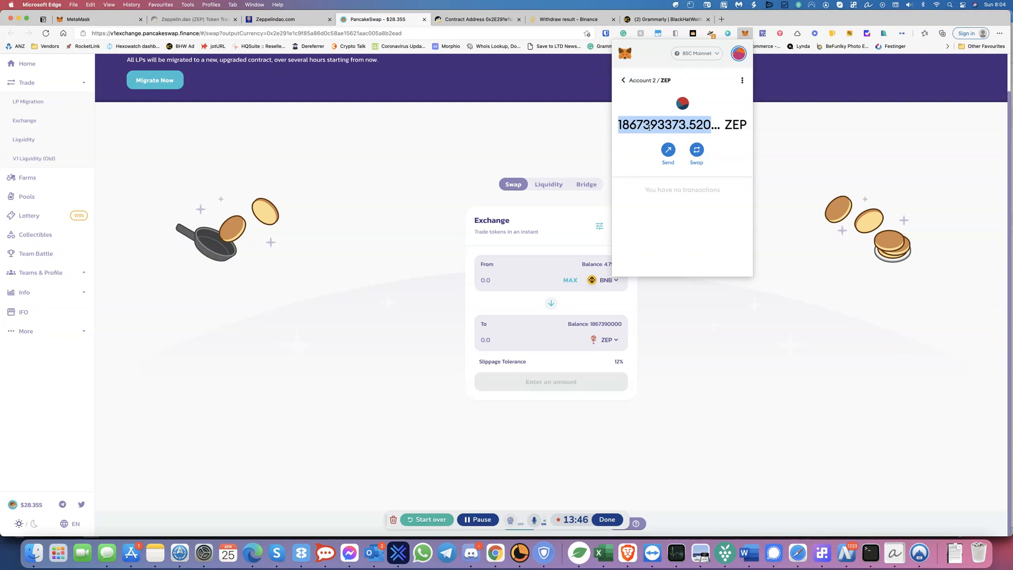
mouse_move(700, 142)
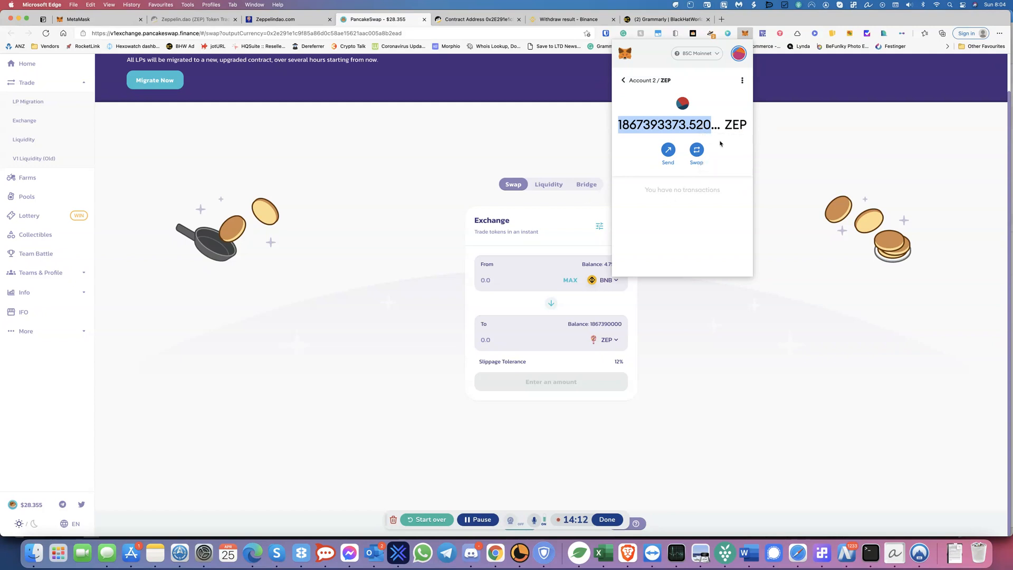
mouse_move(651, 237)
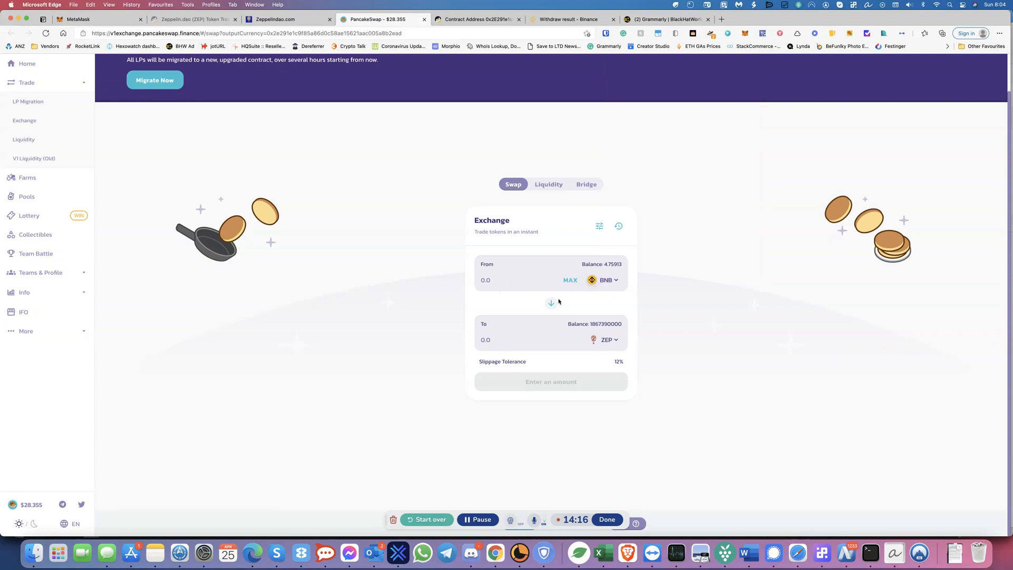
left_click(550, 302)
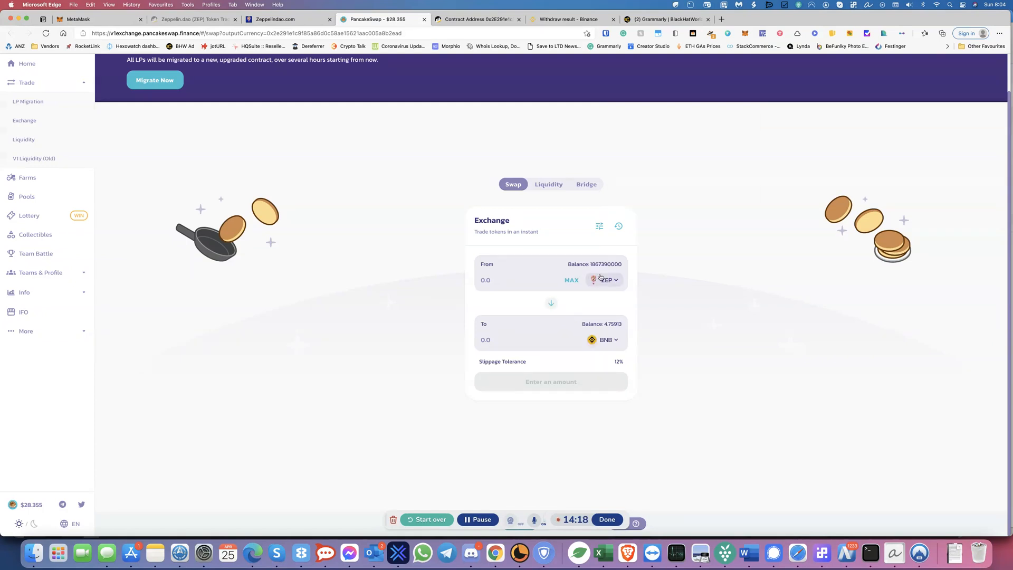
mouse_move(607, 354)
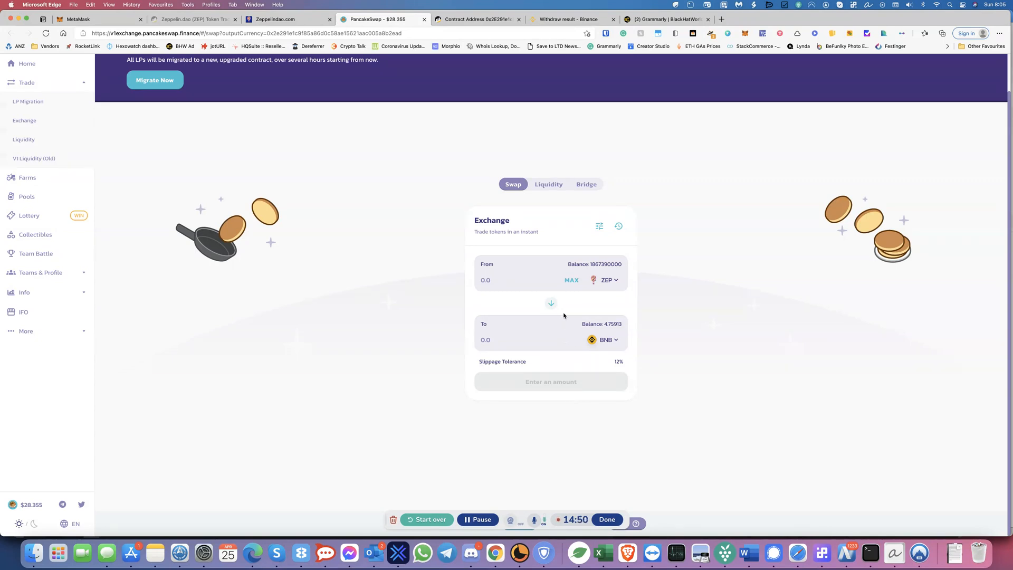
left_click(551, 302)
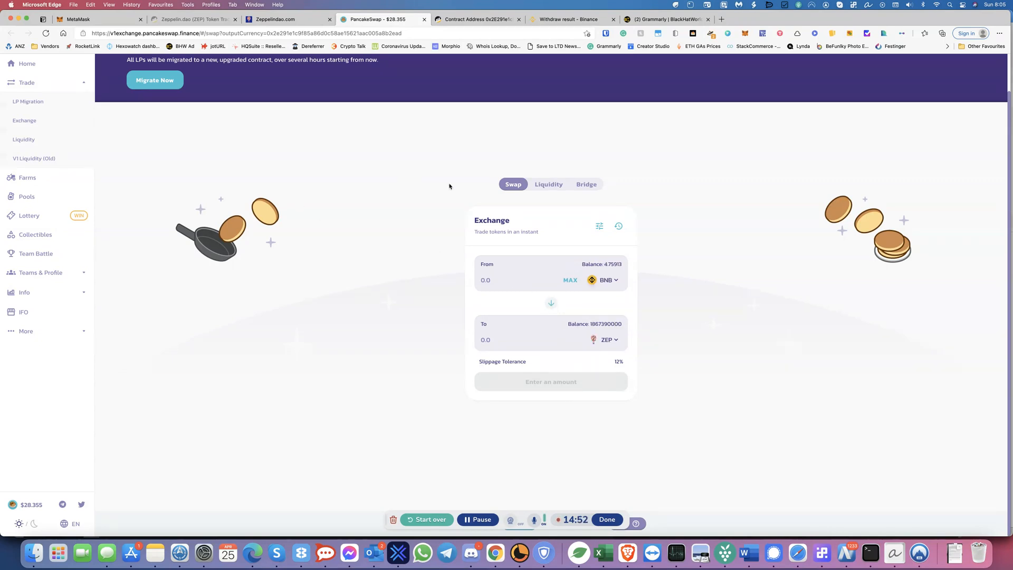
mouse_move(581, 361)
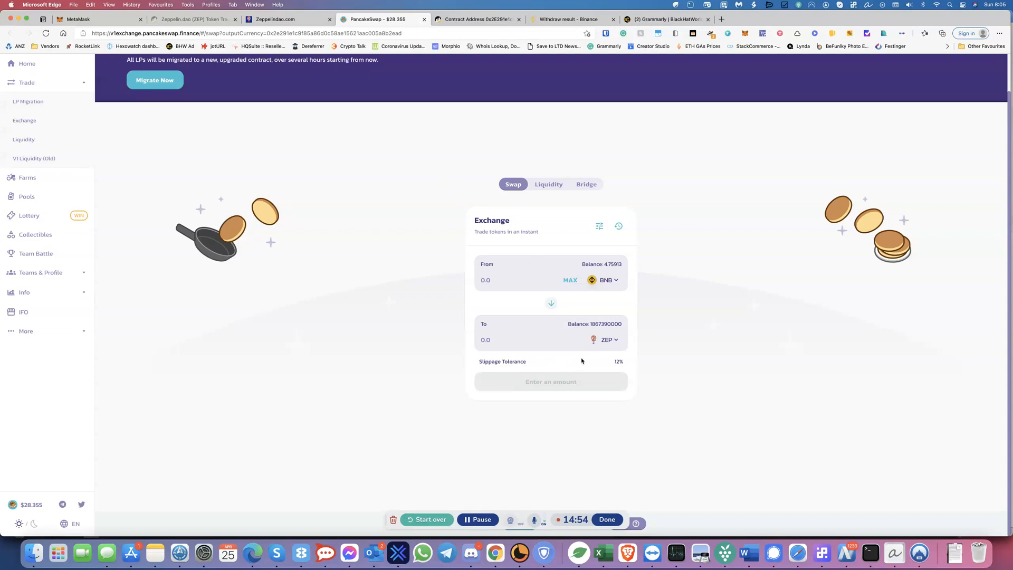
mouse_move(721, 294)
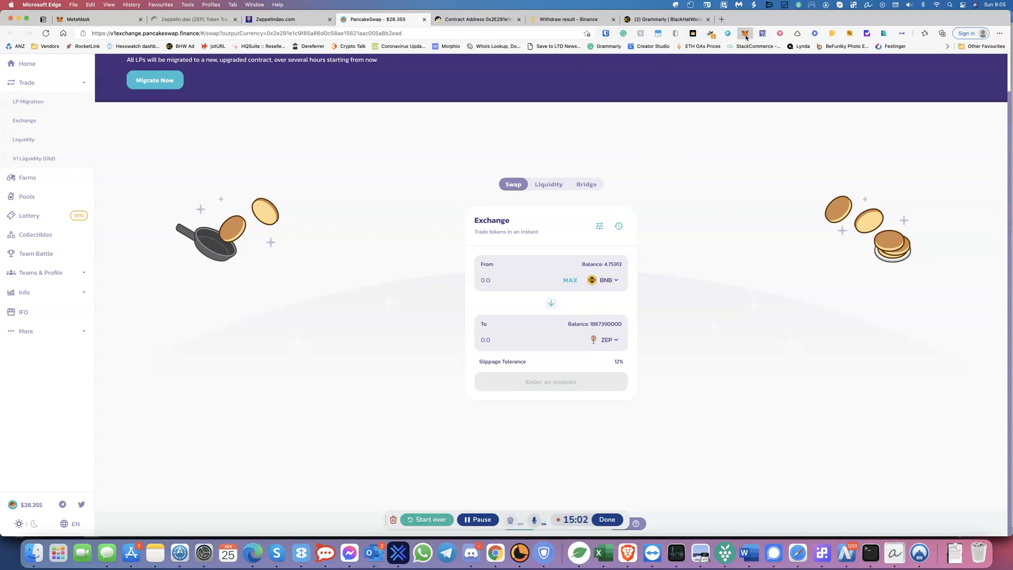
- Open the MetaMask wallet popup to check the 4.7591 BNB balance and asset list
left_click(746, 33)
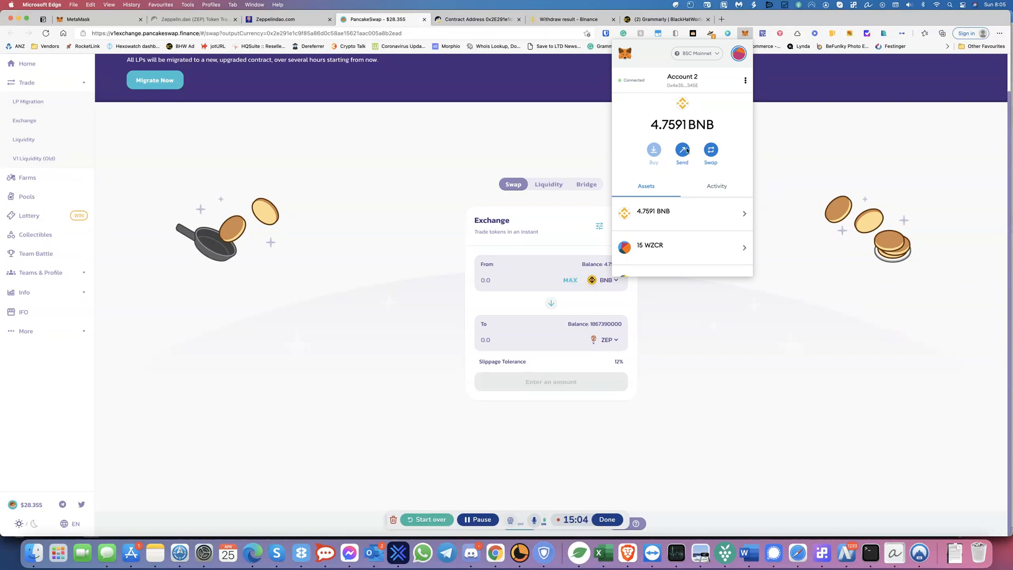
scroll("down", 3)
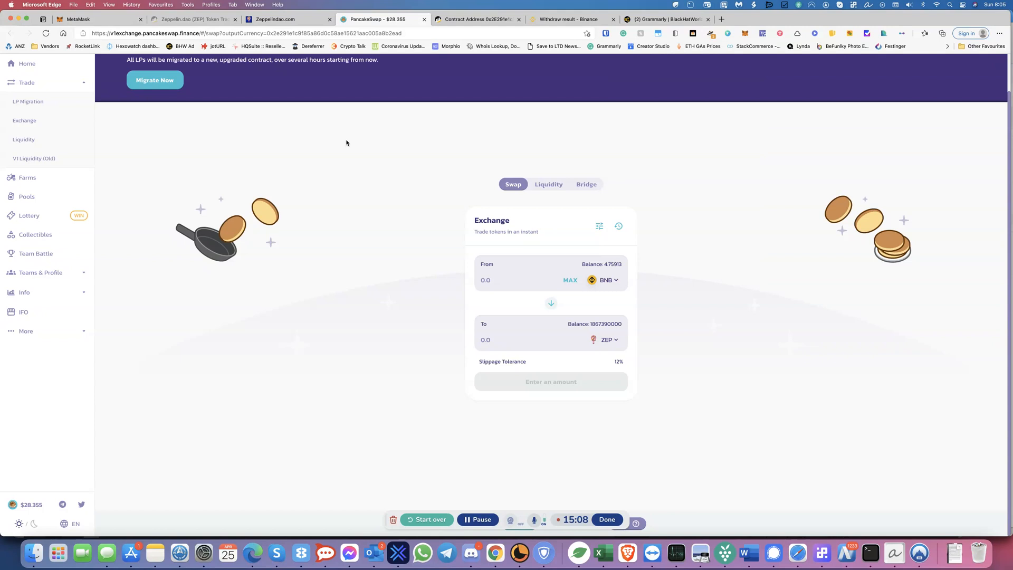
mouse_move(357, 141)
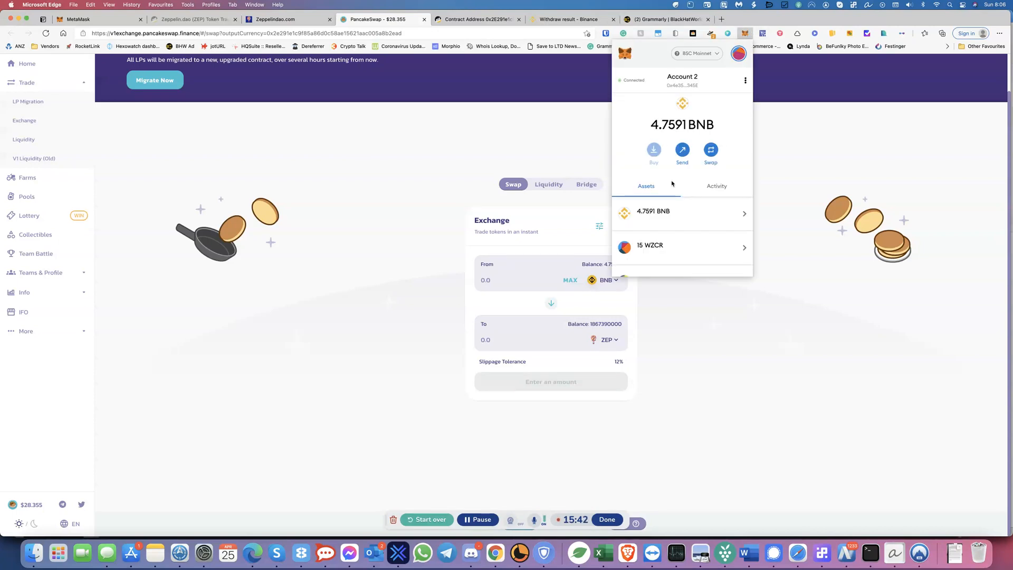
- Scroll the MetaMask asset list down to the received ZEP token balance
scroll("down", 3)
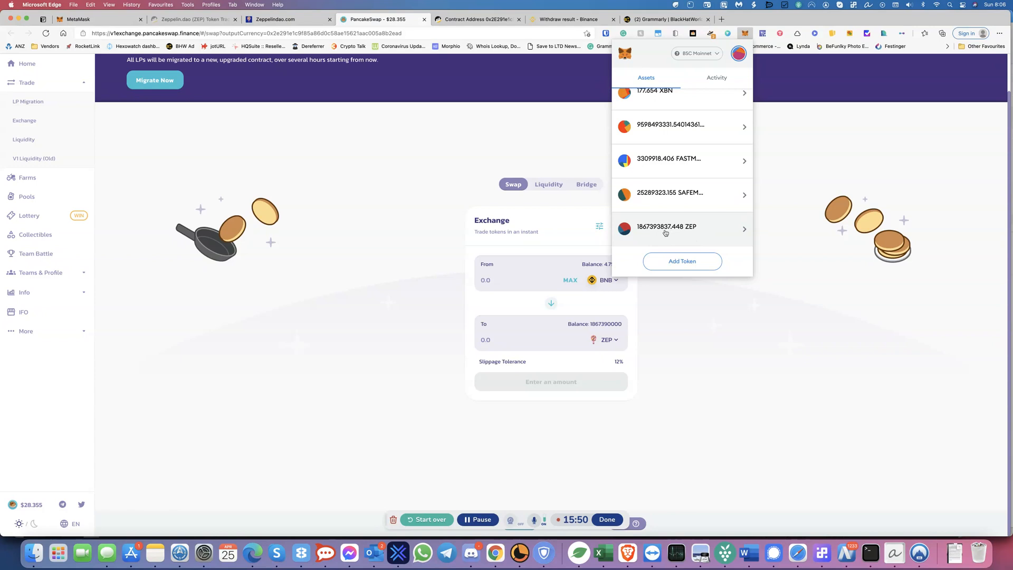
mouse_move(689, 243)
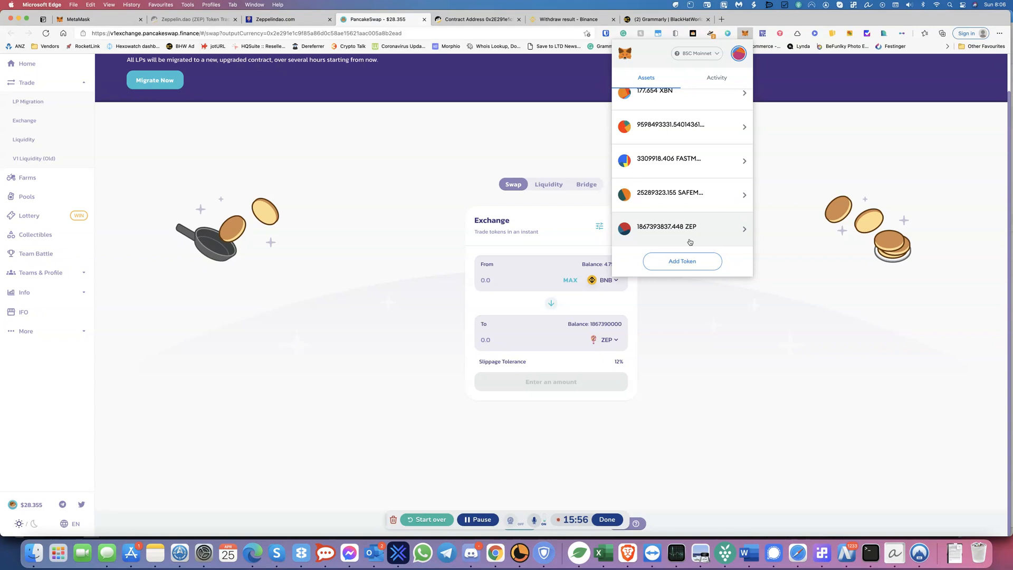
mouse_move(695, 234)
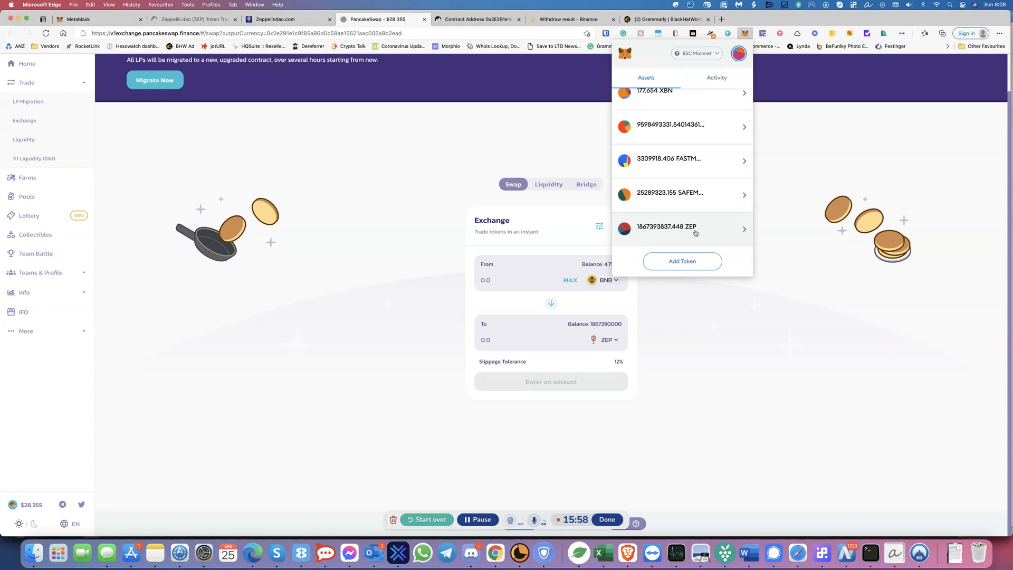
mouse_move(697, 377)
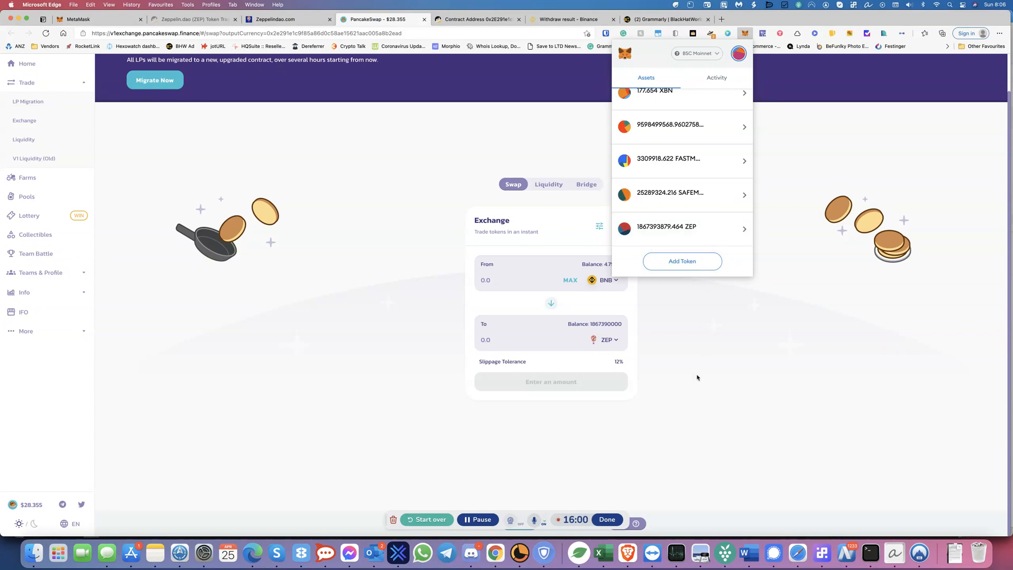
mouse_move(372, 387)
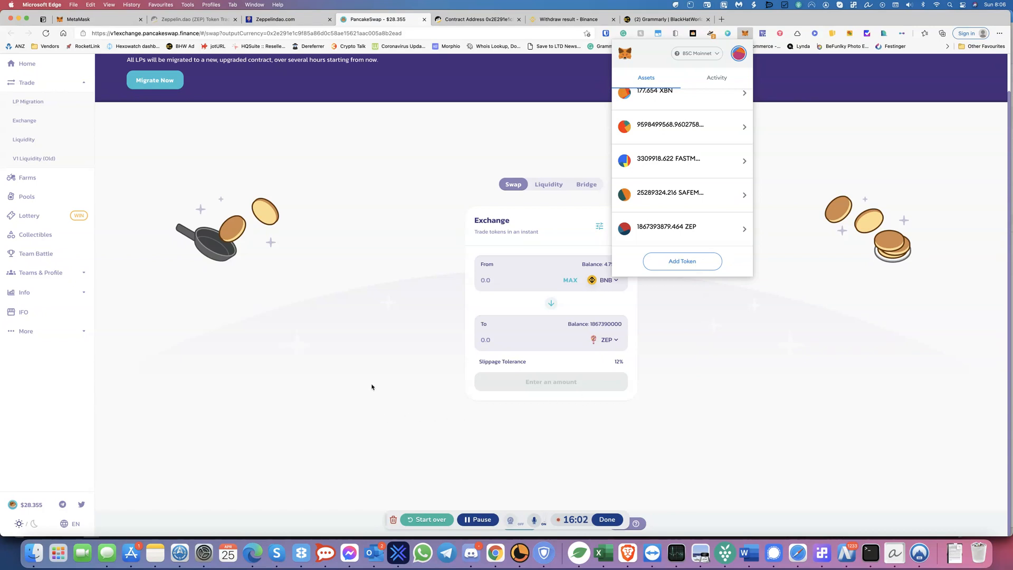
mouse_move(384, 421)
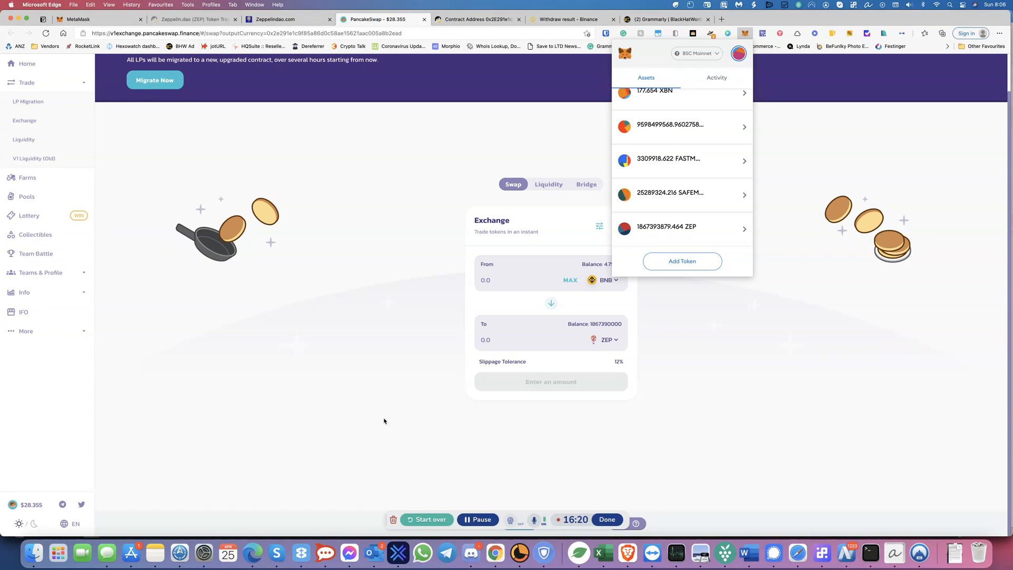
mouse_move(418, 417)
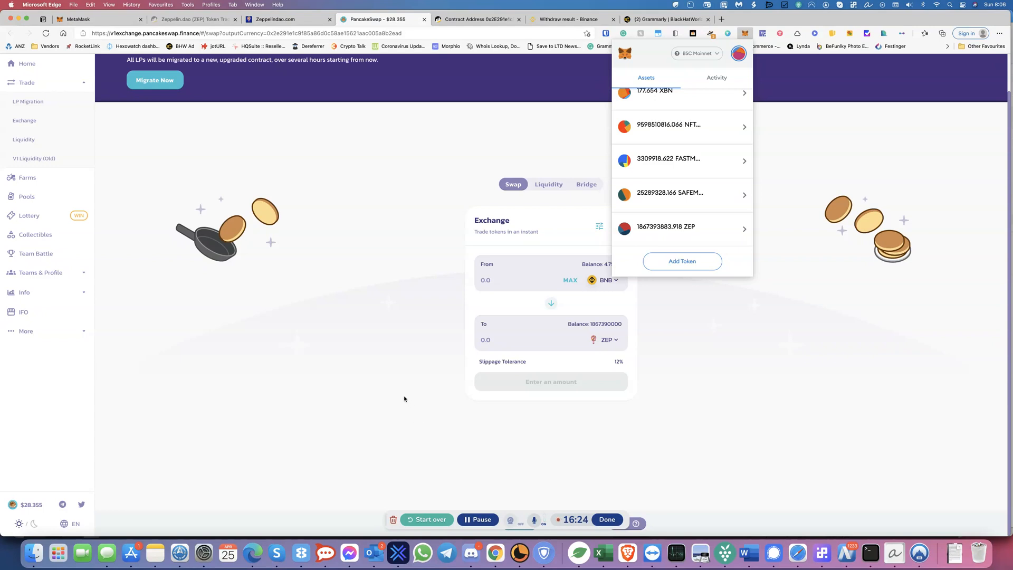
mouse_move(406, 392)
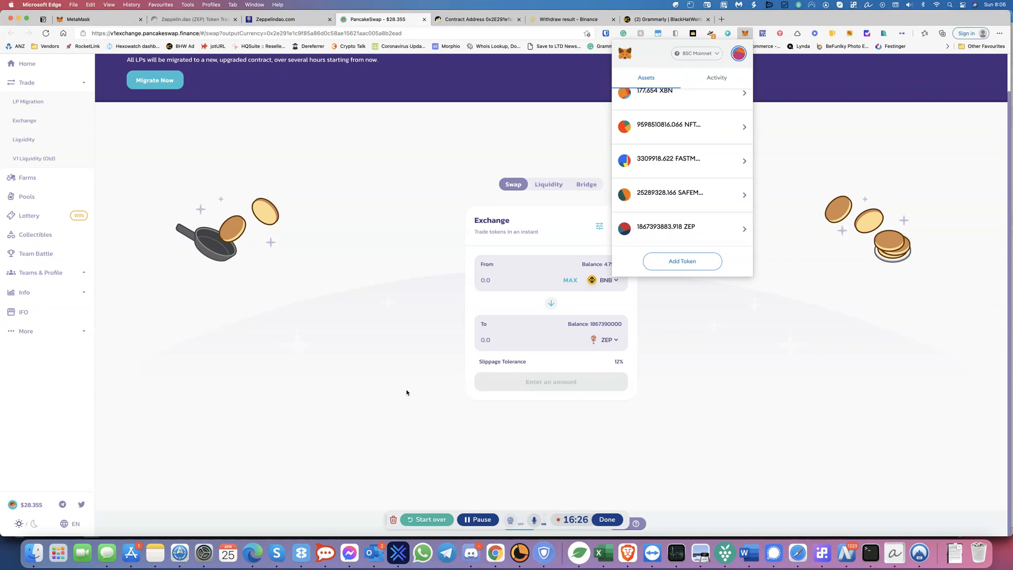
mouse_move(477, 455)
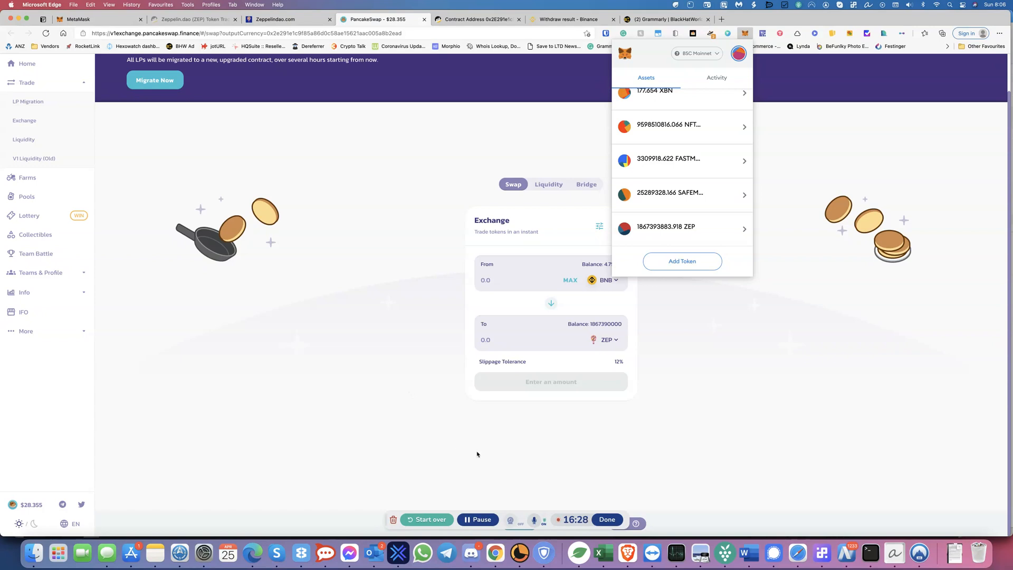